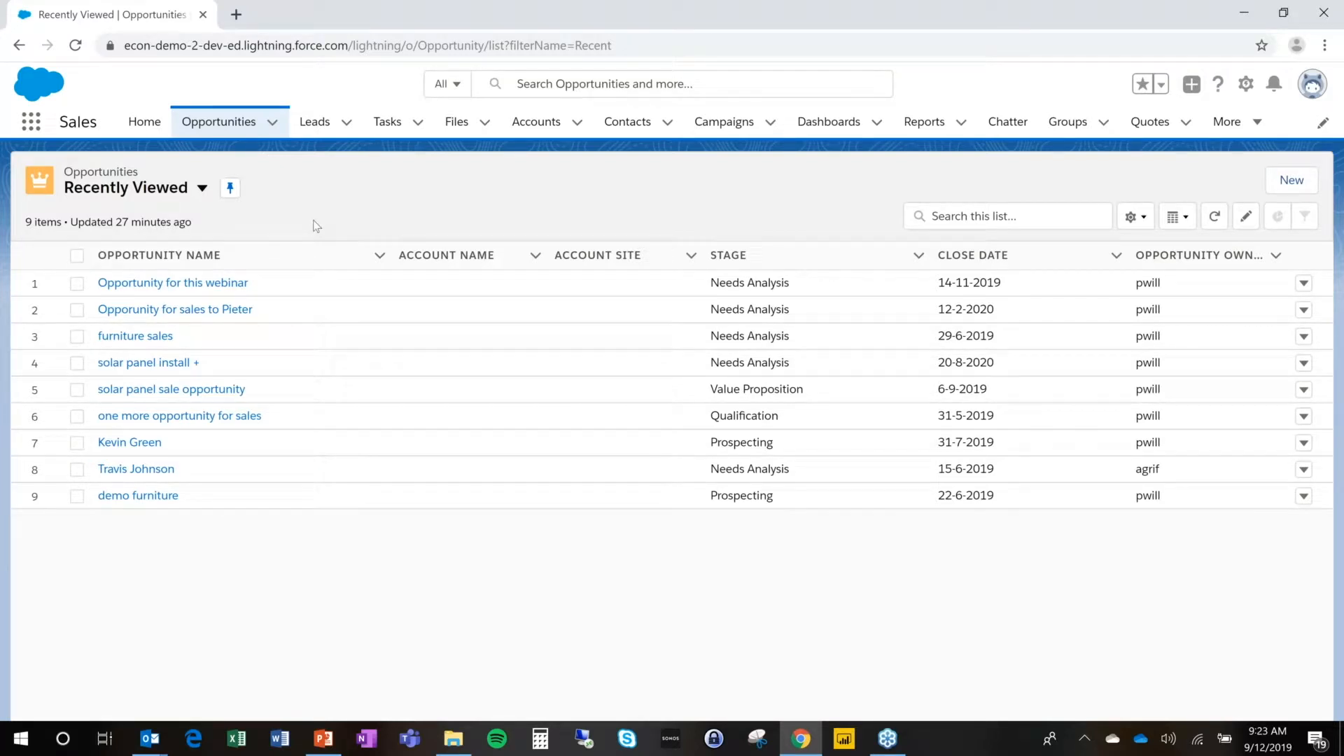
mouse_move(173, 283)
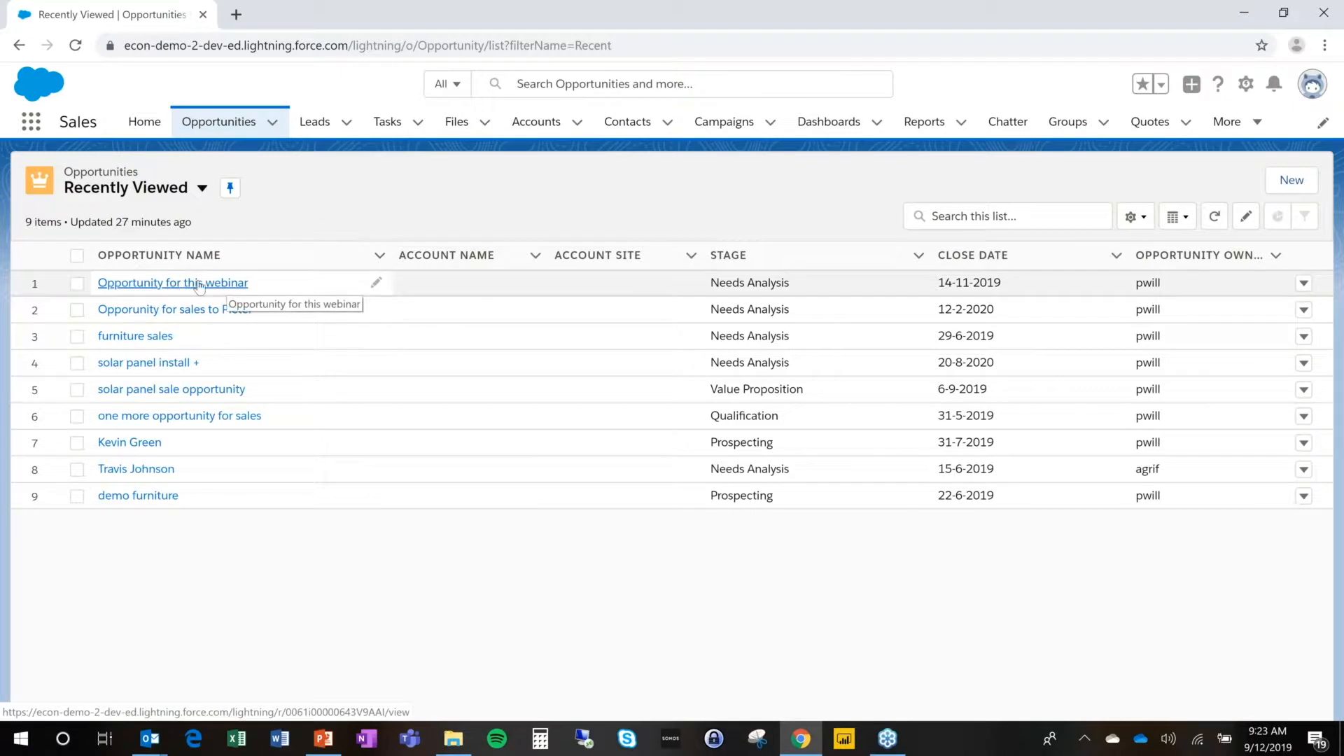
Step: Open 'Opportunity for this webinar' from Recently Viewed and scroll to its Quotes list
click(172, 283)
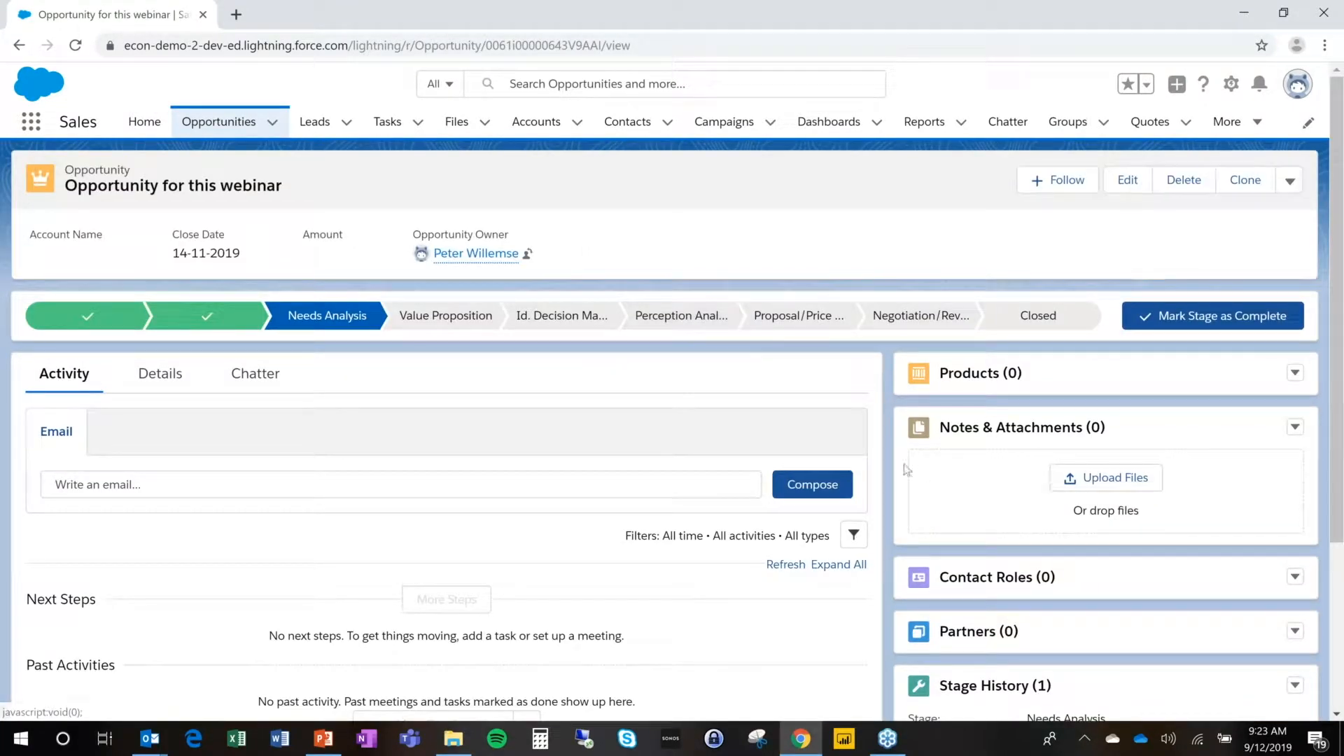
mouse_move(892, 469)
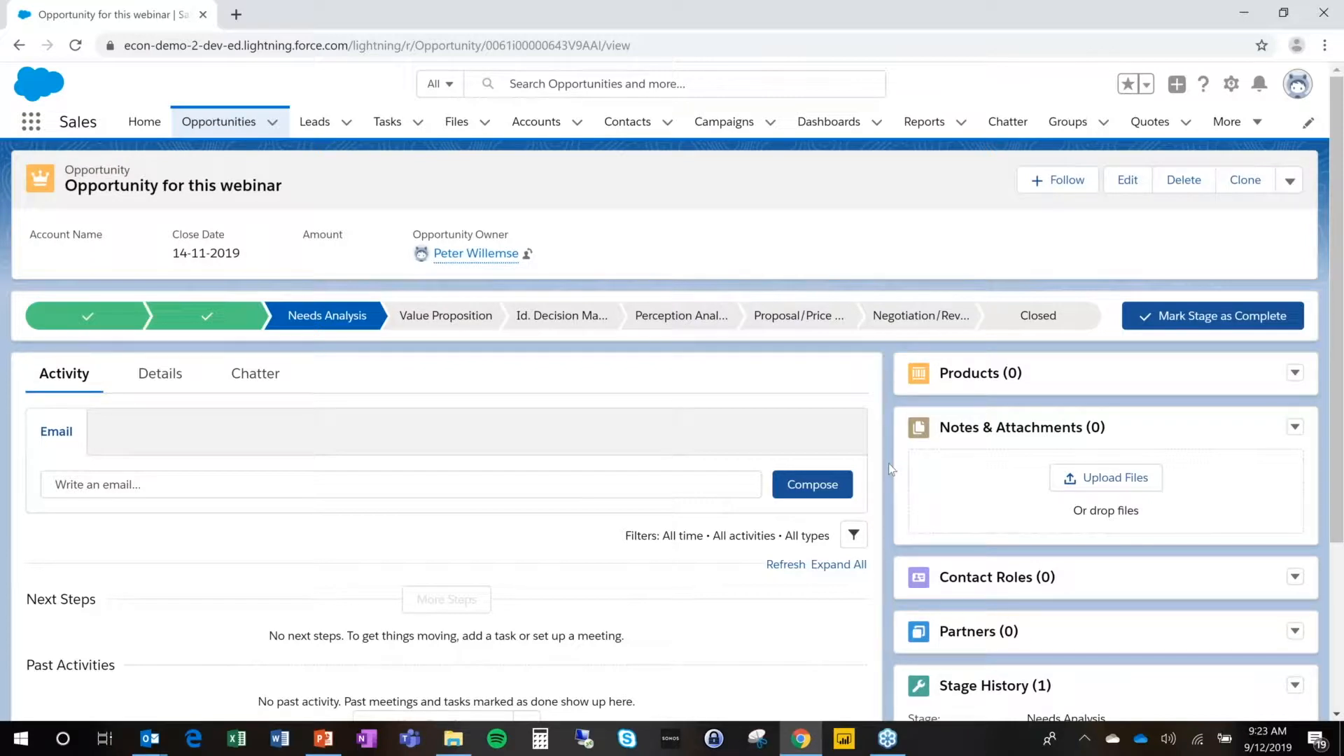
scroll(down, 3)
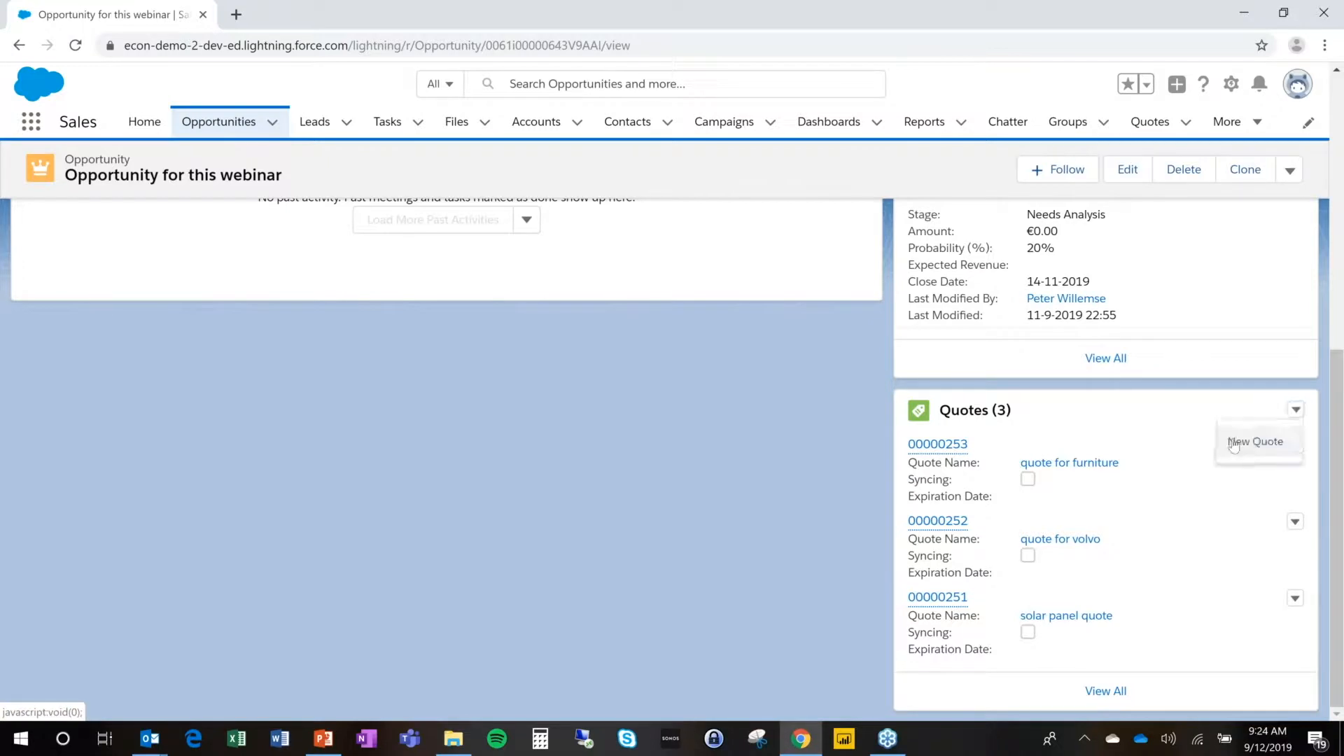
Step: Create a new quote named 'quote for this webinar for solar panels' and save it
click(1255, 441)
text(quote for this webinar for sola)
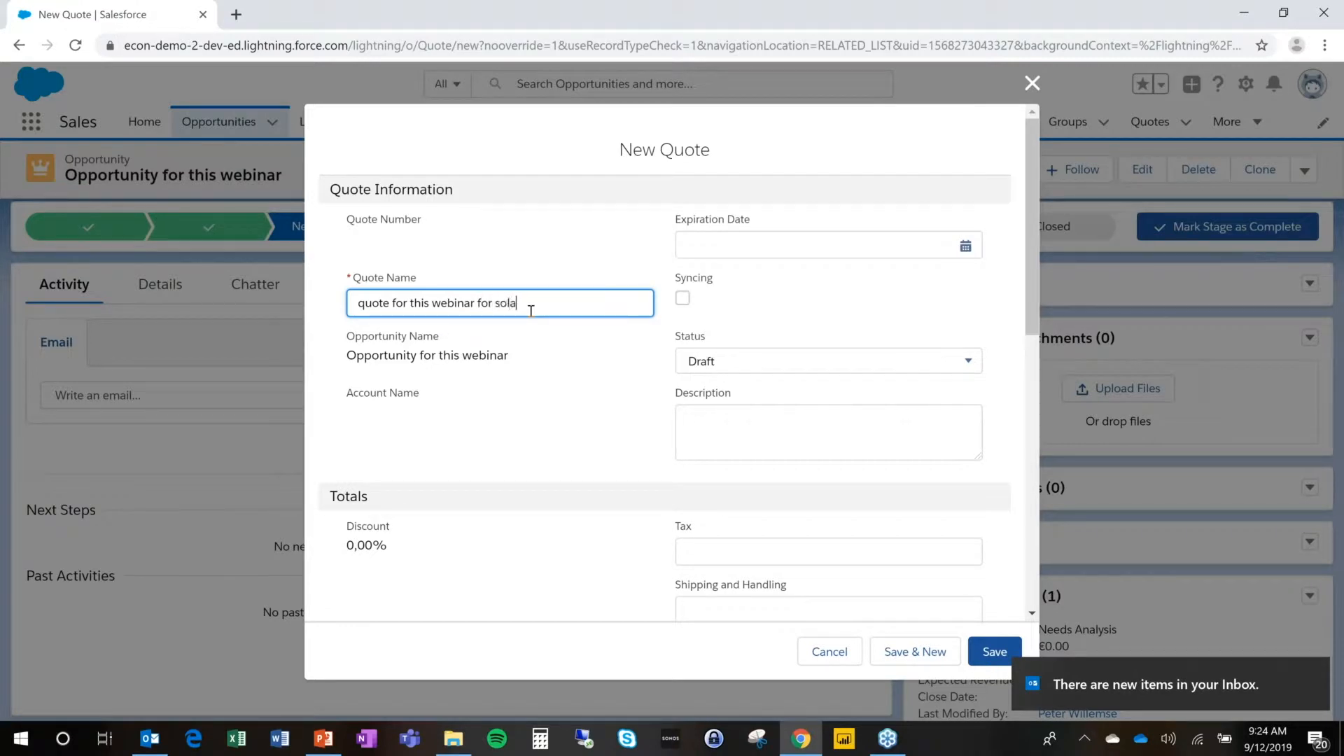
text(r panels)
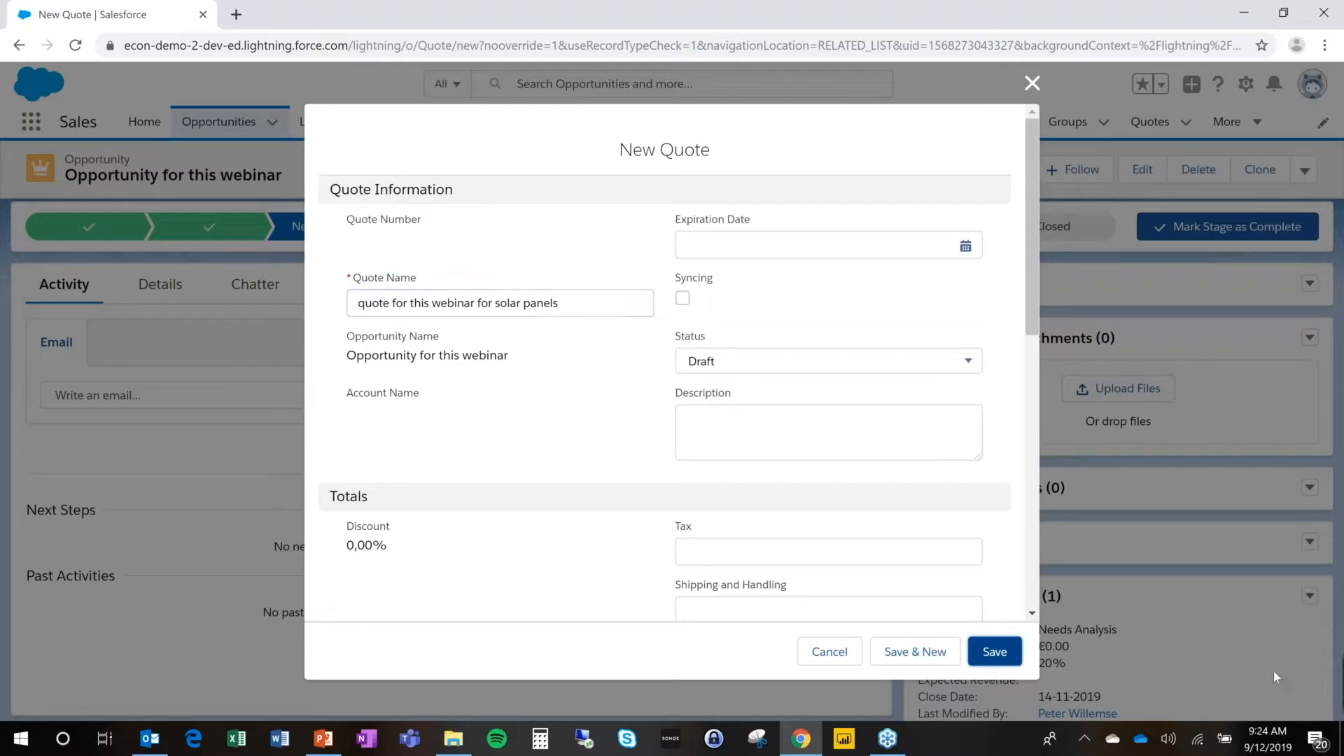
click(994, 651)
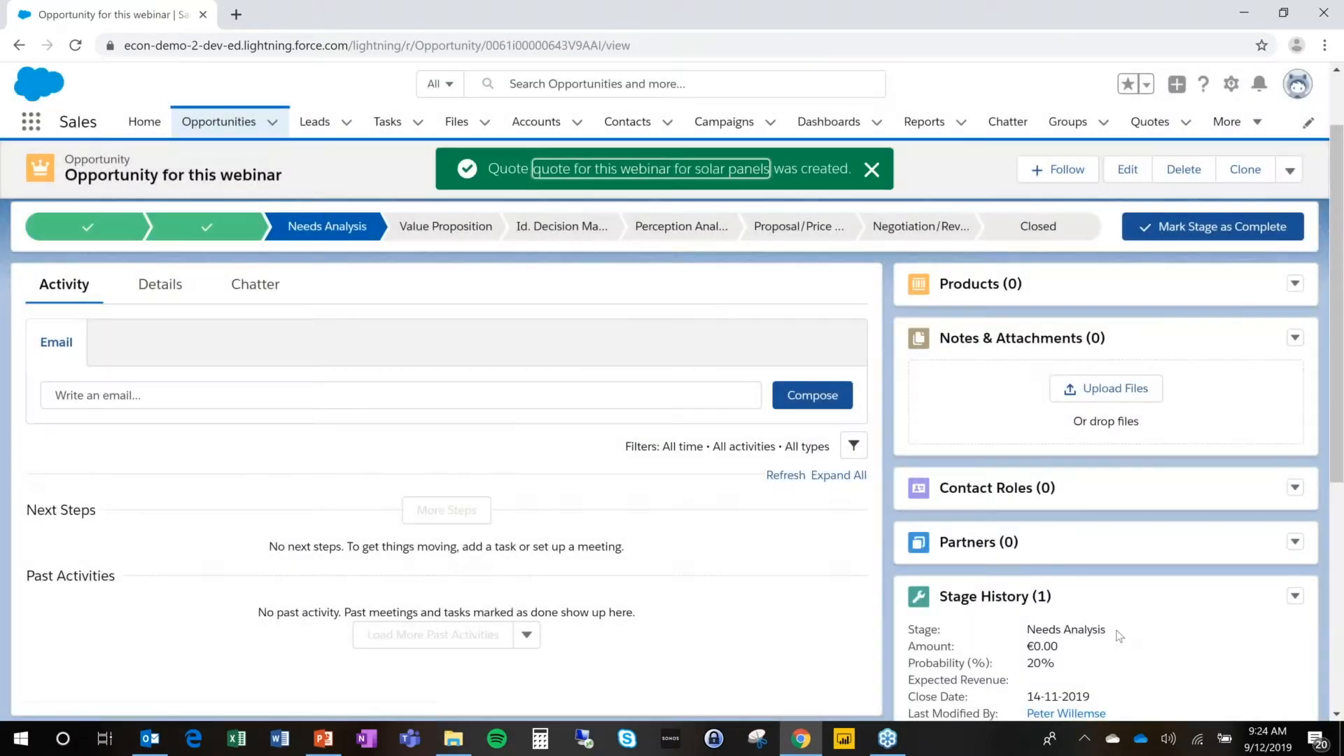
Step: Open the new quote's Configure Quote tab, choose SolarPanelMain 4.0.0, and dismiss the toast
click(650, 168)
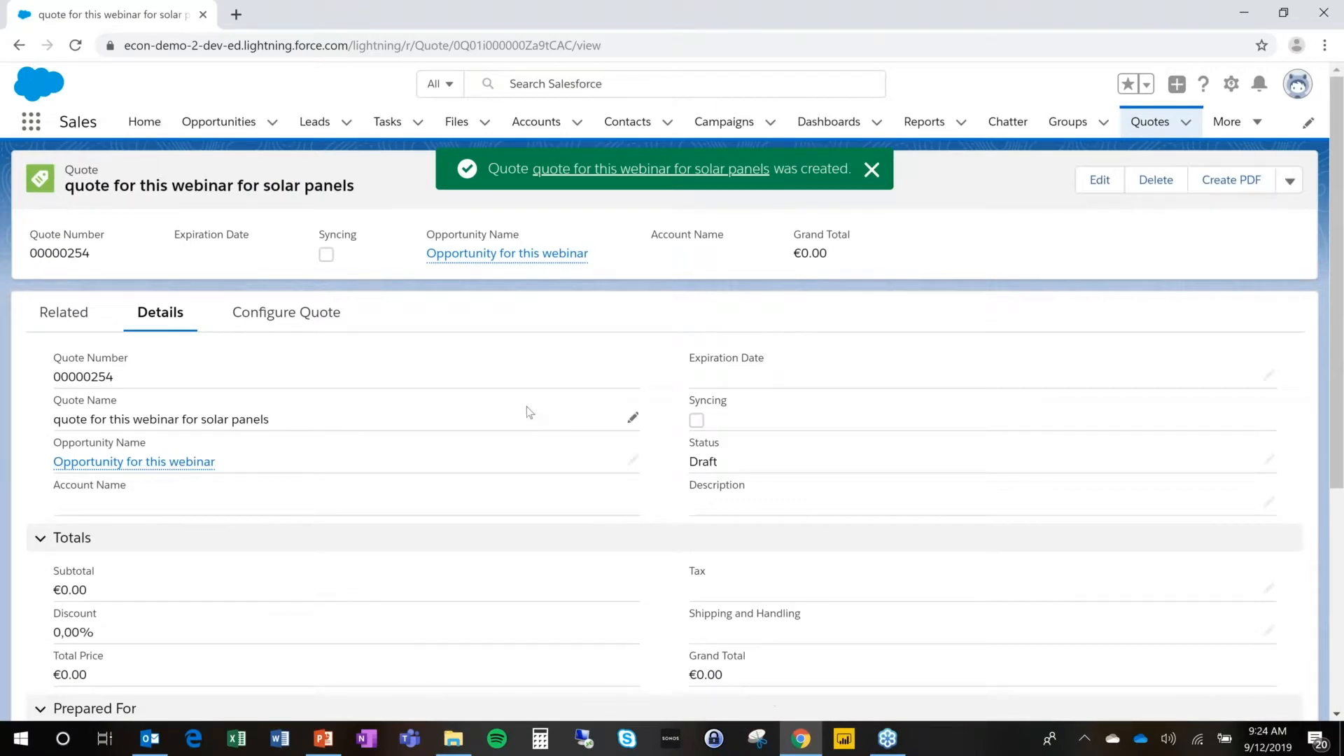
mouse_move(287, 312)
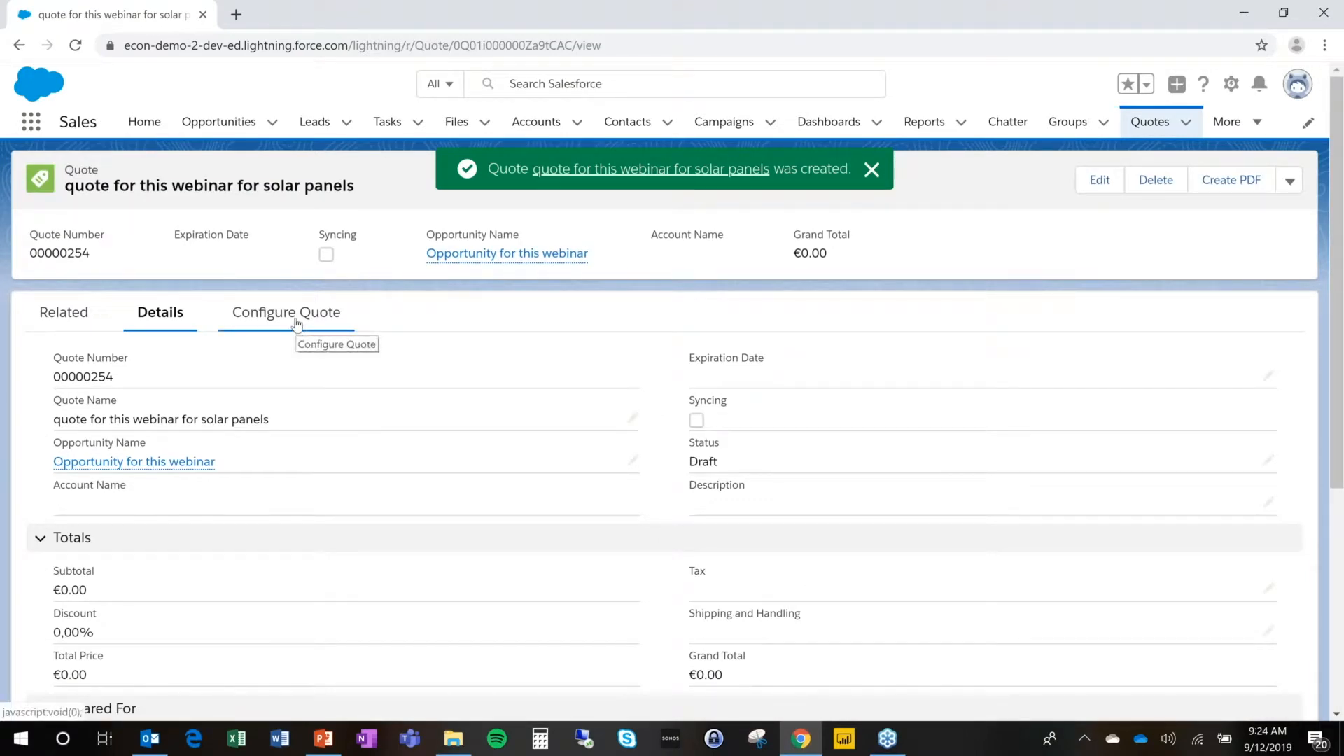
click(285, 311)
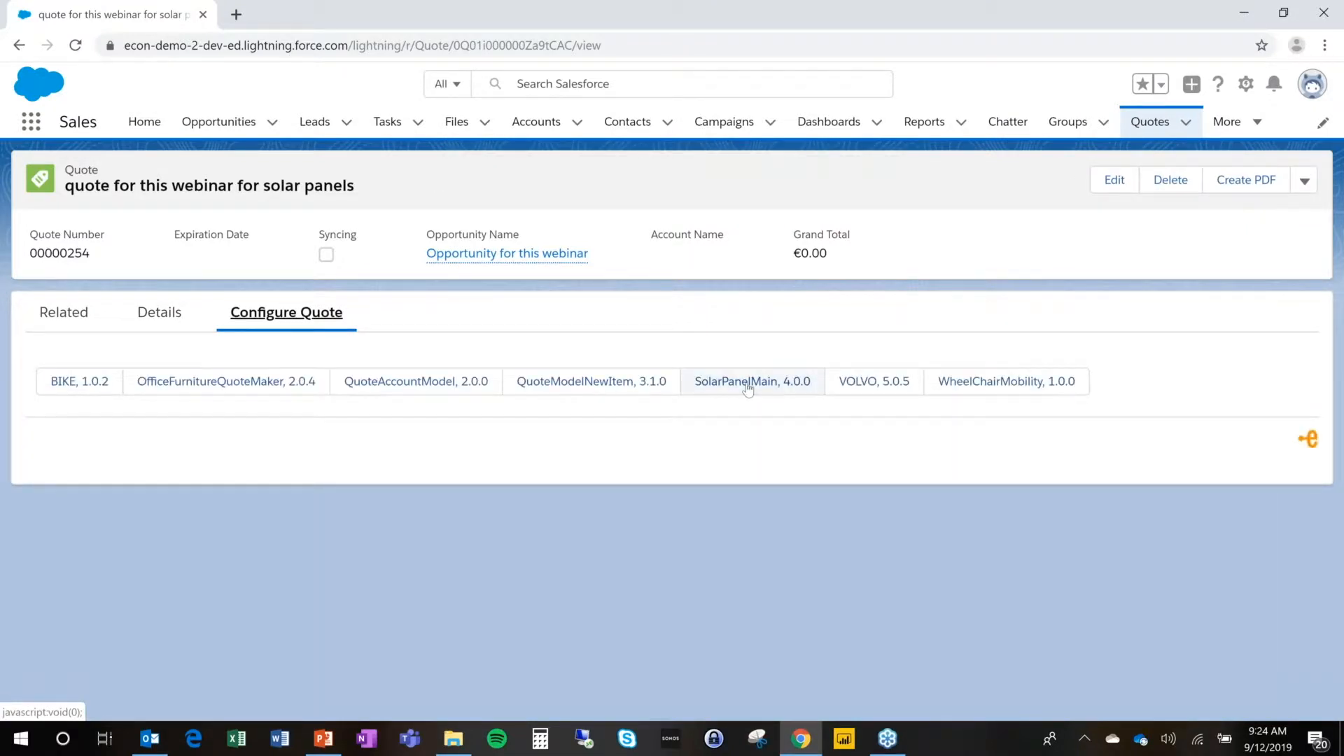
click(752, 380)
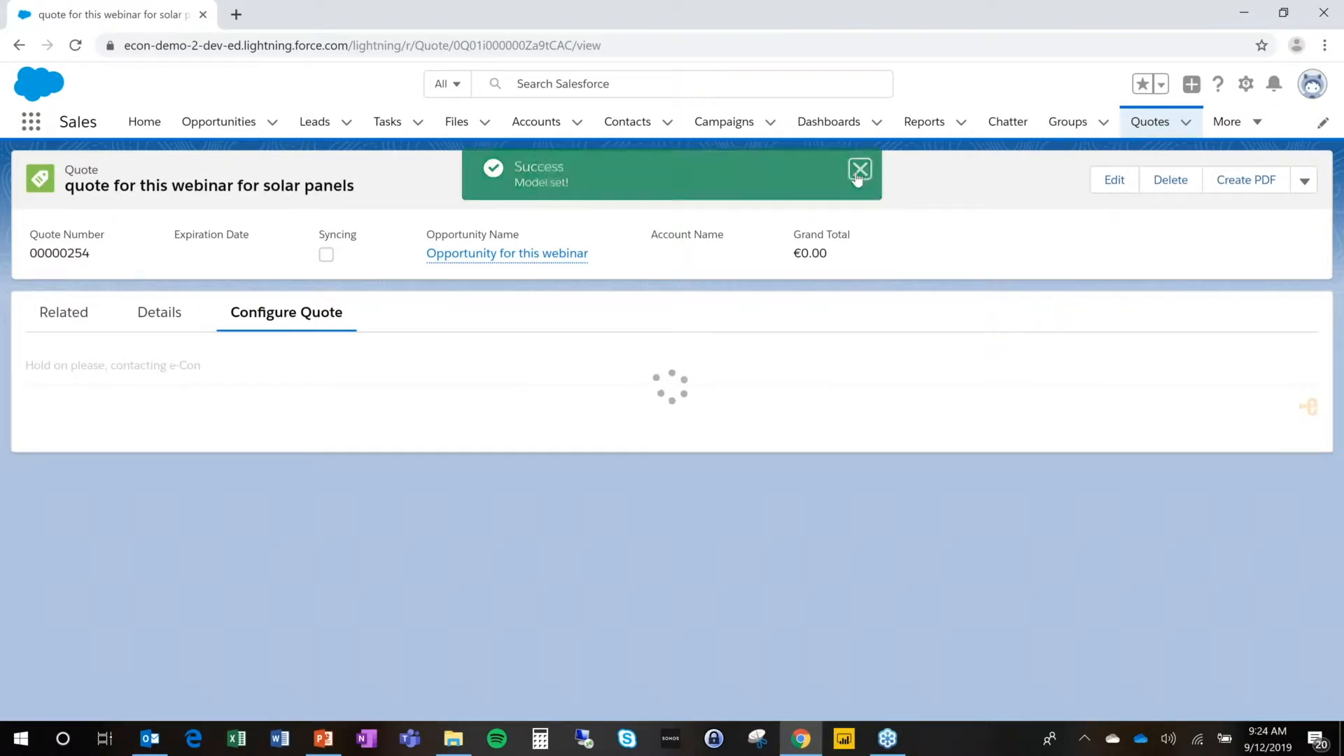
click(859, 169)
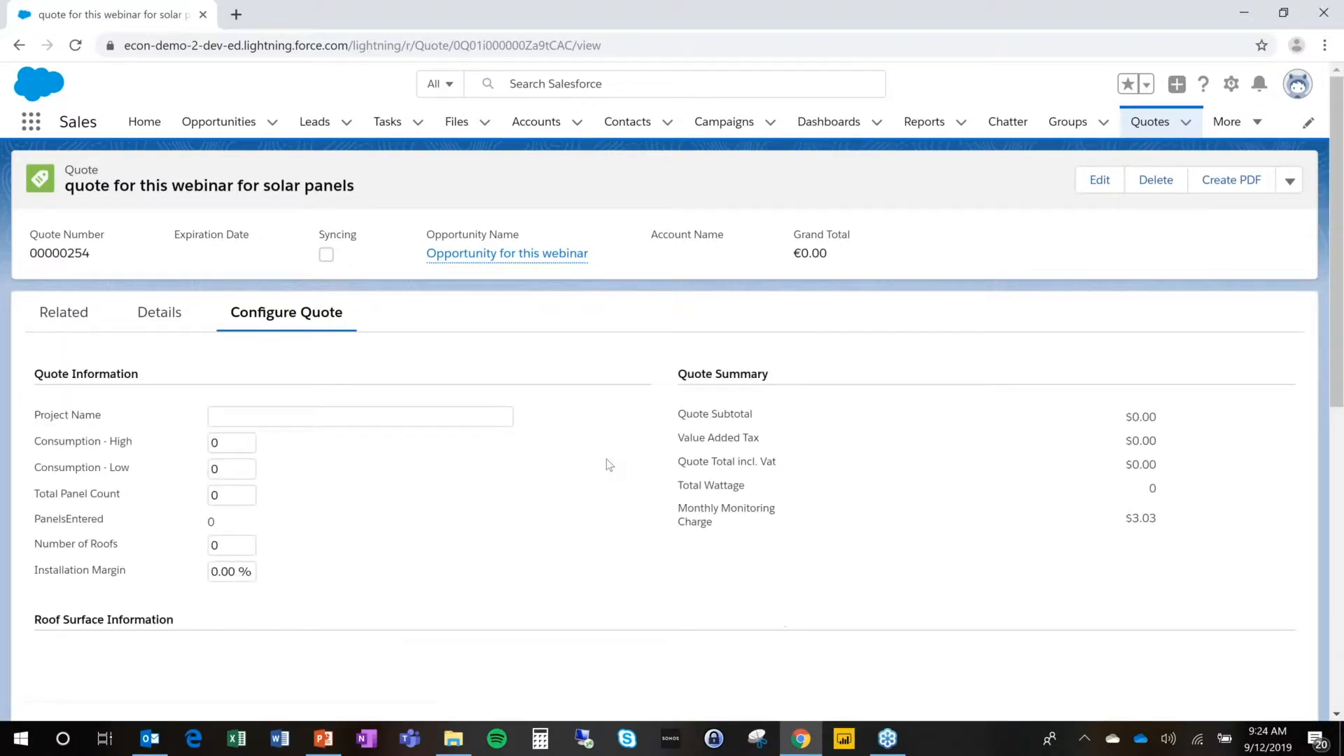
Step: Enter project name 'solar panel sales', 10000 high consumption and 50 total panels
click(359, 416)
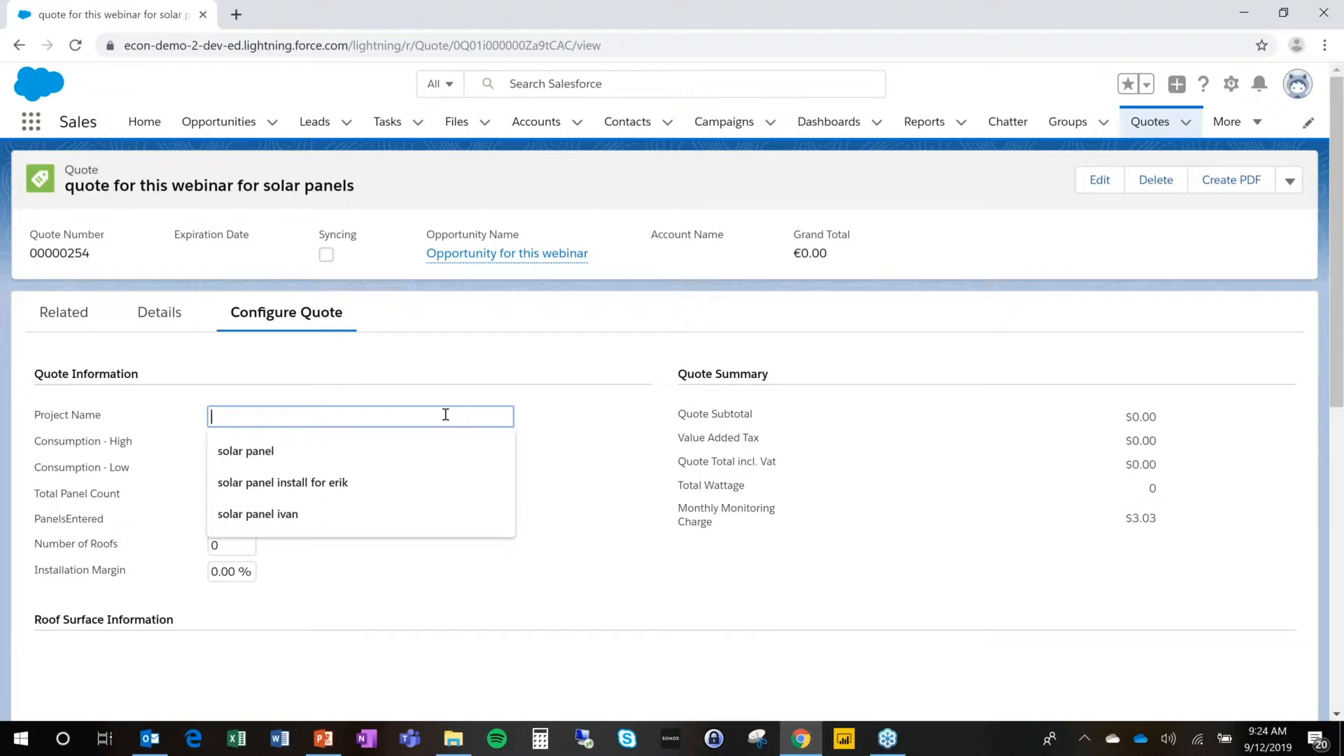
click(245, 451)
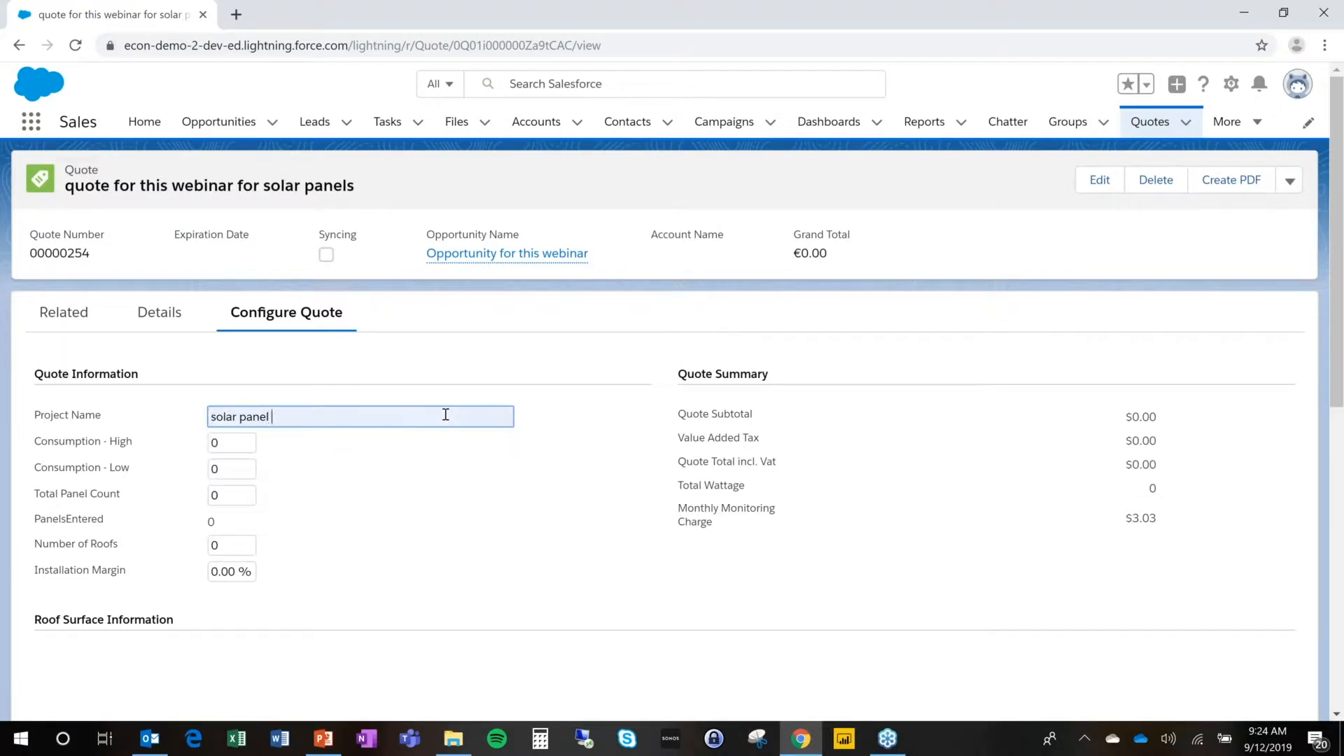
text(sales)
click(232, 443)
text(1)
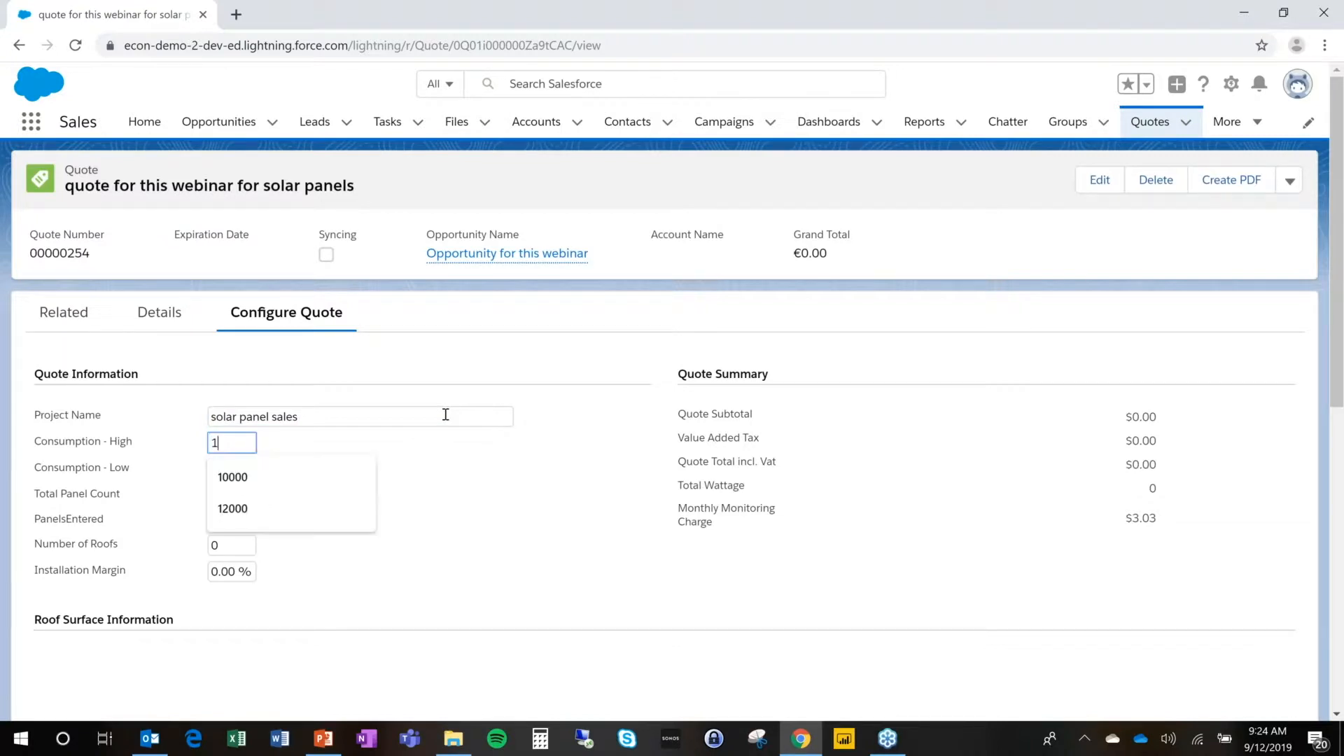
click(232, 477)
text(20000)
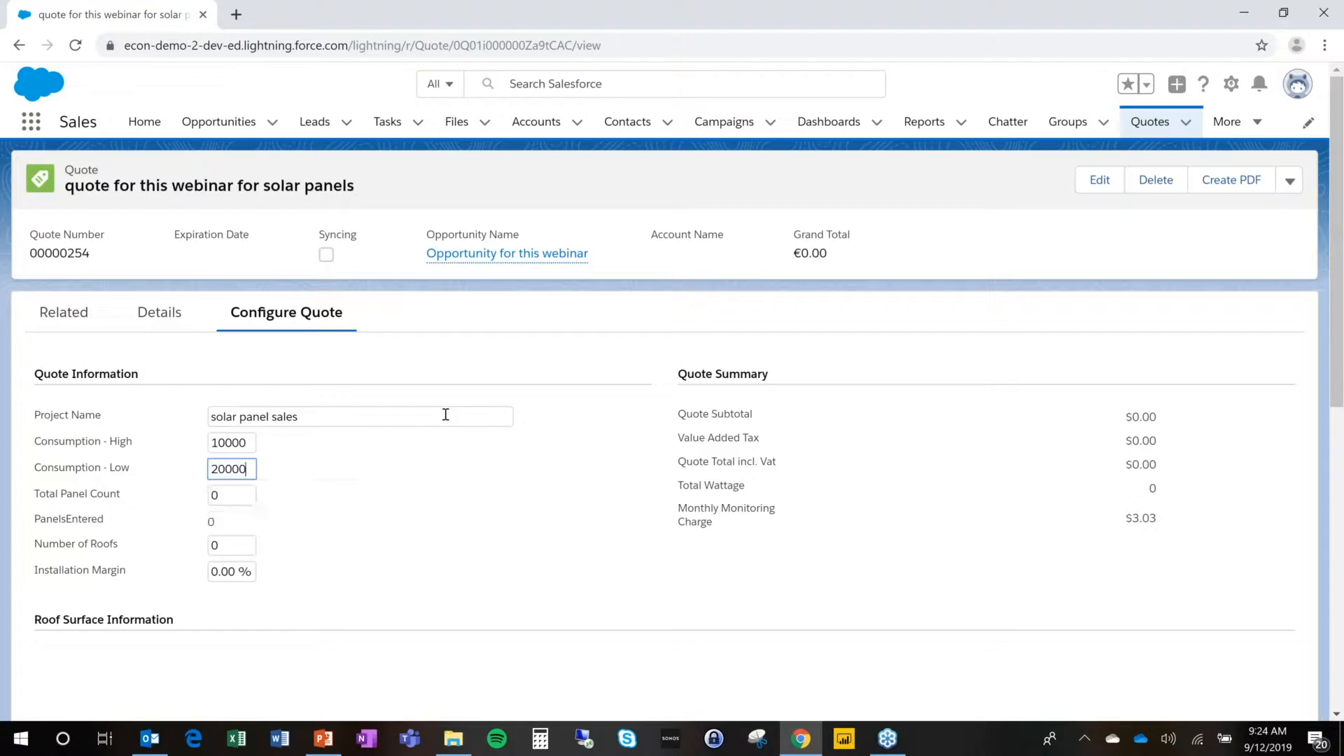
click(230, 495)
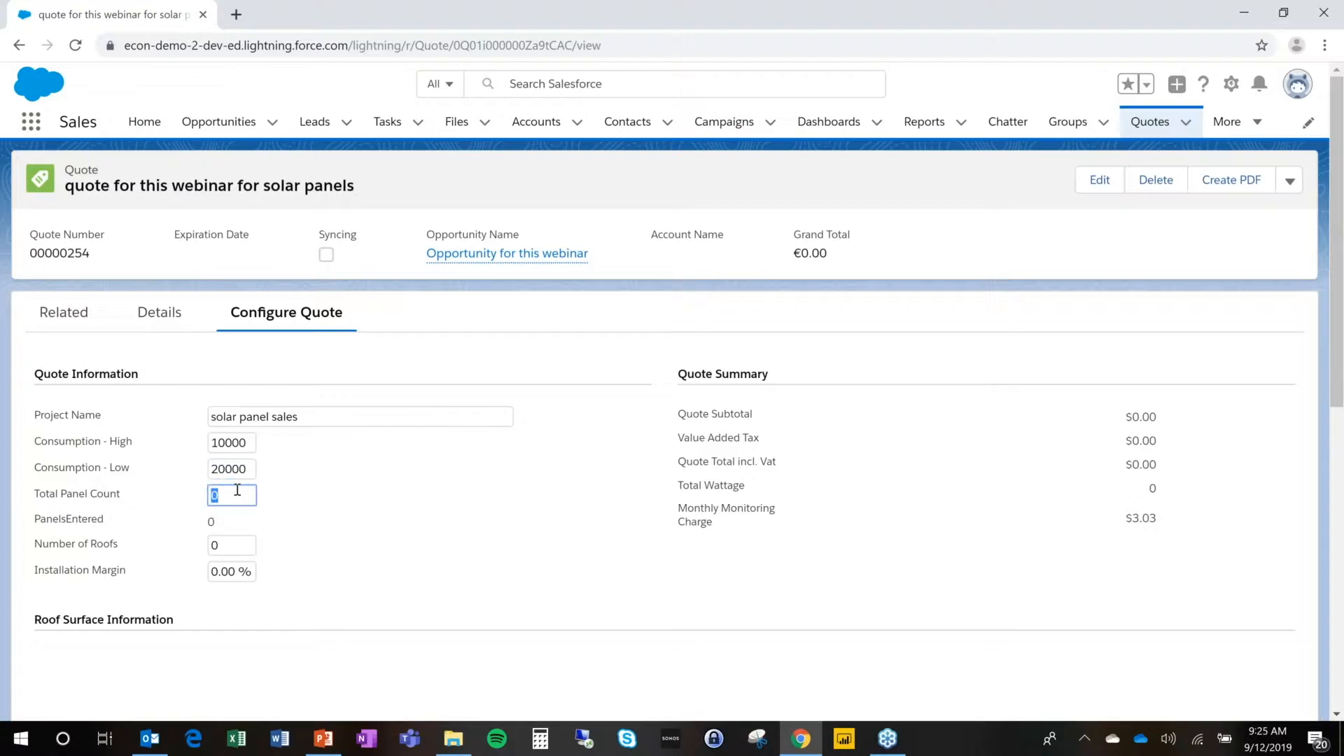
text(50)
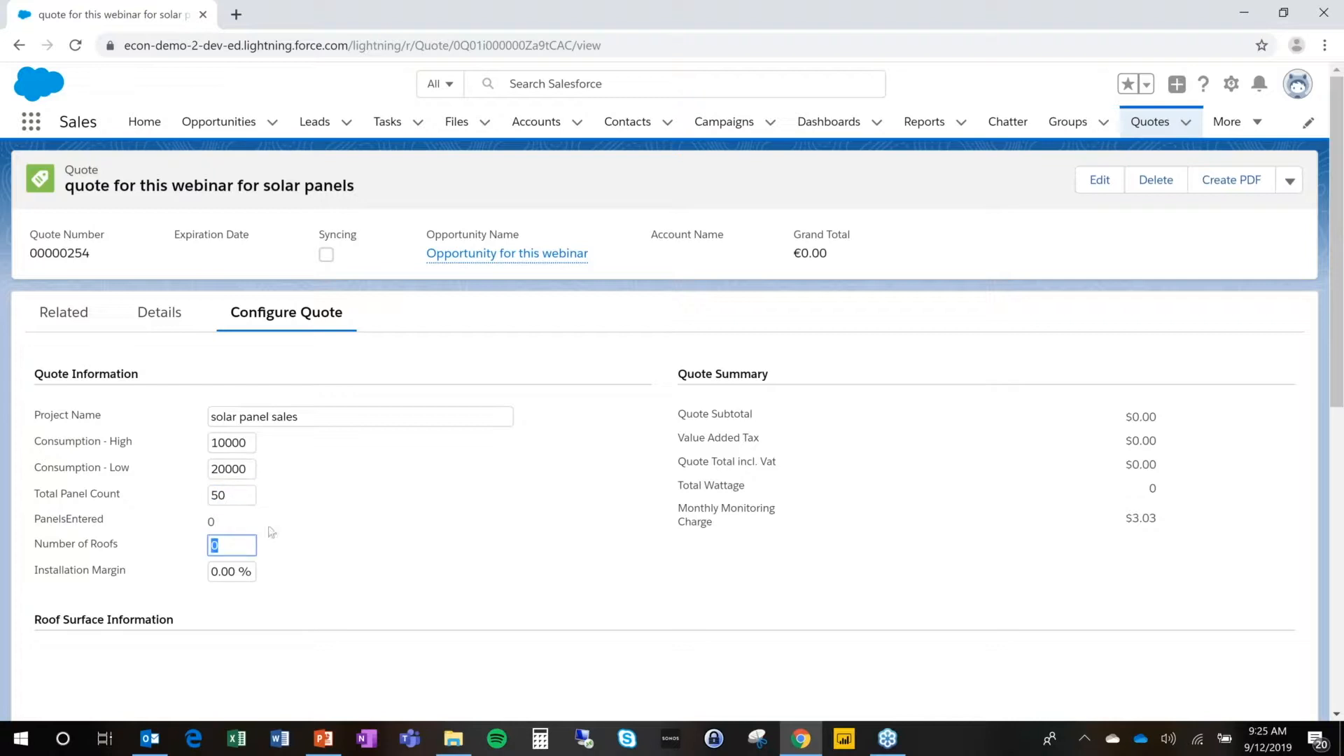
scroll(down, 3)
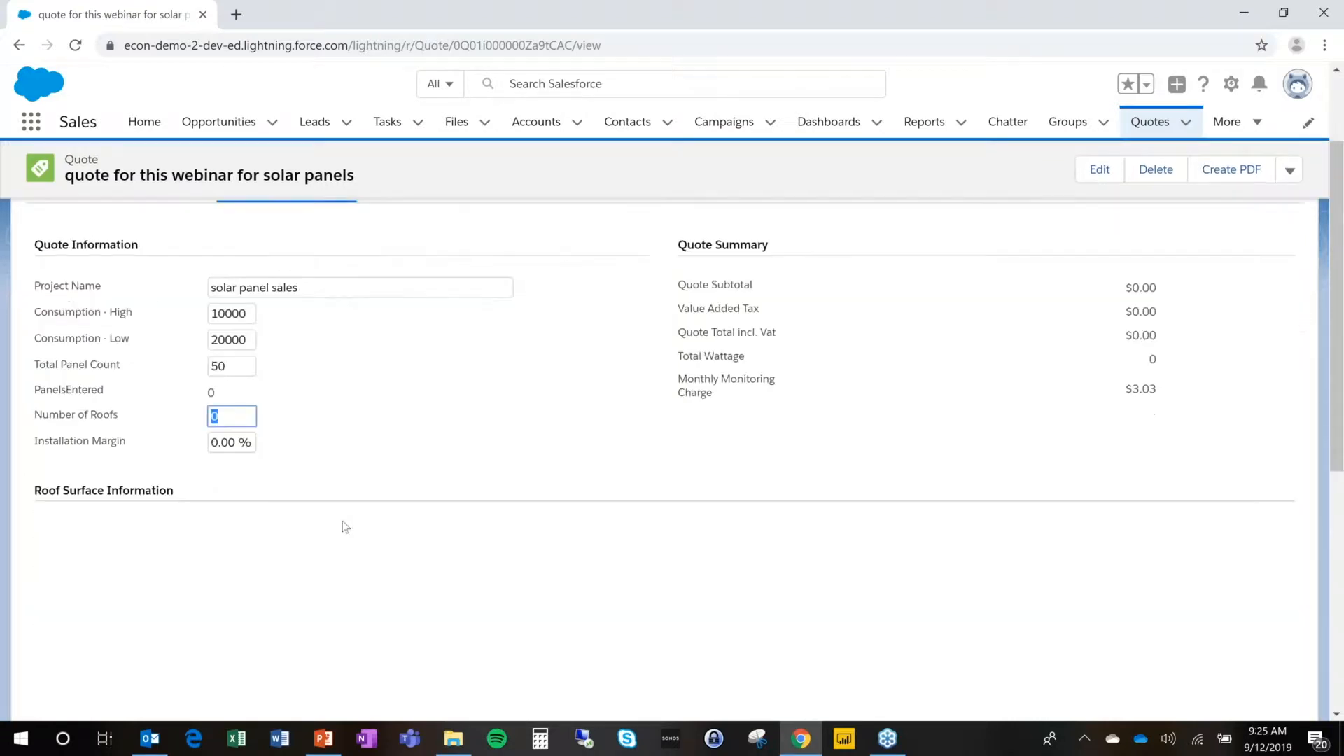
scroll(up, 3)
text(2)
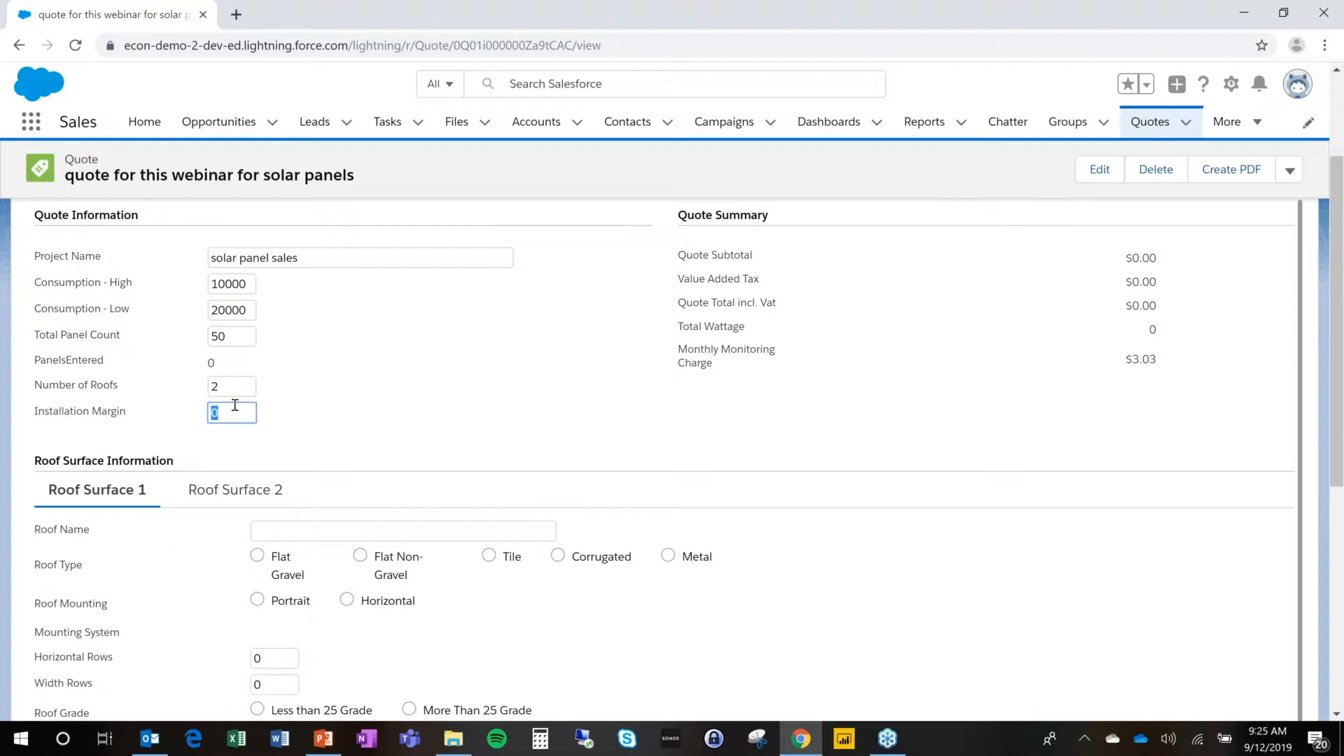
Step: Name the first roof surface 'main building' with a Flat Gravel roof type
click(402, 529)
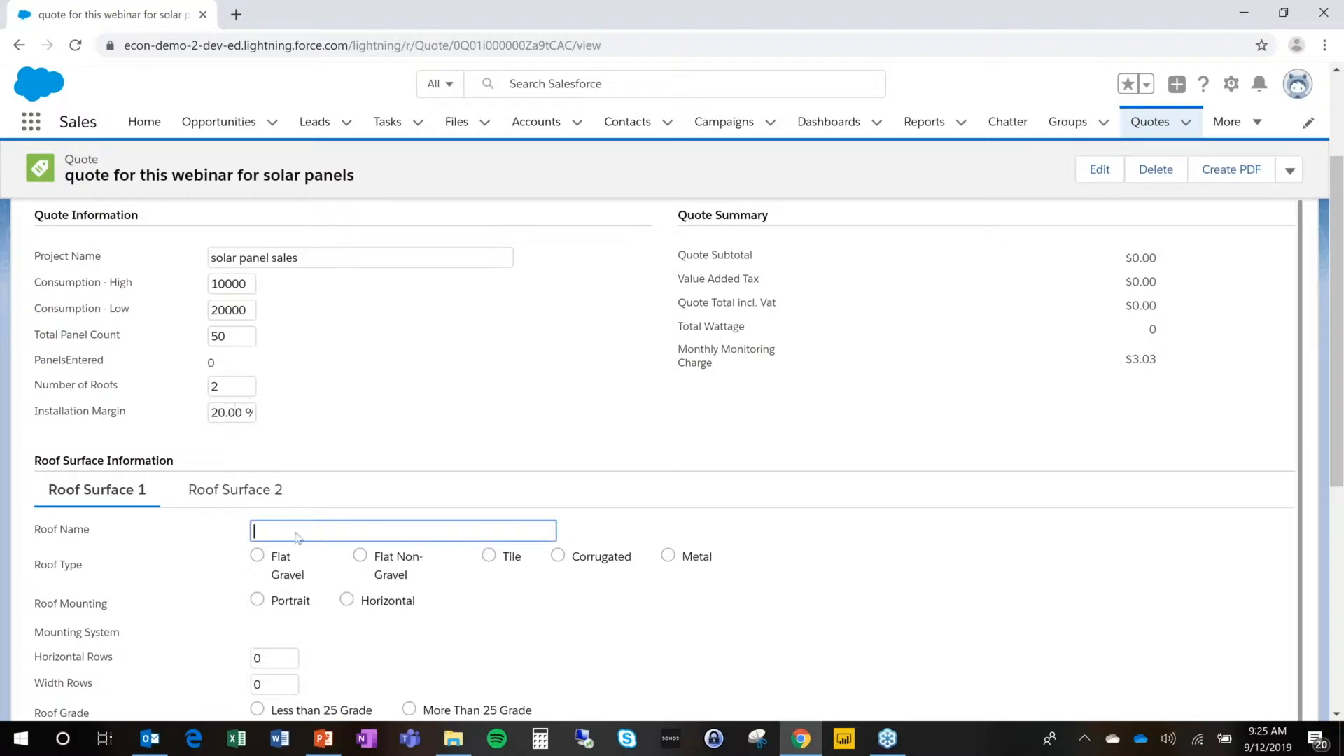
scroll(down, 3)
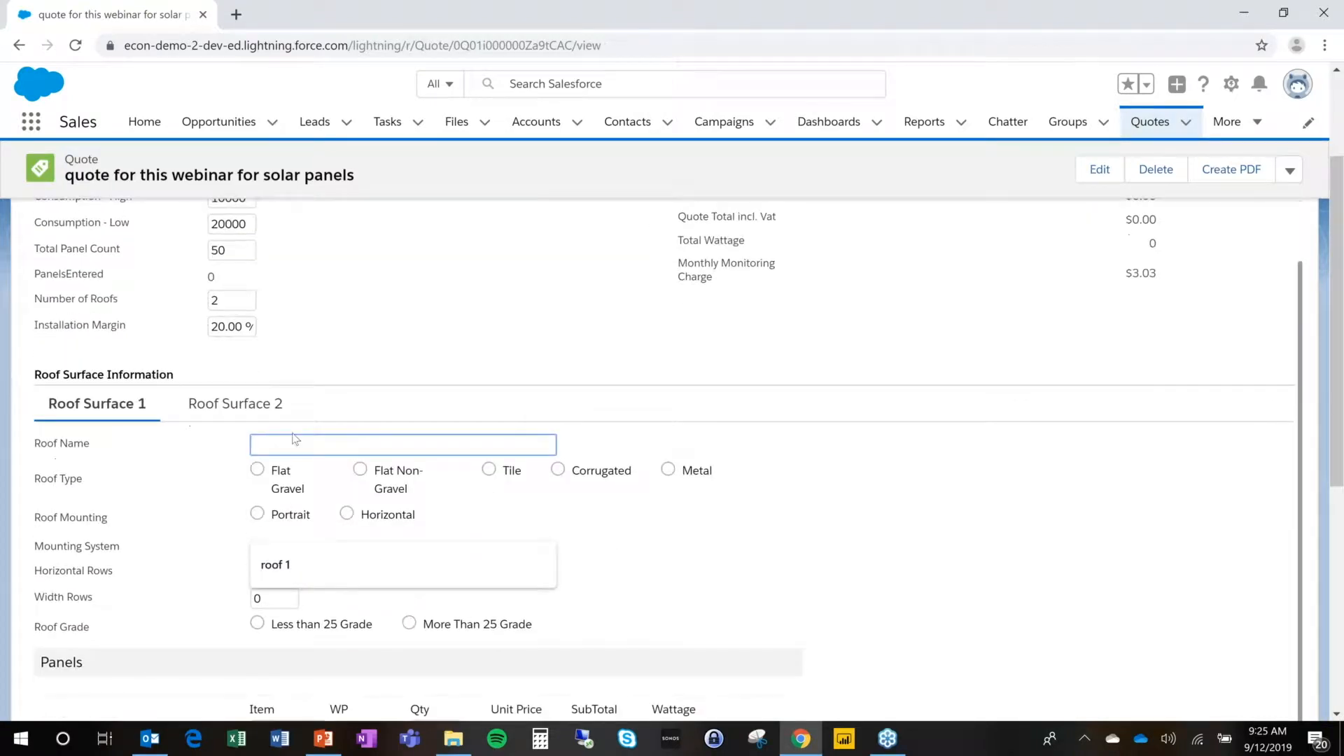
text(main)
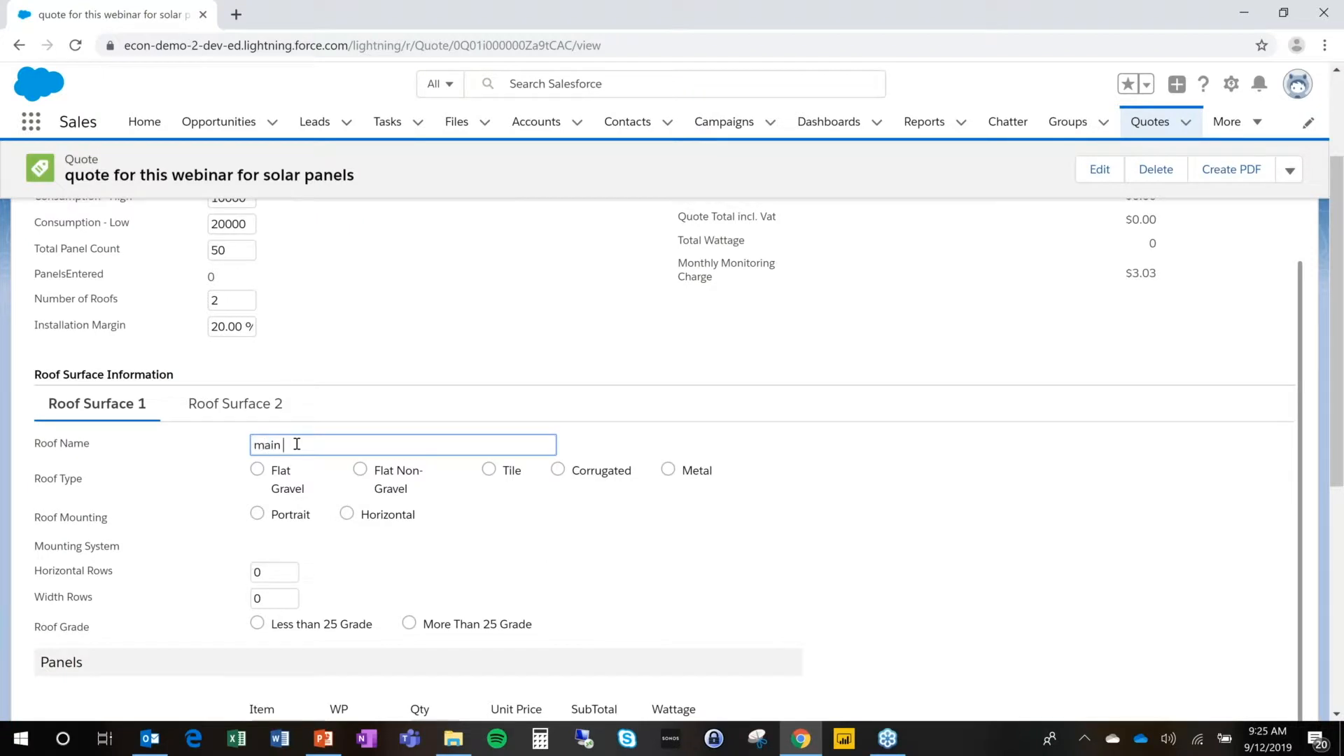
text(building)
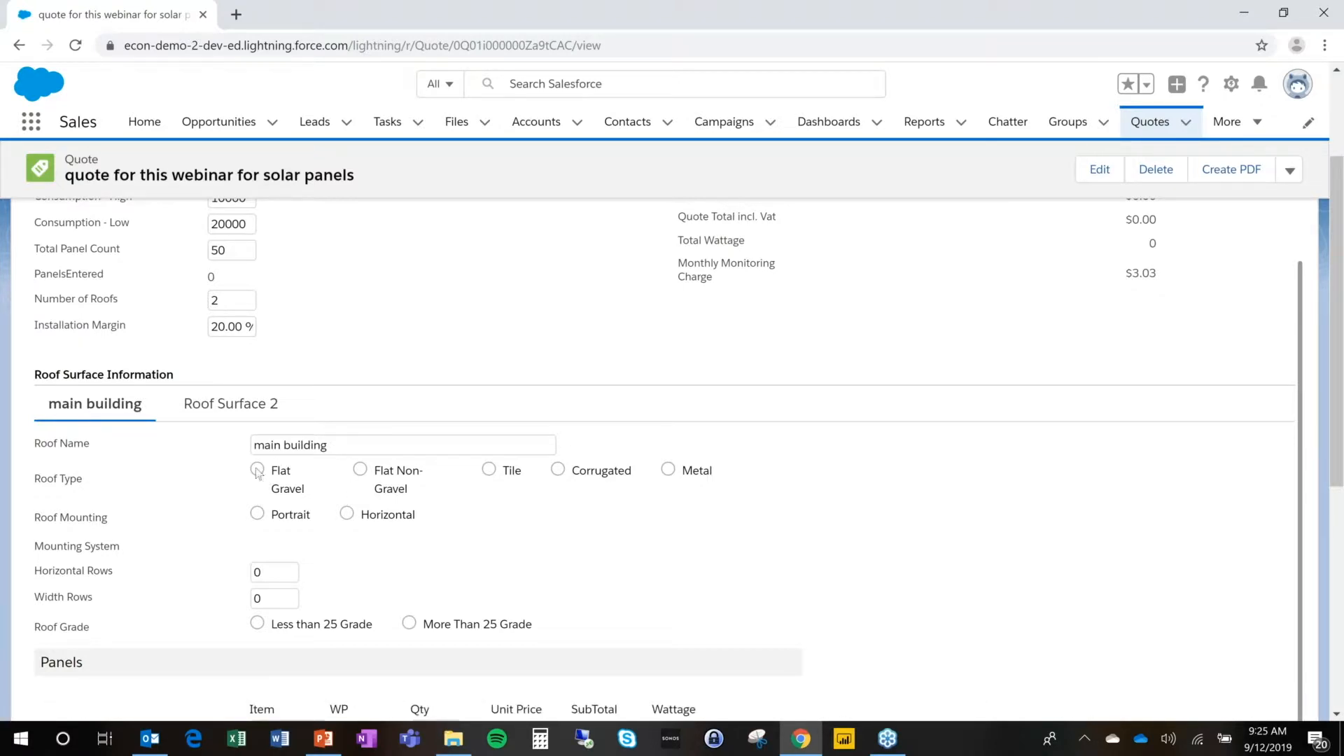
click(257, 470)
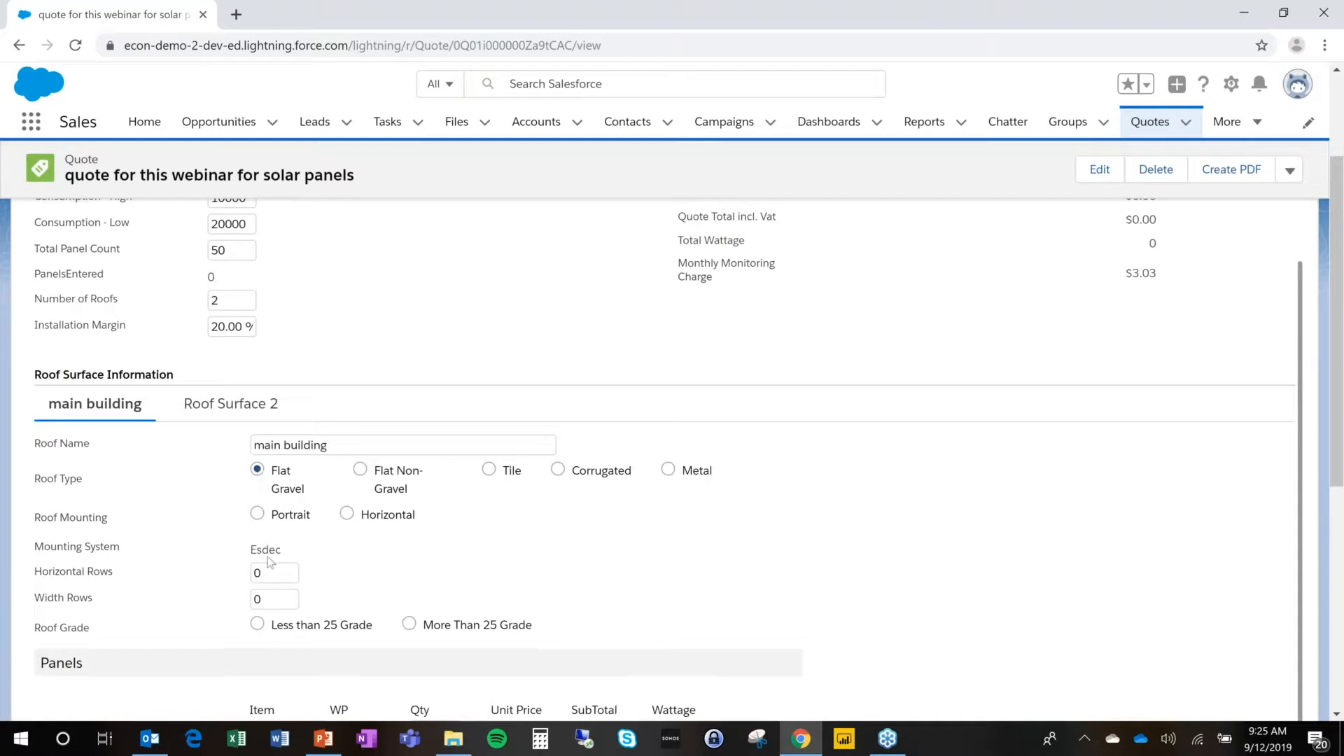
mouse_move(283, 520)
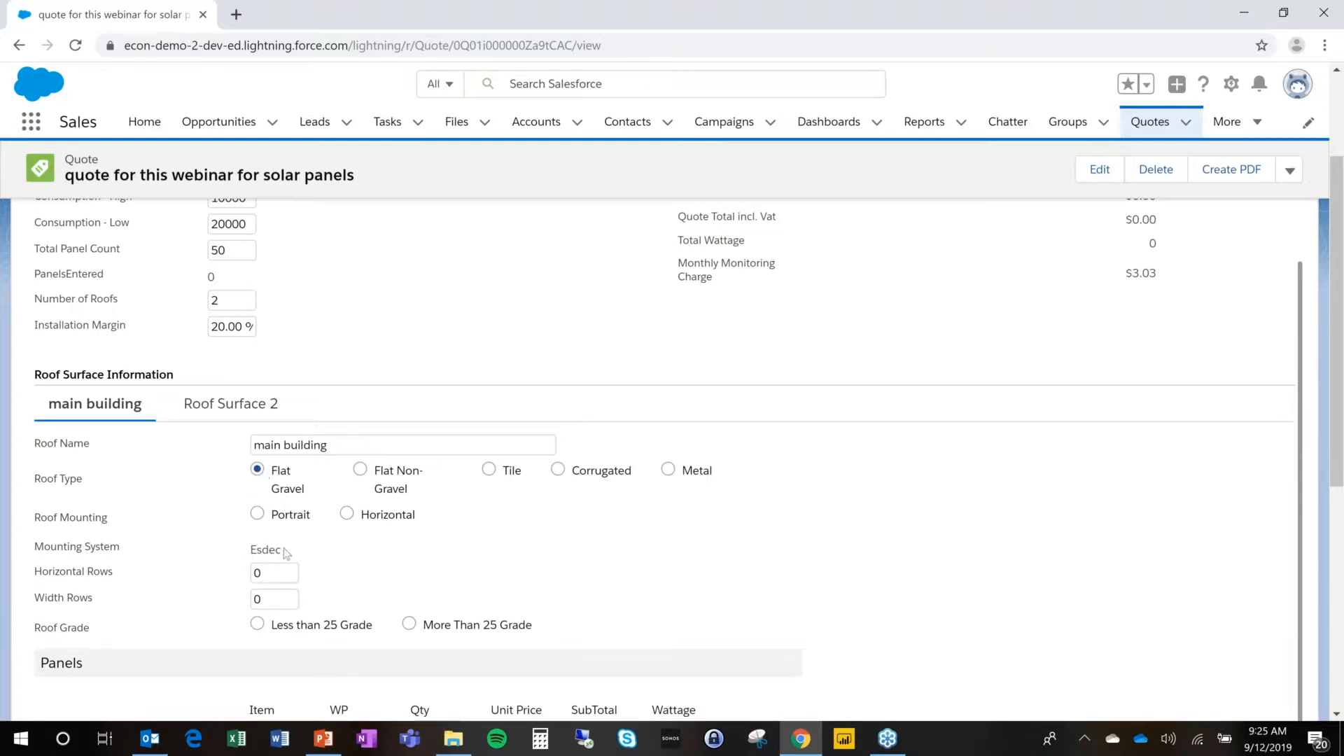
click(558, 470)
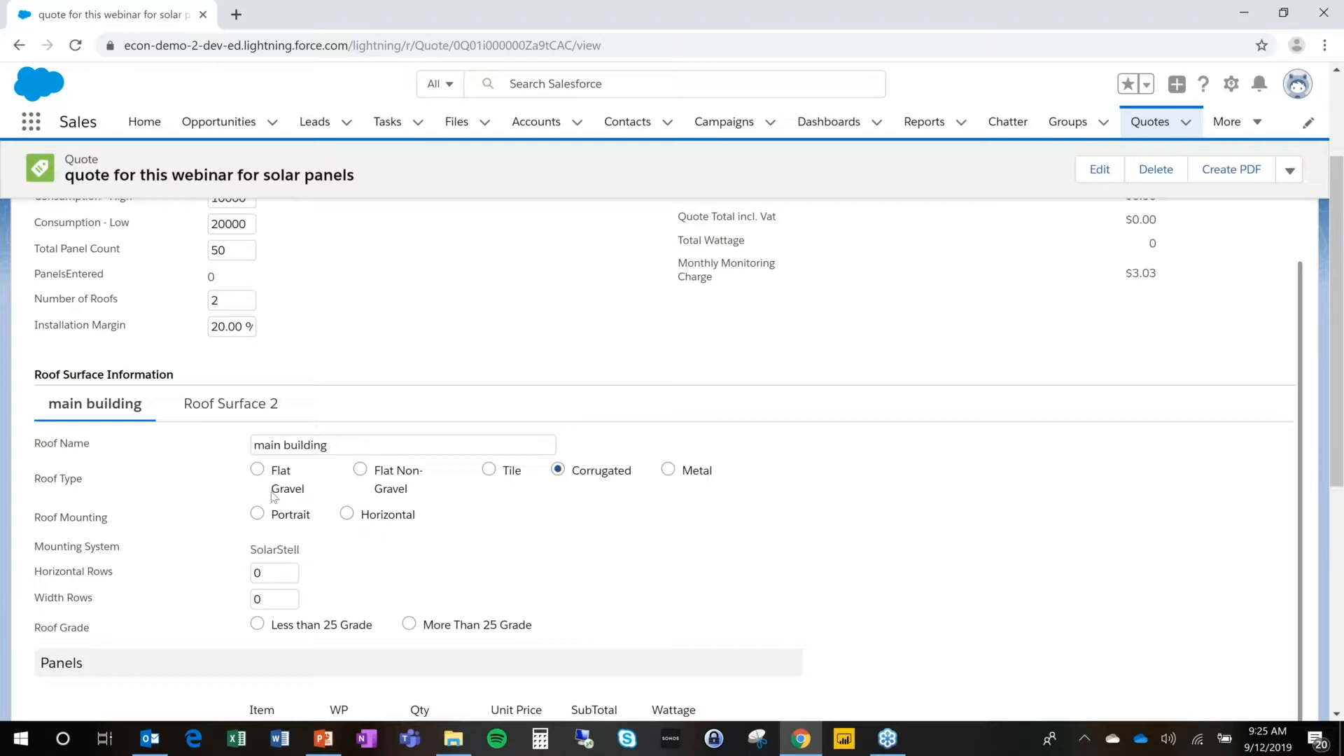
click(257, 469)
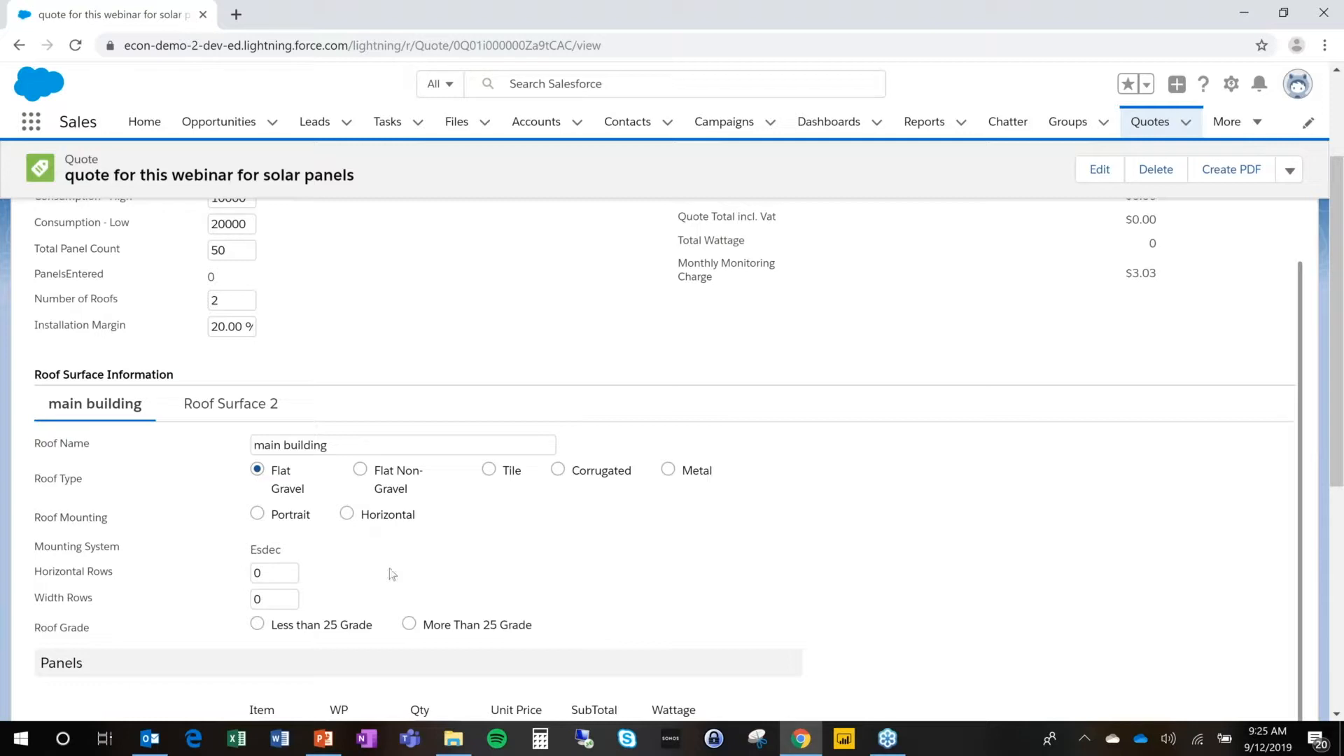
Step: Set portrait mounting, 5 horizontal and 5 width rows, and less than 25 grade
scroll(down, 3)
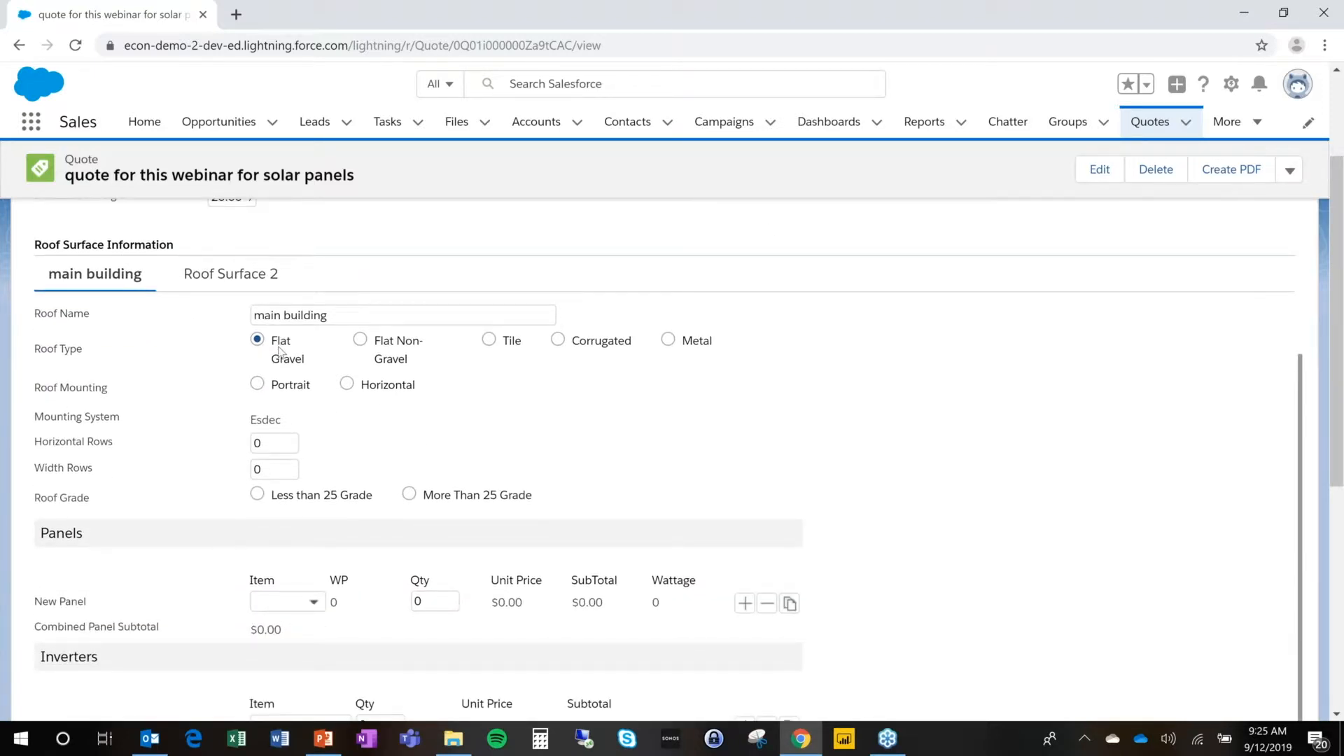
mouse_move(257, 384)
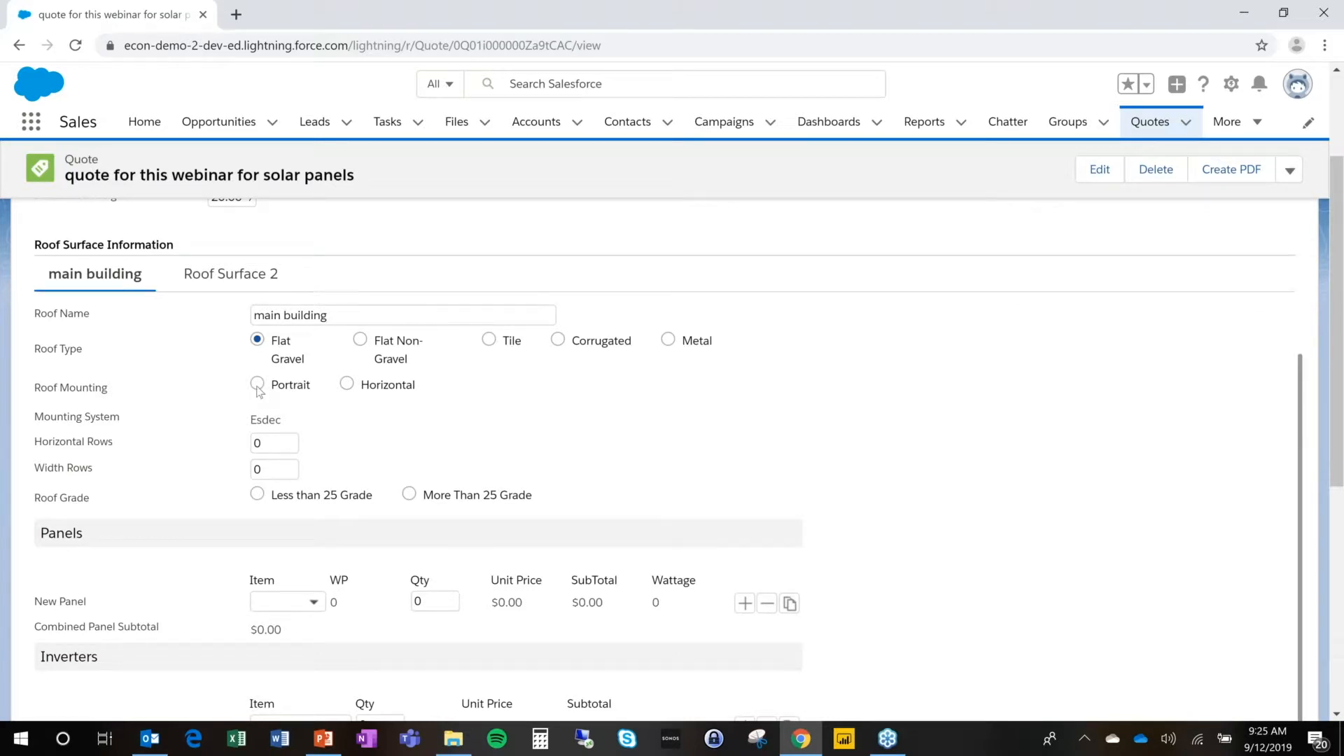
click(256, 385)
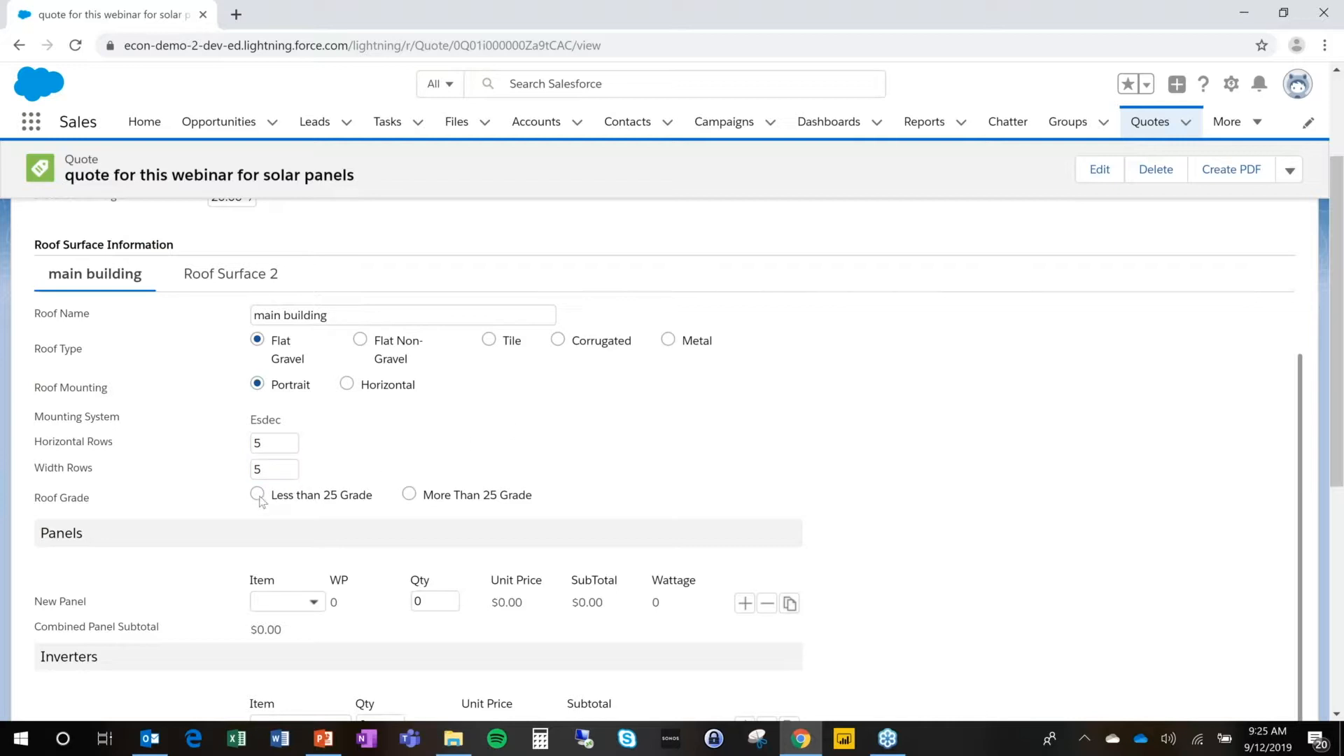
click(257, 495)
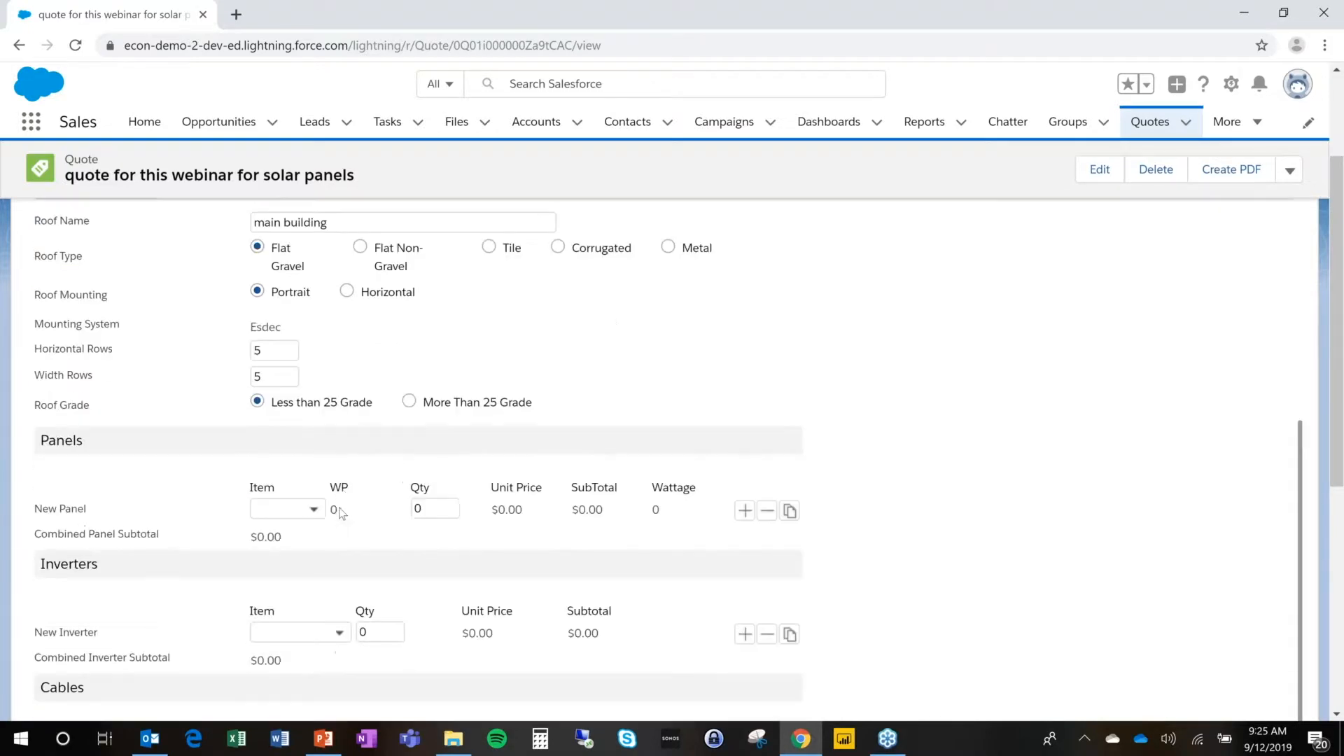
click(287, 508)
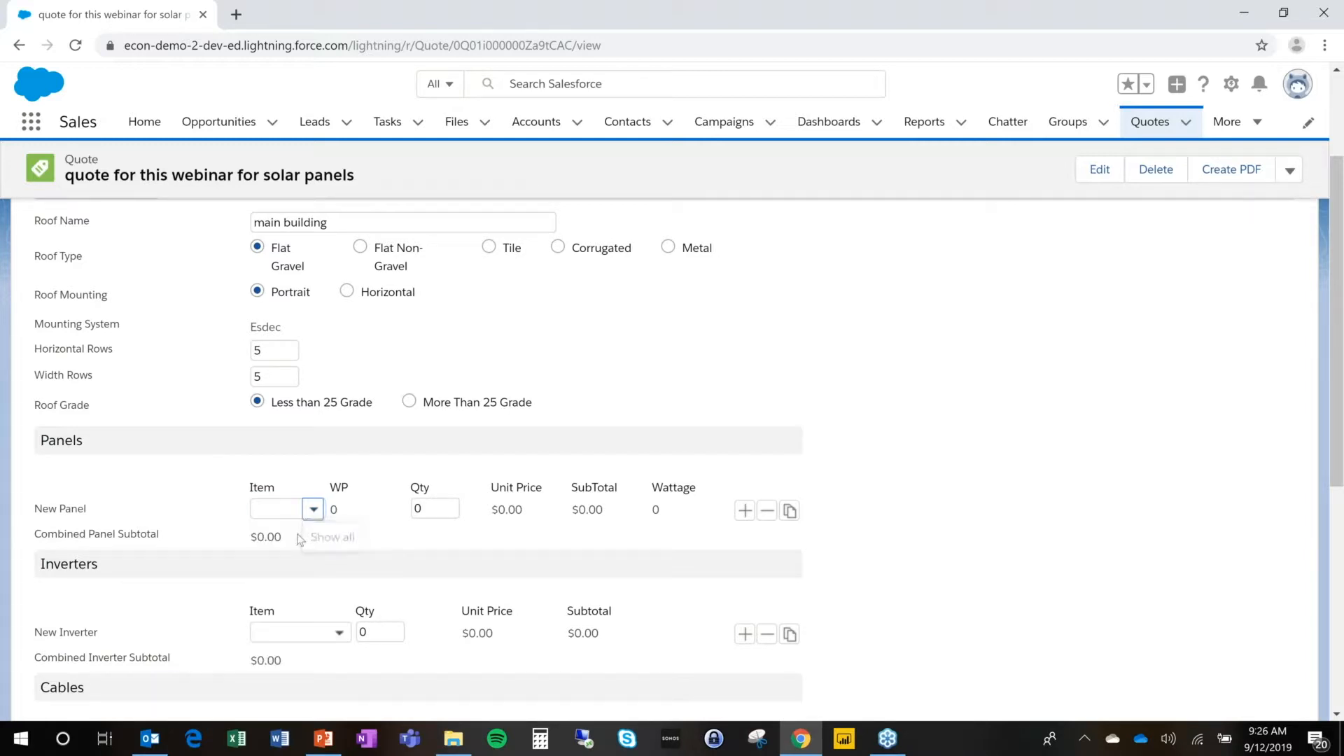
Step: Add two panel lines to the main building: 10 CS6K-275P and 15 CS6K-305MS
click(287, 508)
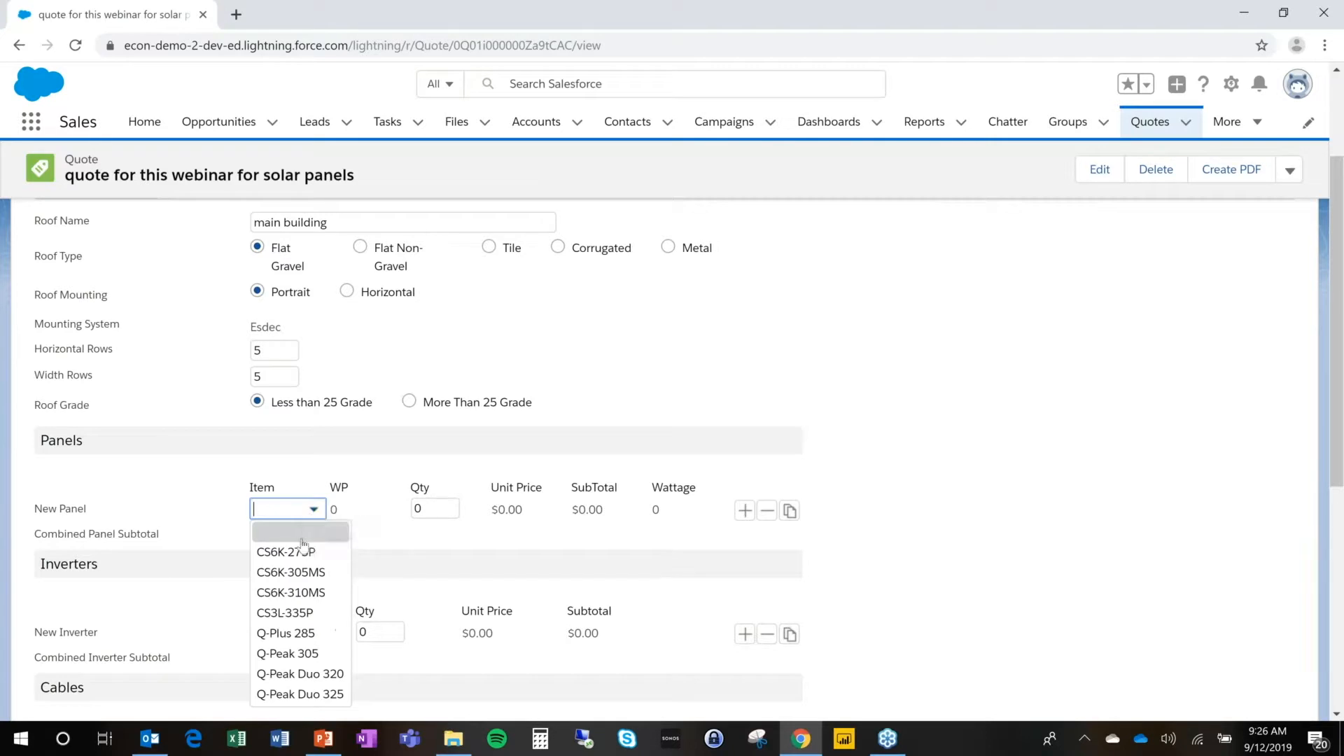
click(285, 551)
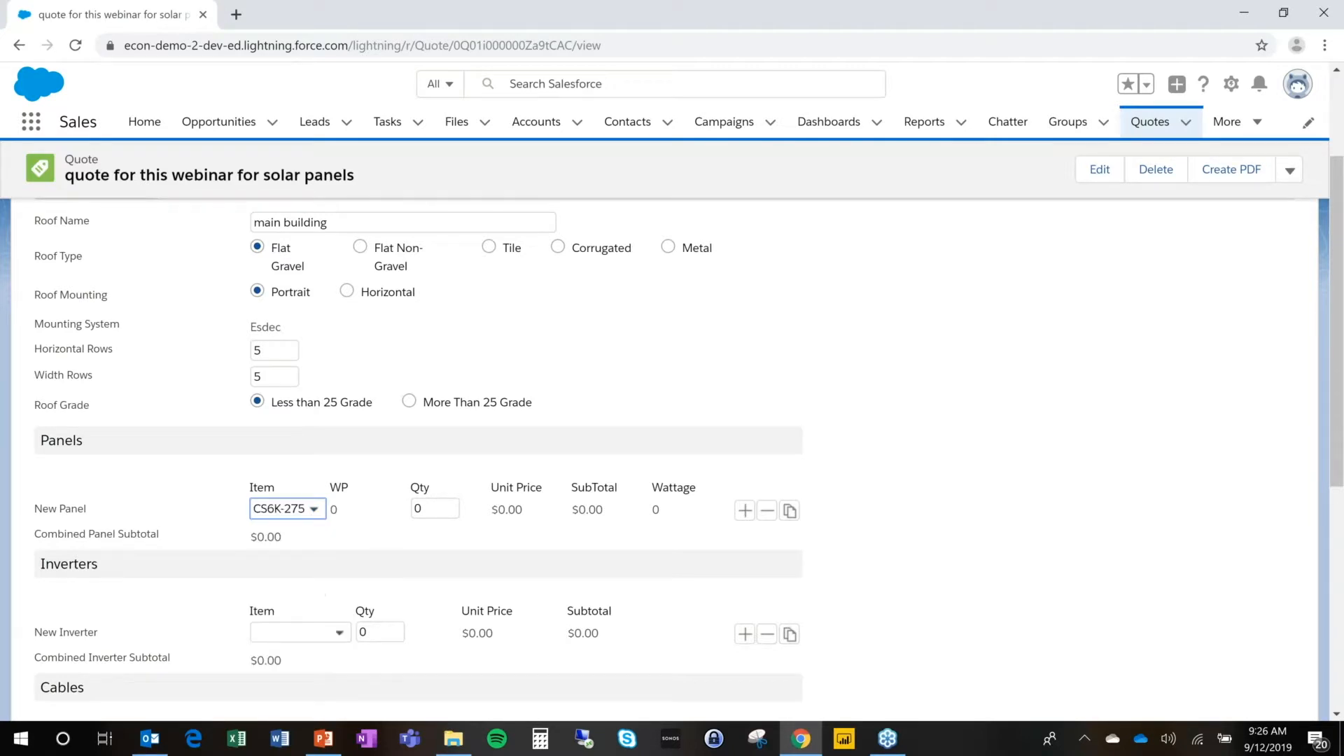
click(286, 508)
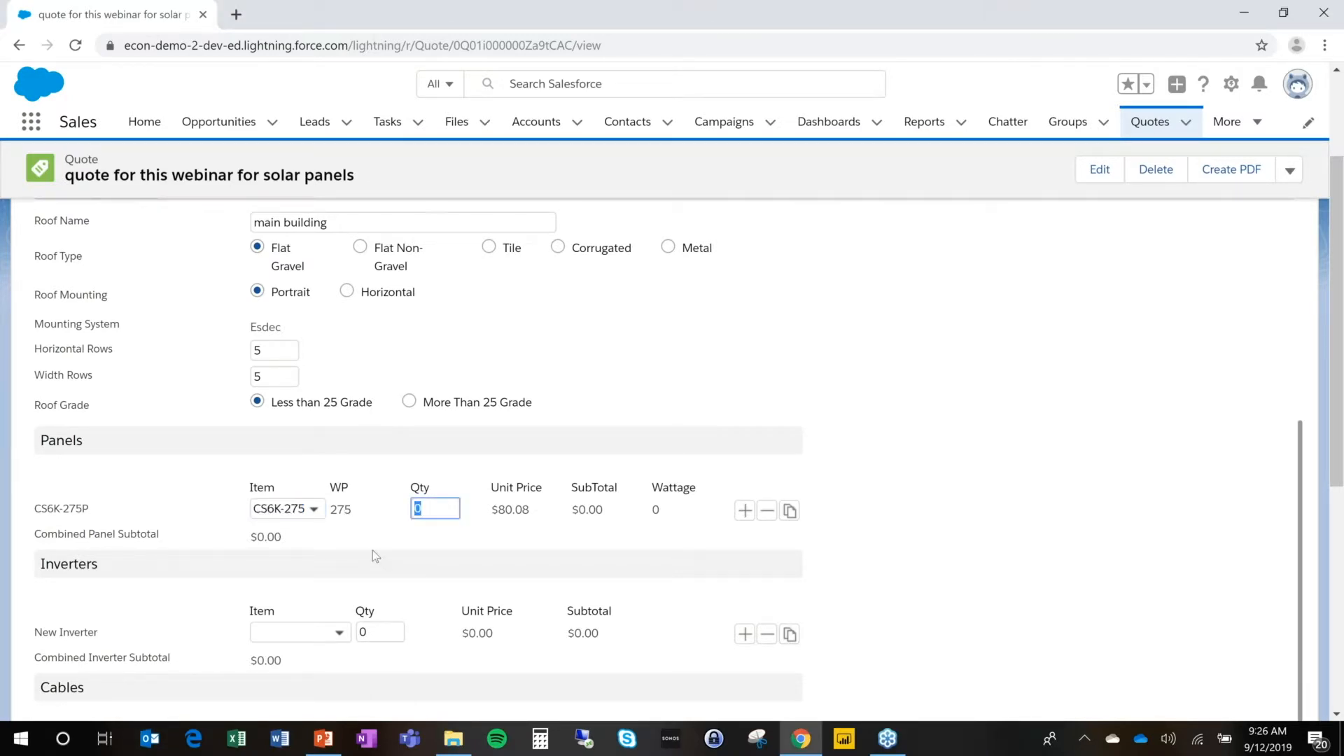
text(10)
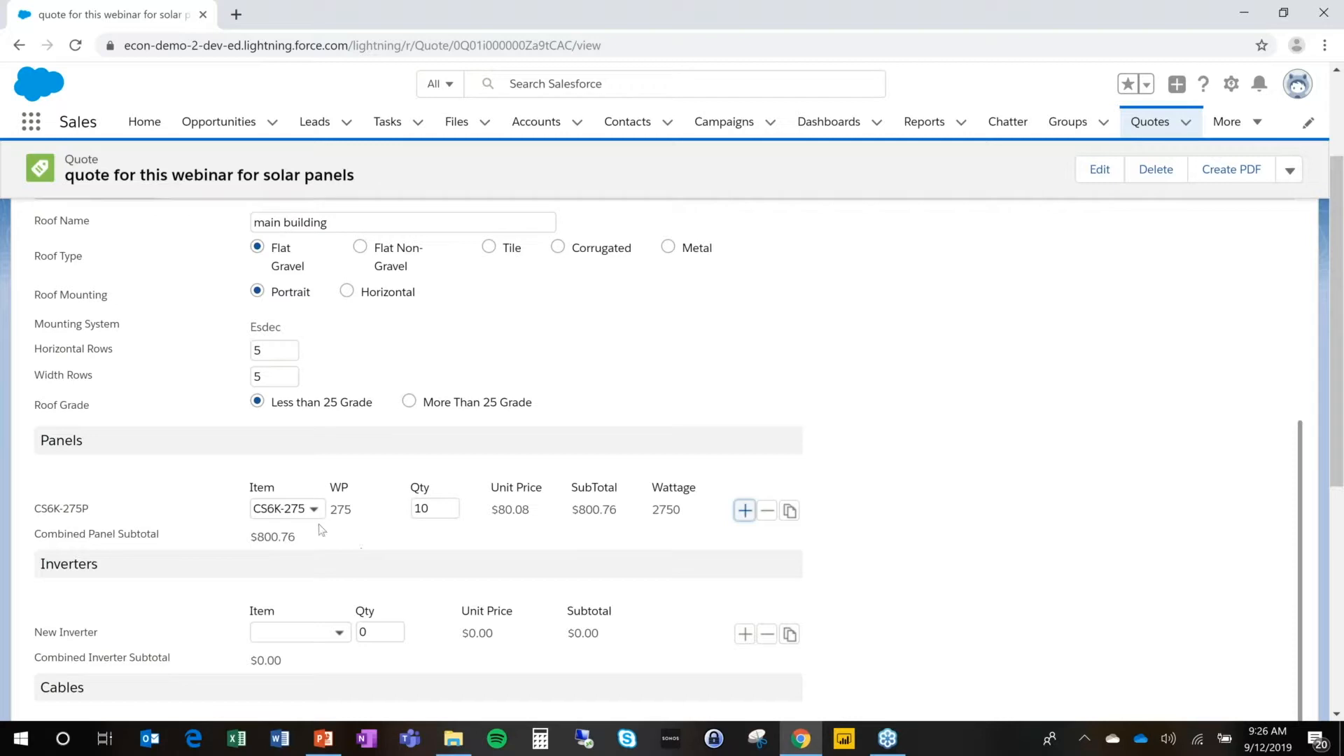
click(744, 510)
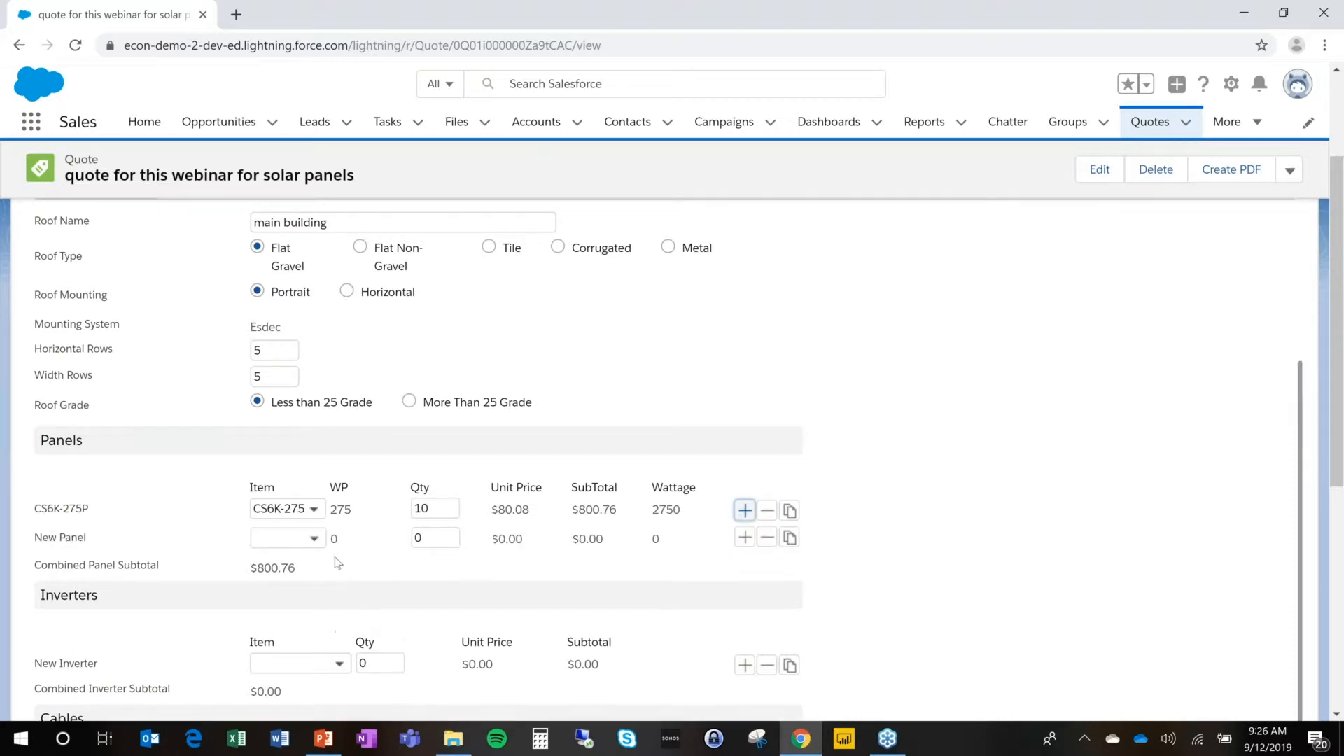
click(286, 538)
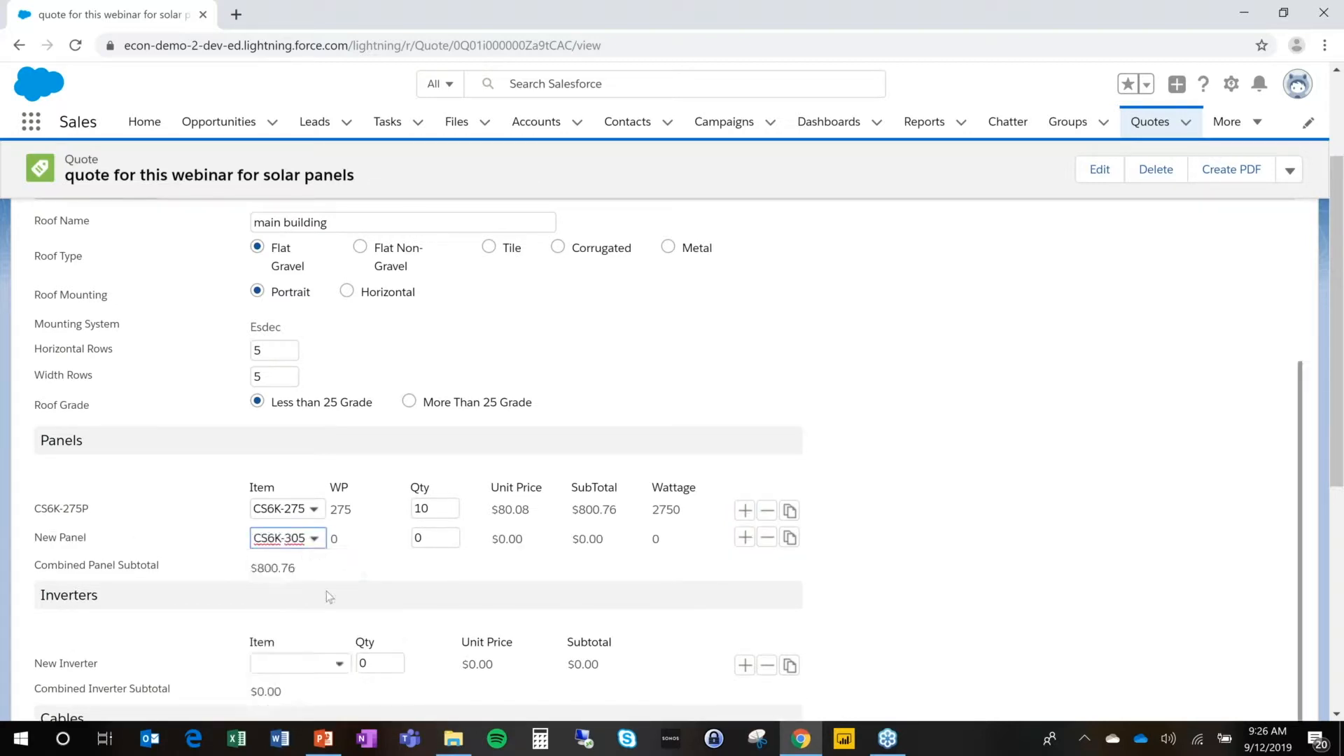
click(744, 538)
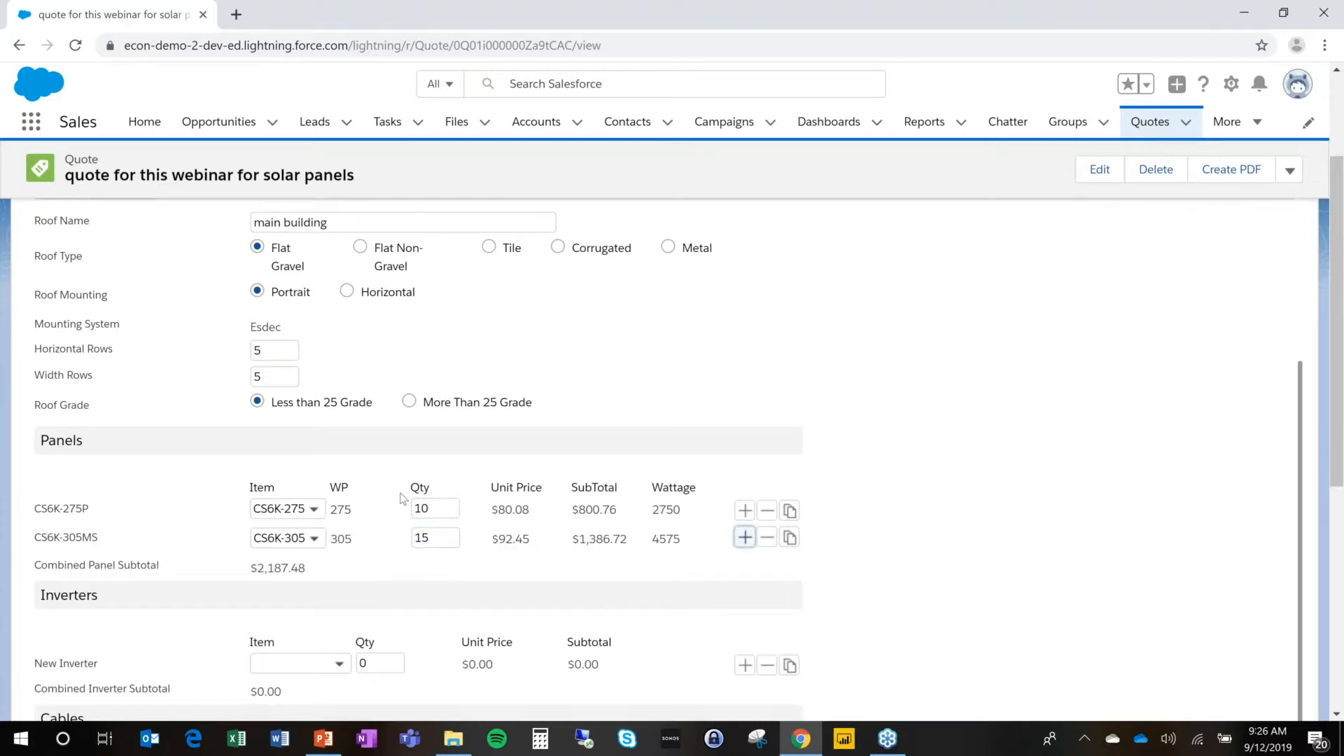
scroll(up, 3)
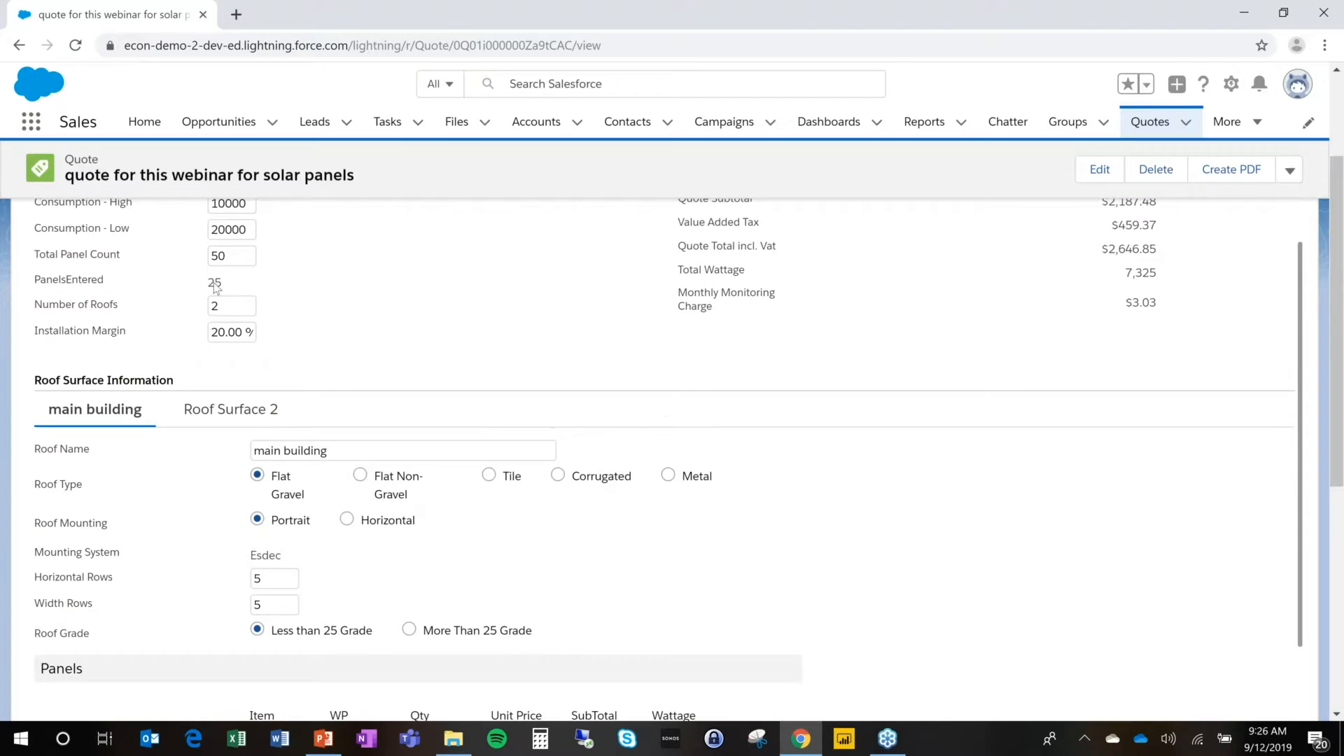
scroll(down, 3)
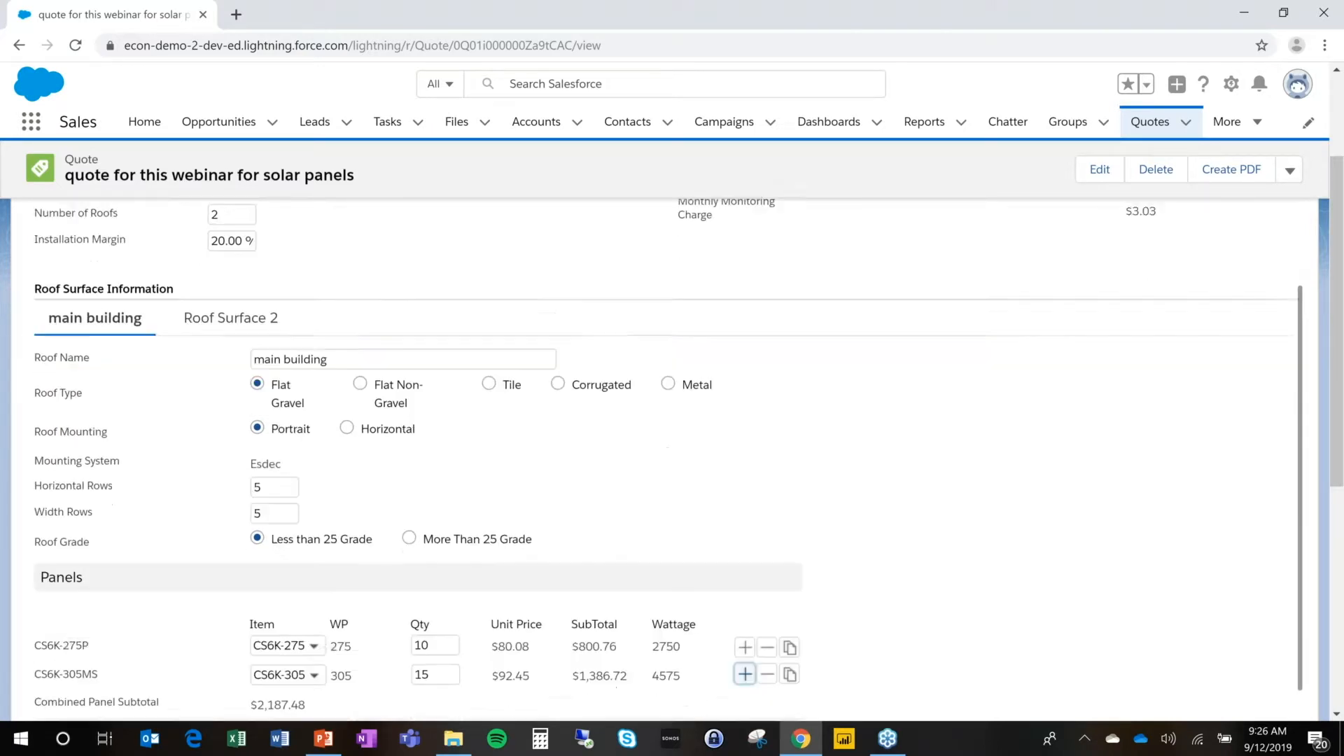
scroll(down, 3)
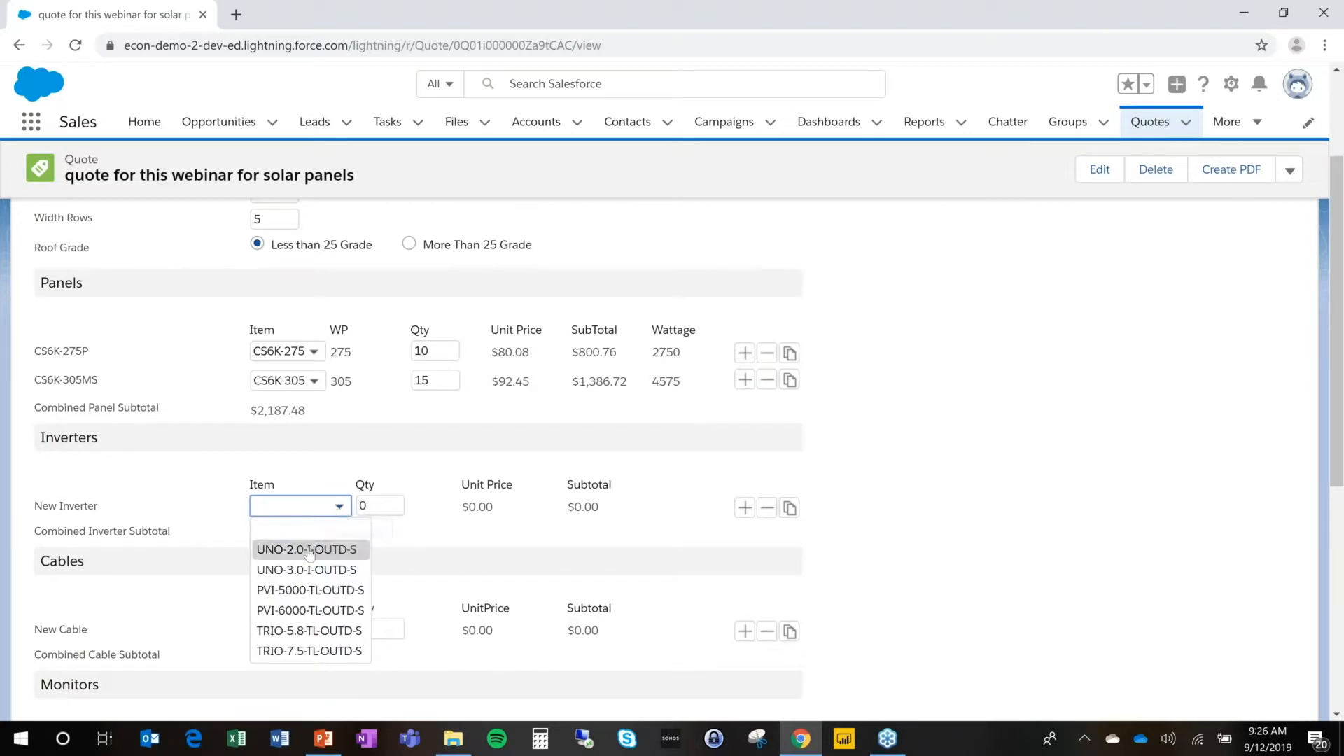
Step: Add 2 UNO-2.0-I-OUTD-S inverters, 1 installatiekabel cable and 1 Solar Log 200 monitor
click(306, 549)
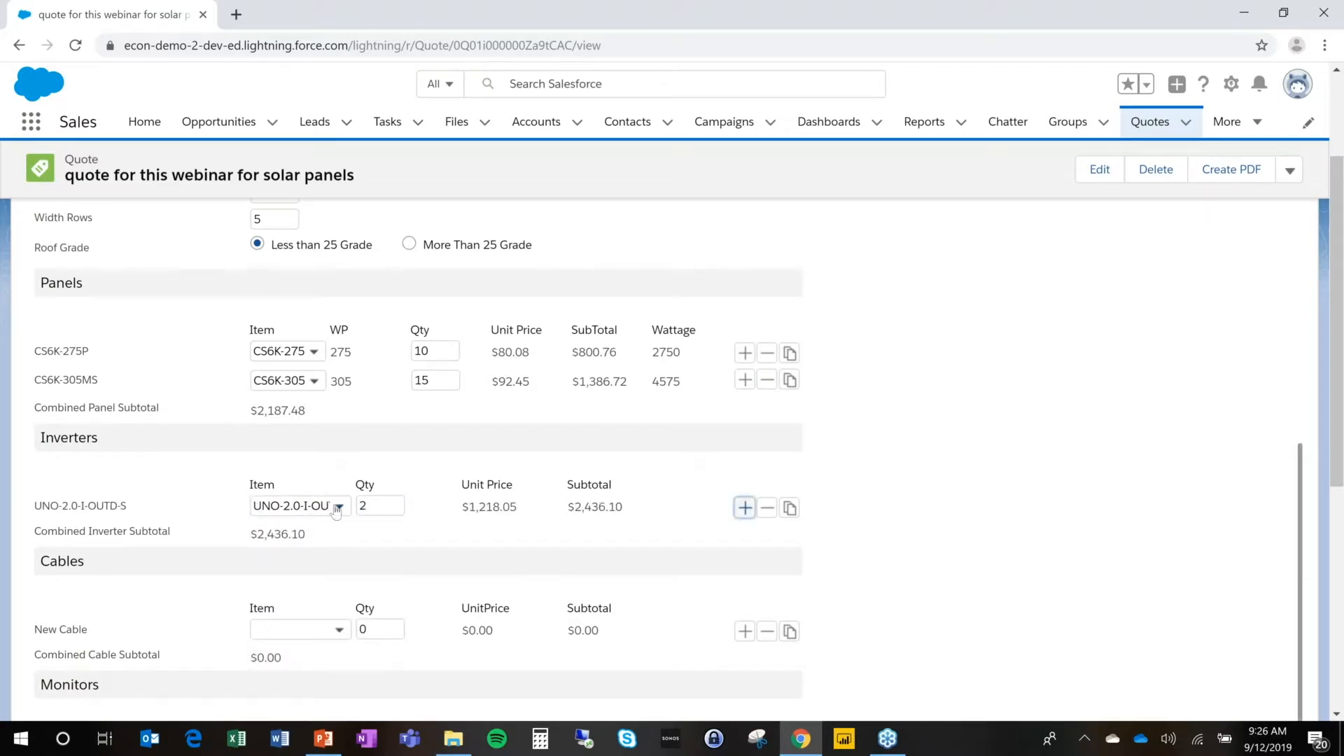
click(340, 506)
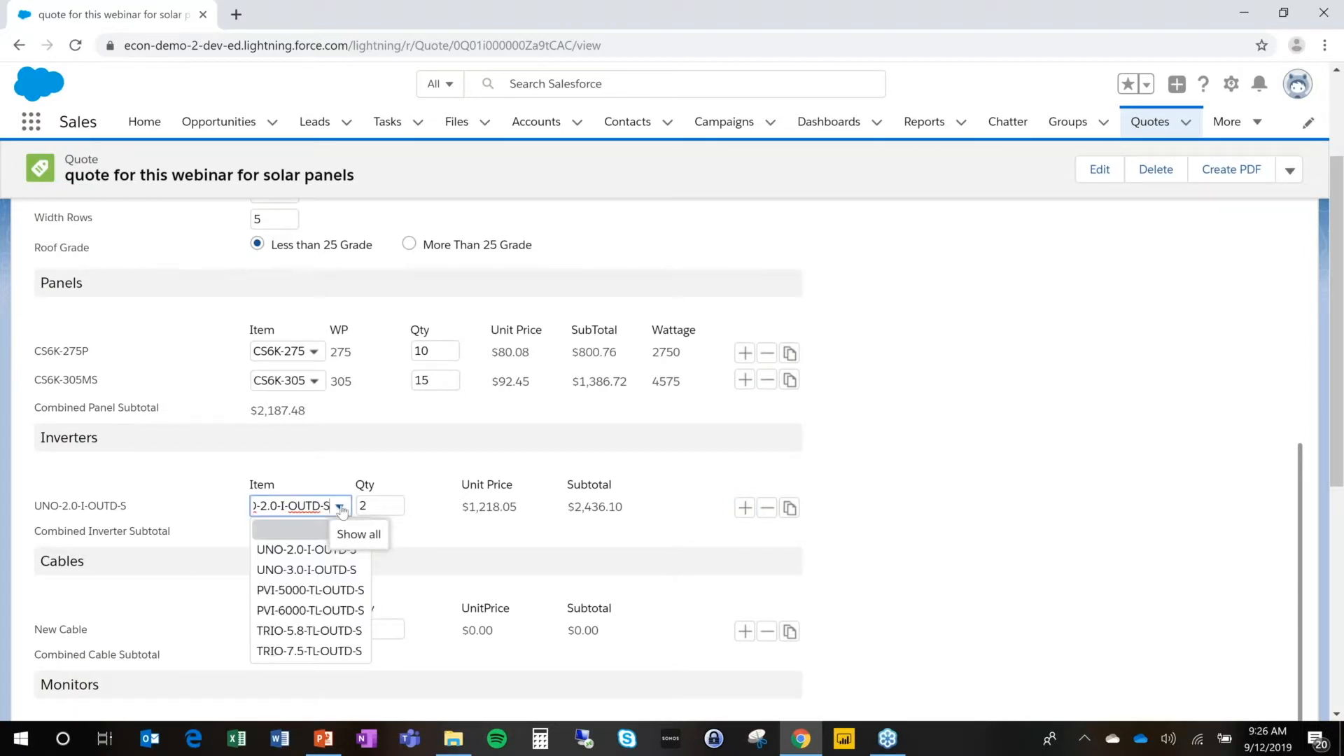
click(305, 549)
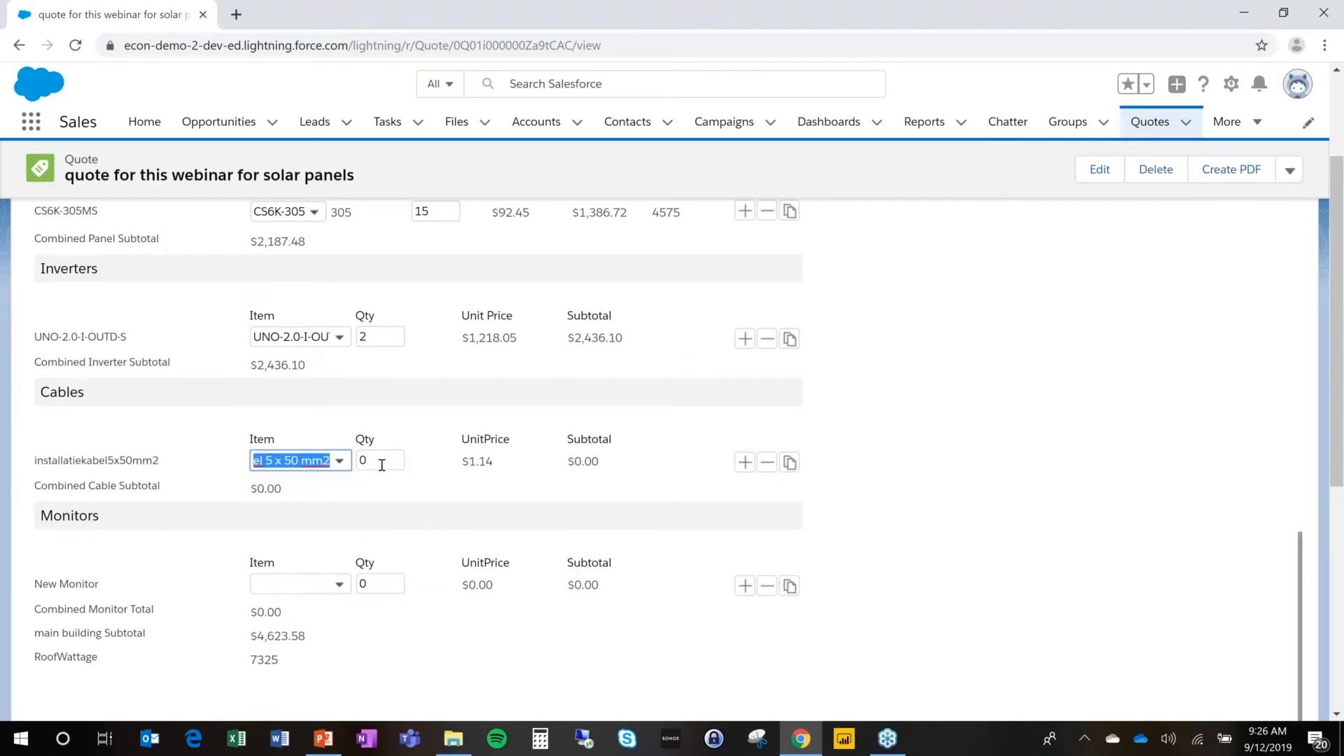
click(745, 462)
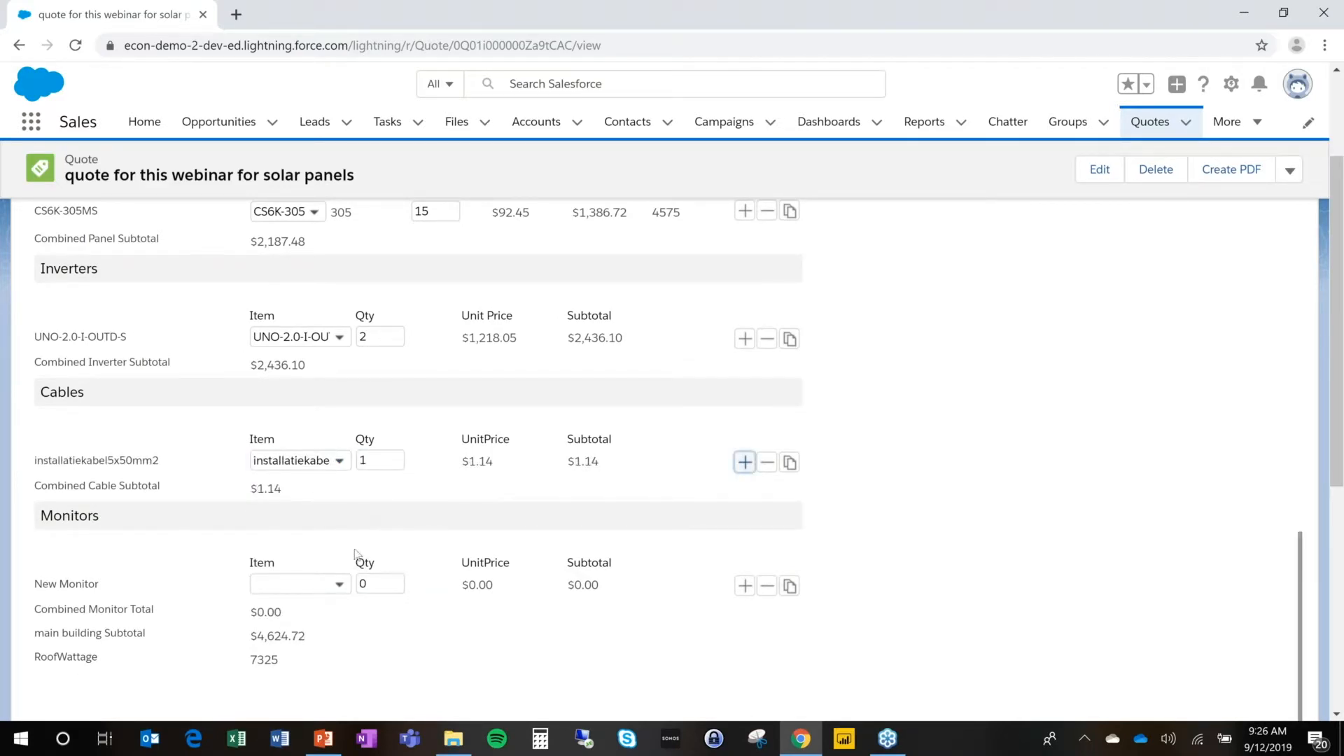
click(298, 584)
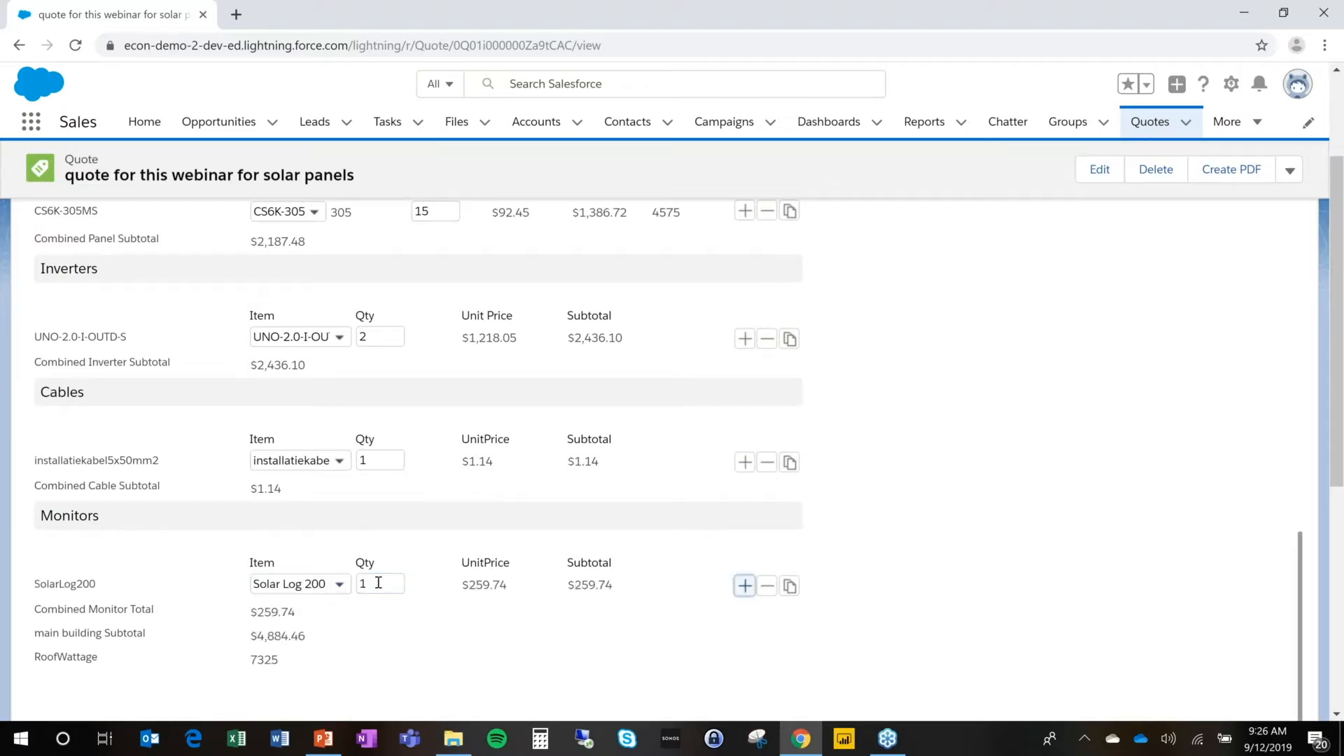
scroll(down, 3)
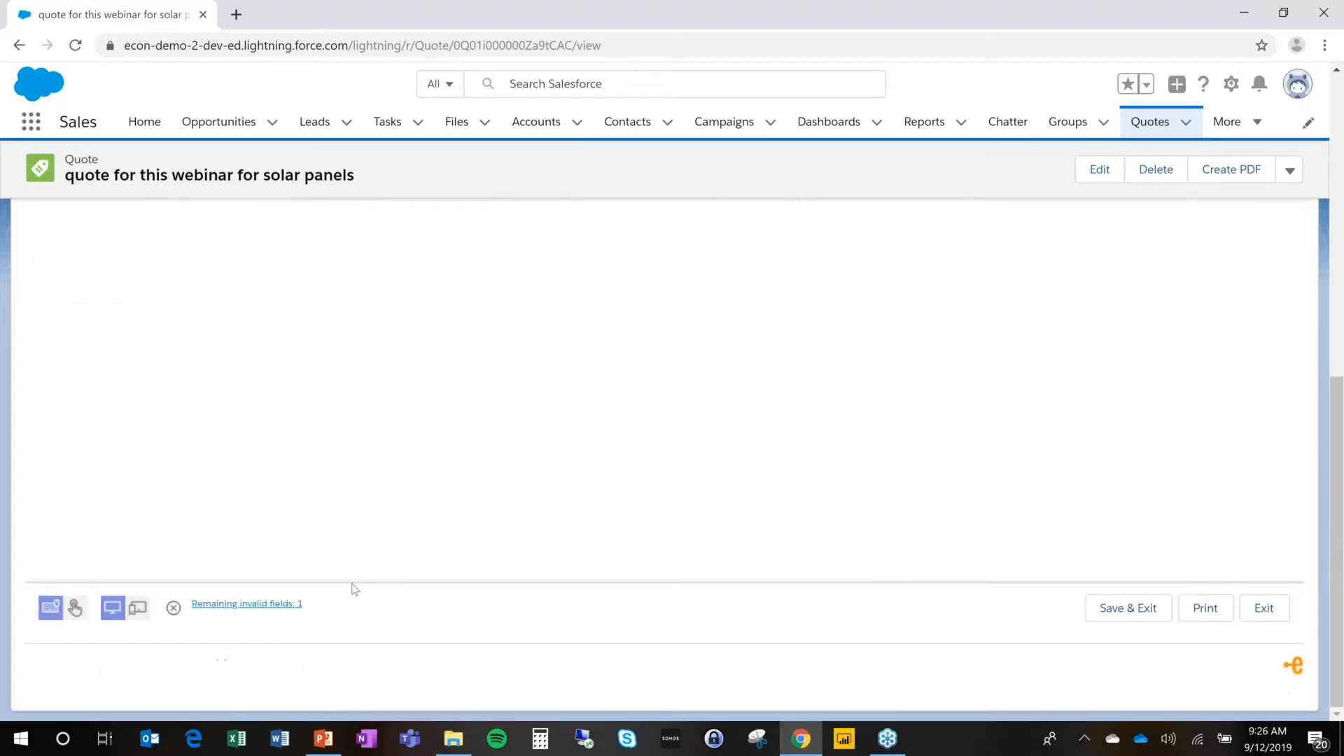
Step: Acknowledge the 50-versus-25 panel count warning and show the blank Roof Surface 2 form
click(1127, 607)
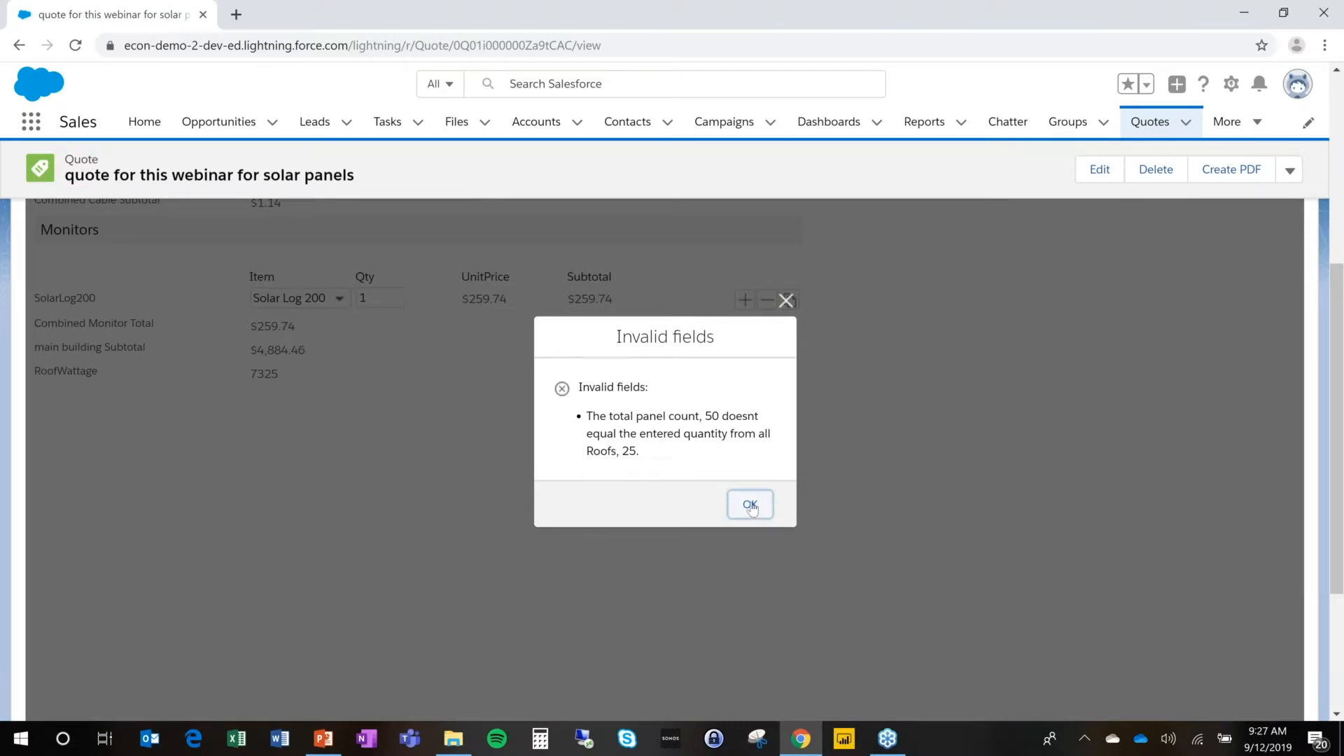
click(749, 504)
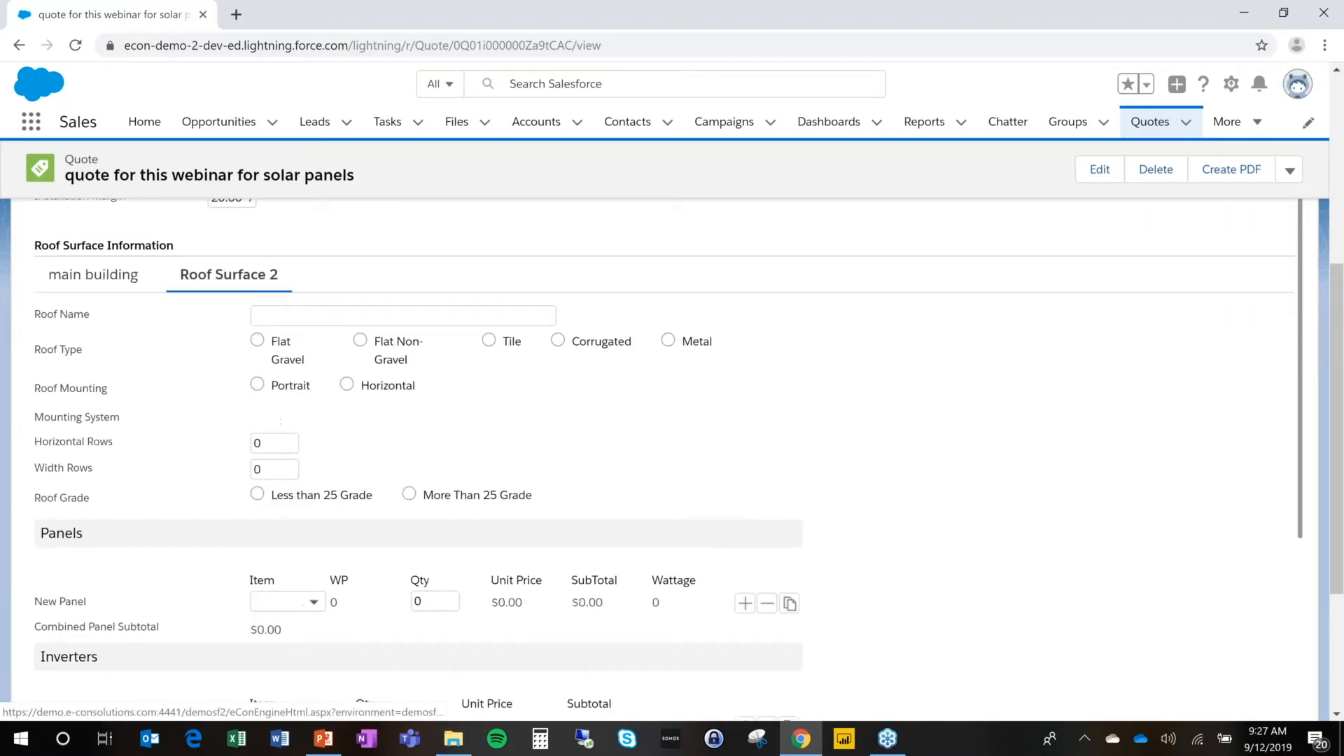
Step: Name roof 2 'second building' with Flat Gravel, 5 by 5 rows and over-25 grade
text(second)
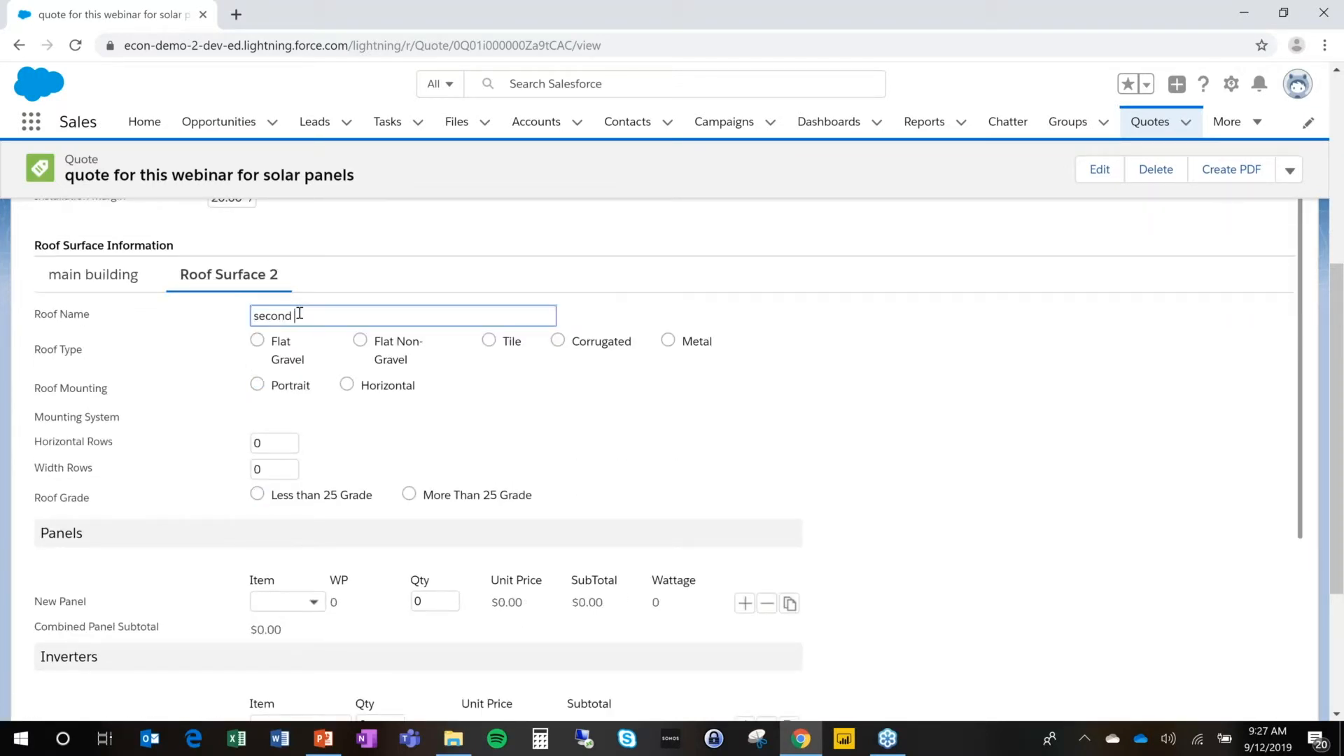
text(building)
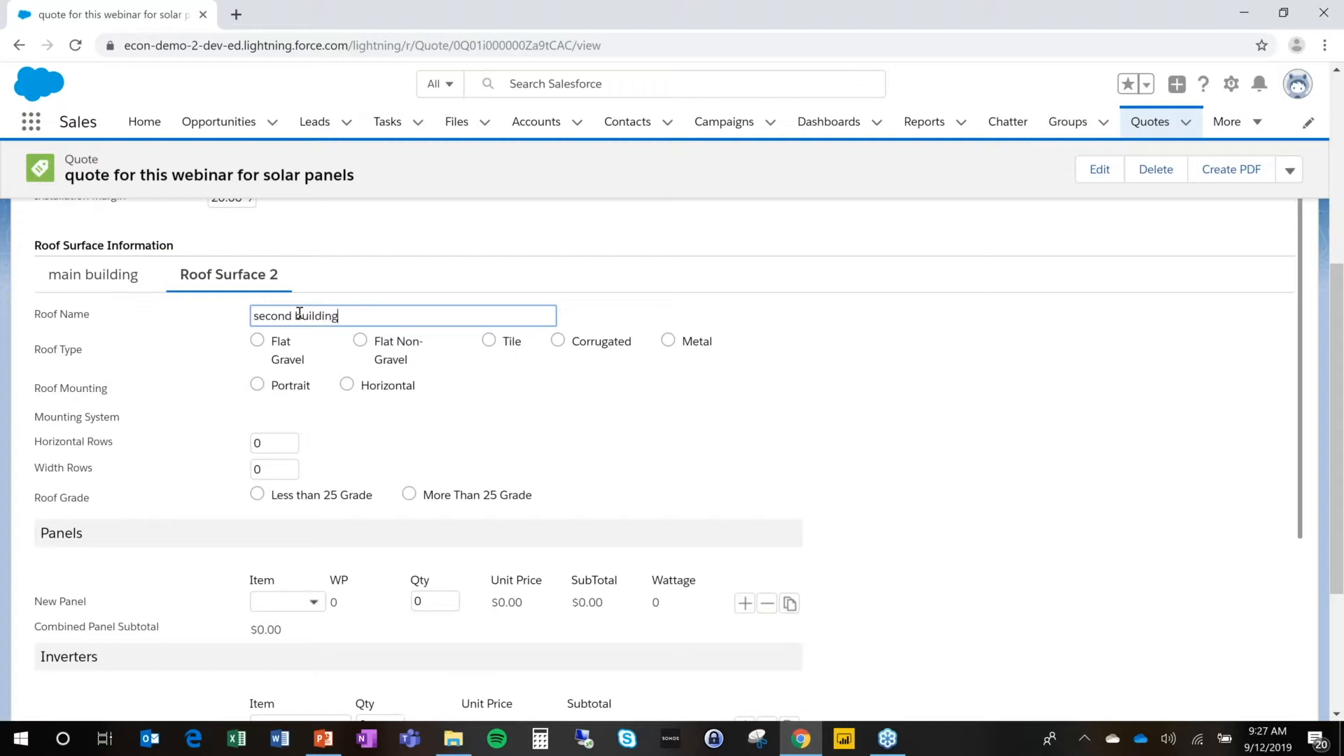
click(257, 340)
text(5)
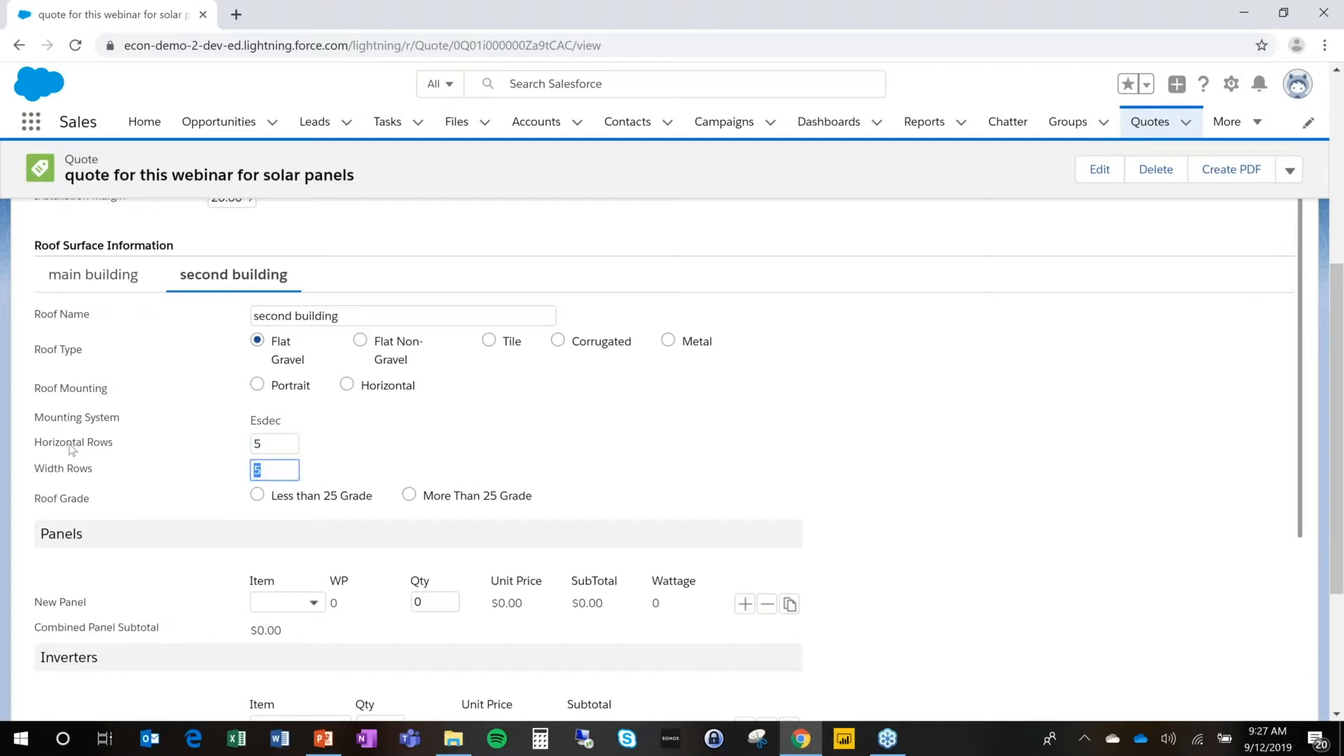
click(409, 496)
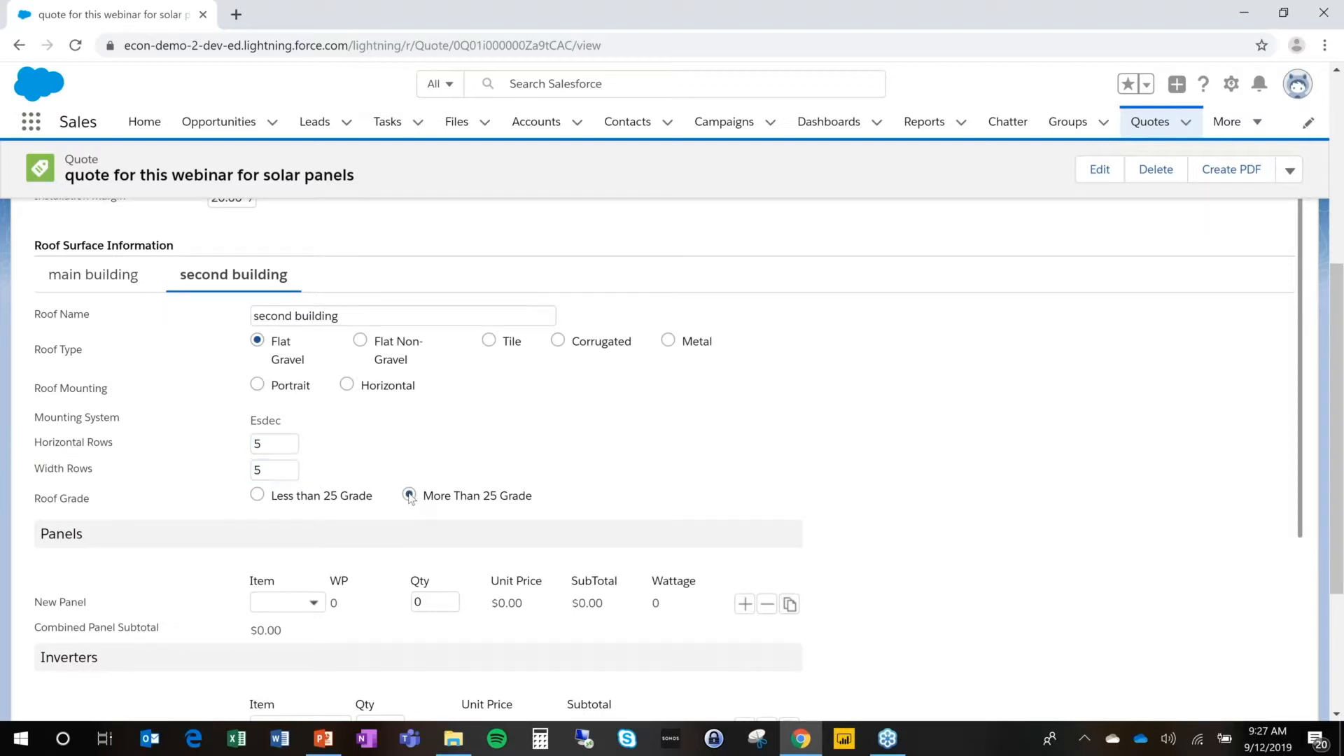
click(287, 602)
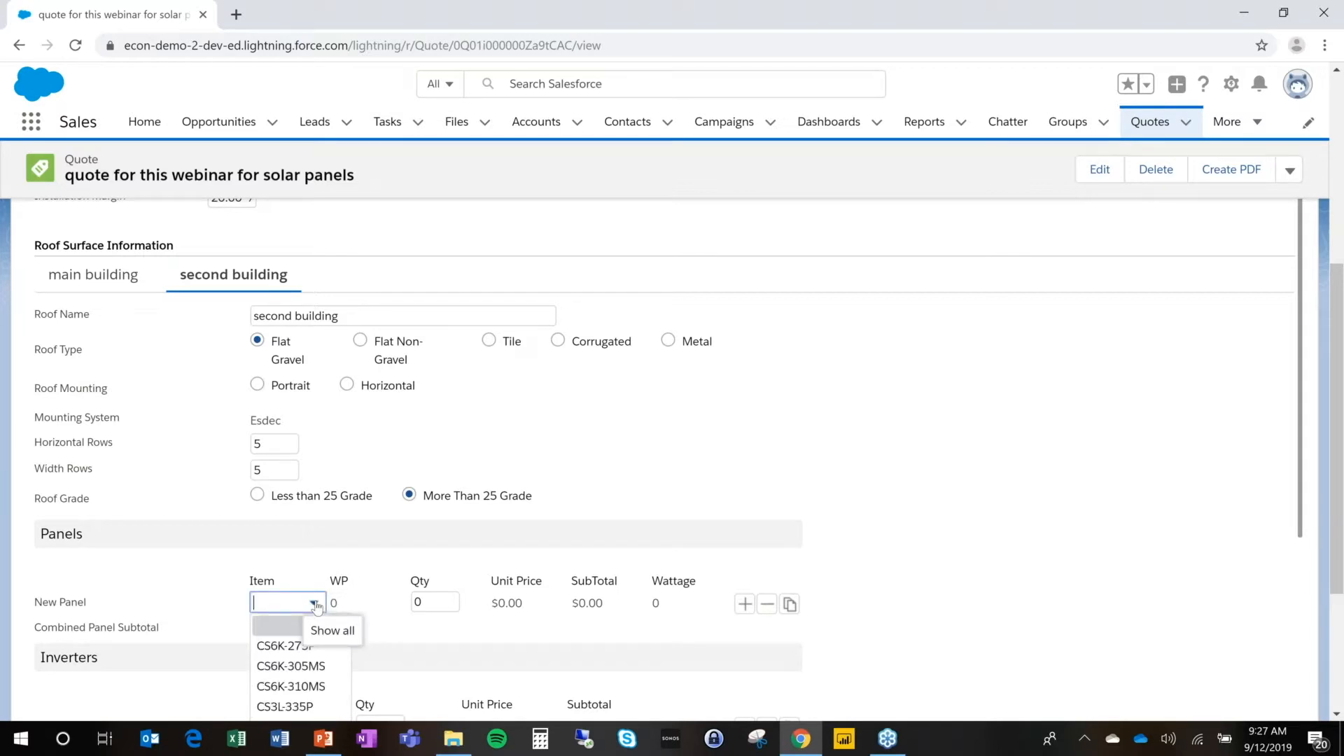
Step: Add 25 CS6K-305MS panels and 2 UNO-2.0-I-OUTD-S inverters to the second building
click(291, 665)
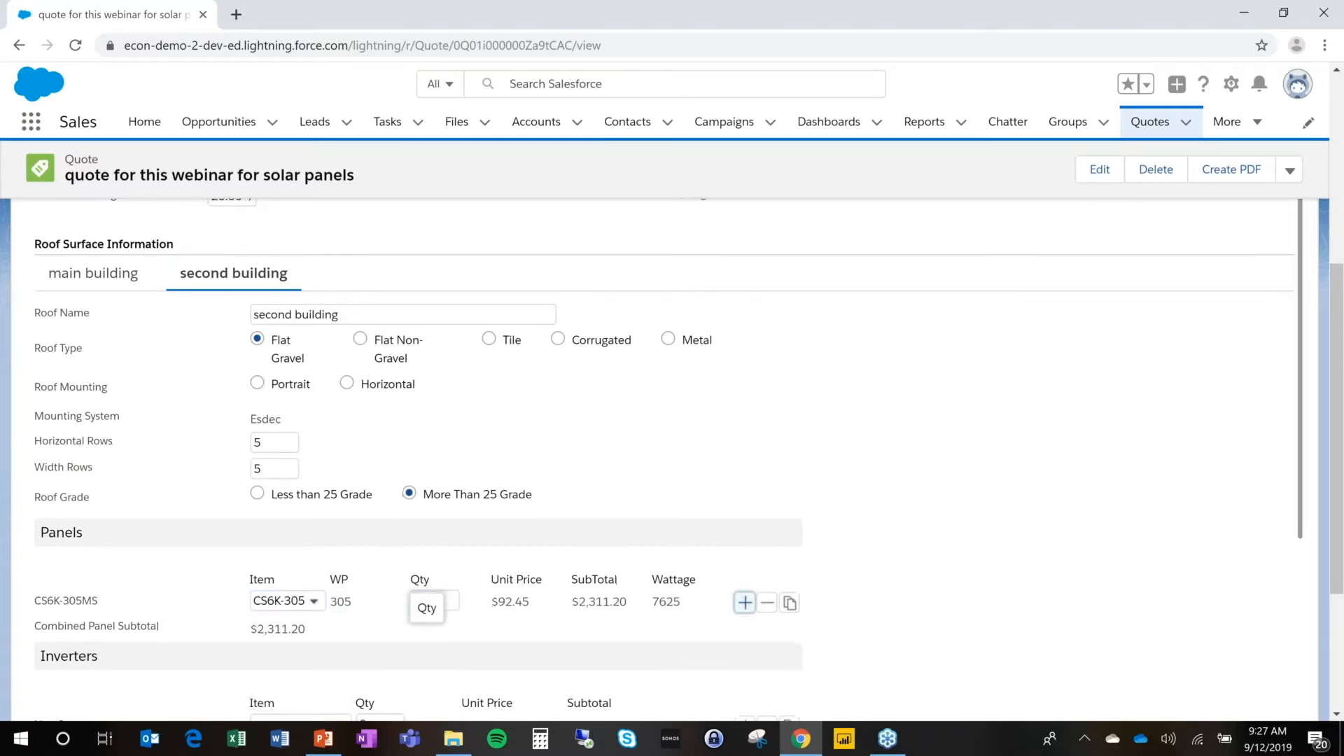
click(298, 465)
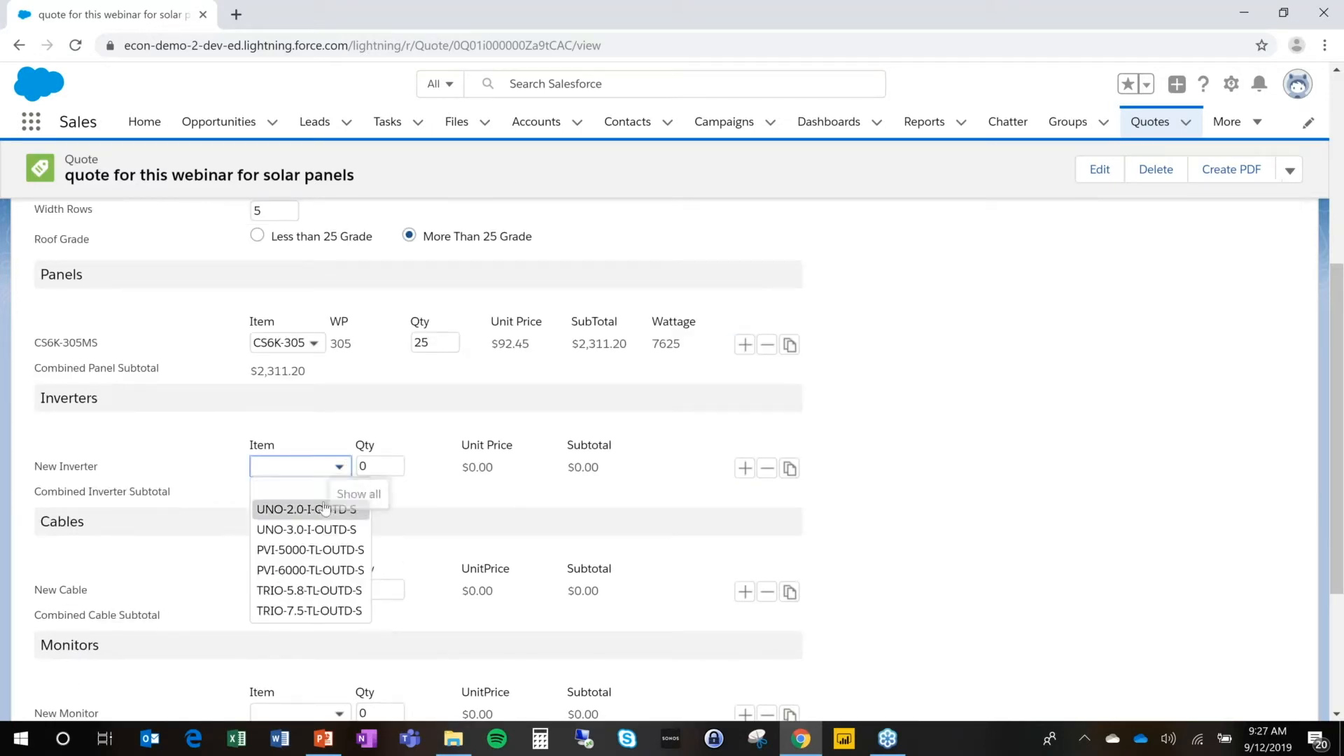
click(305, 508)
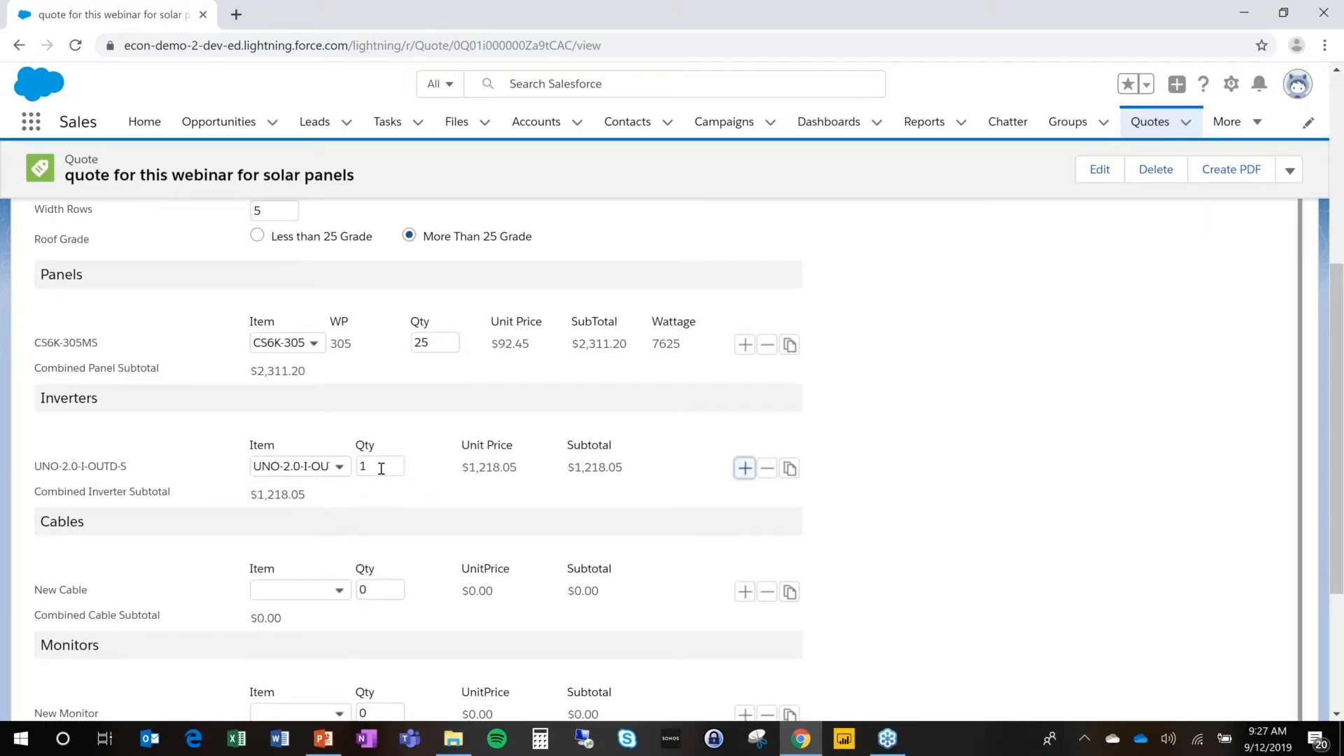
click(766, 468)
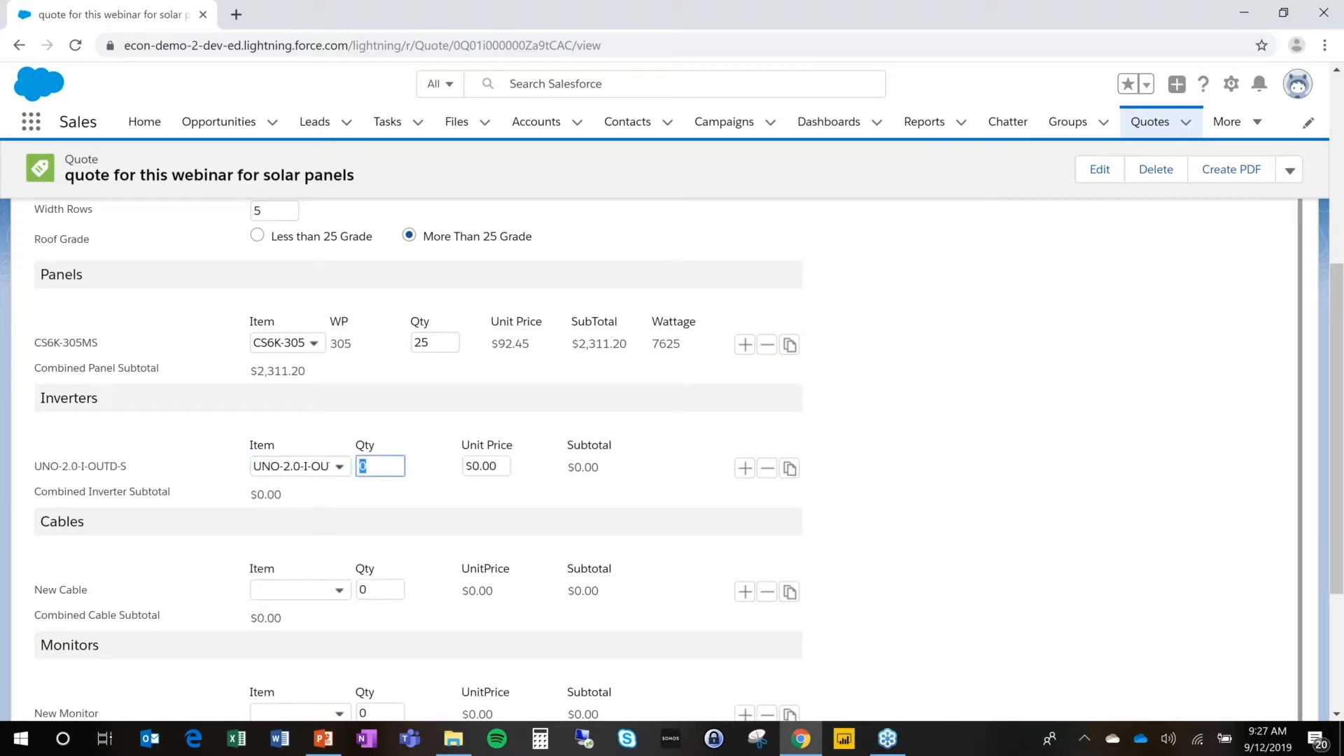
text(2)
click(380, 591)
text(1)
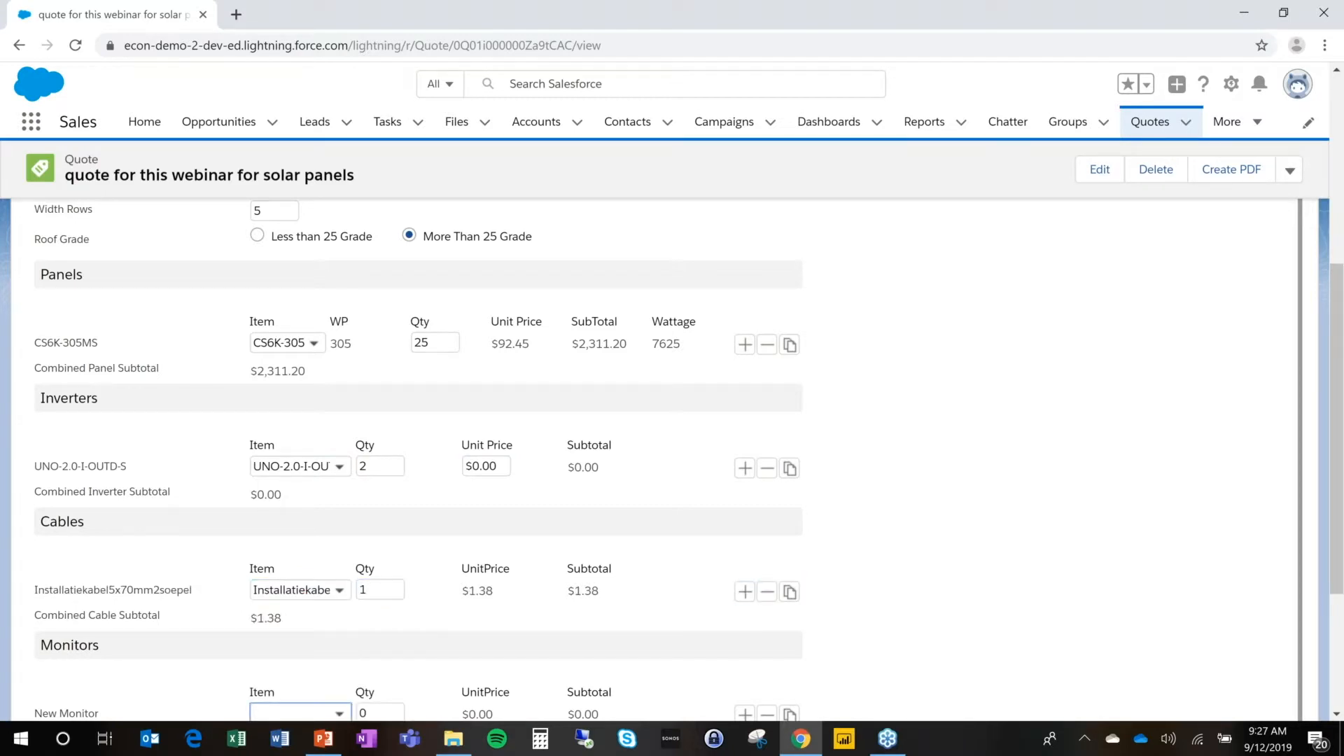
Step: Add one installation cable and one Solar Log 200 monitor to the second building
click(341, 665)
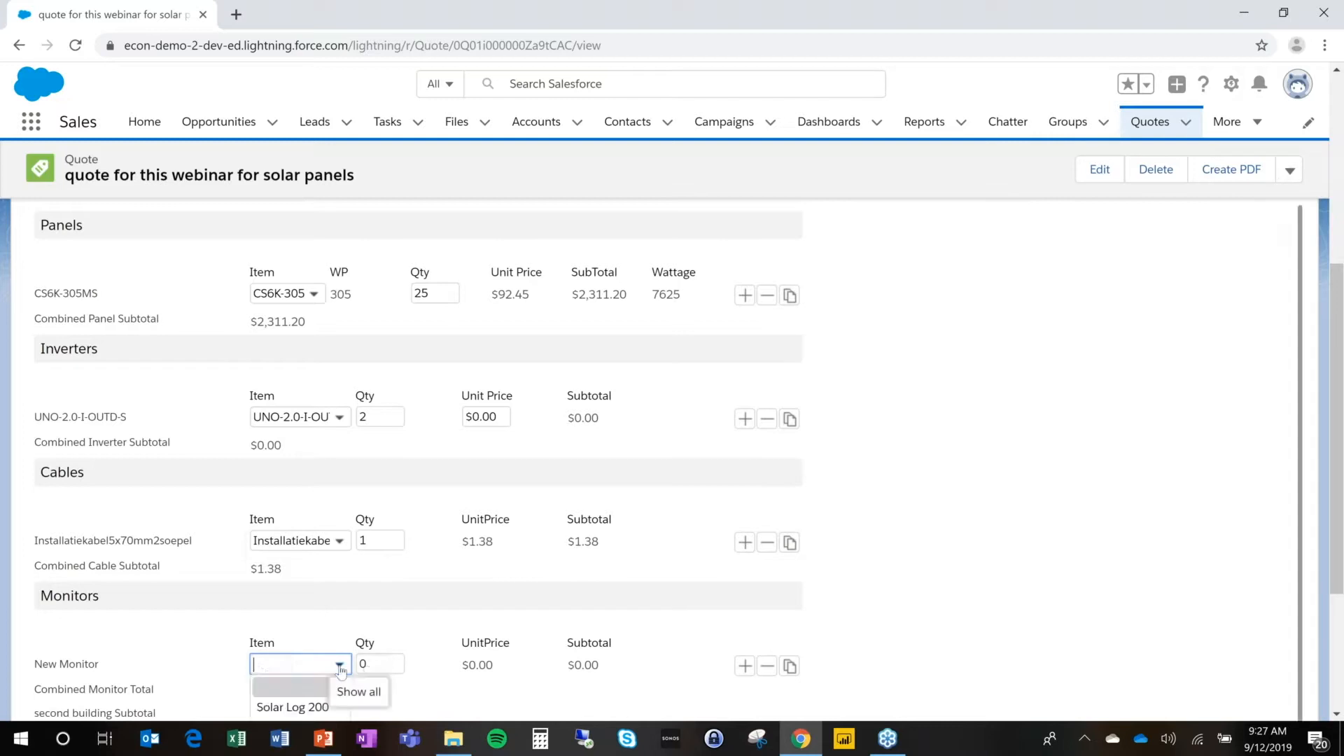
click(291, 706)
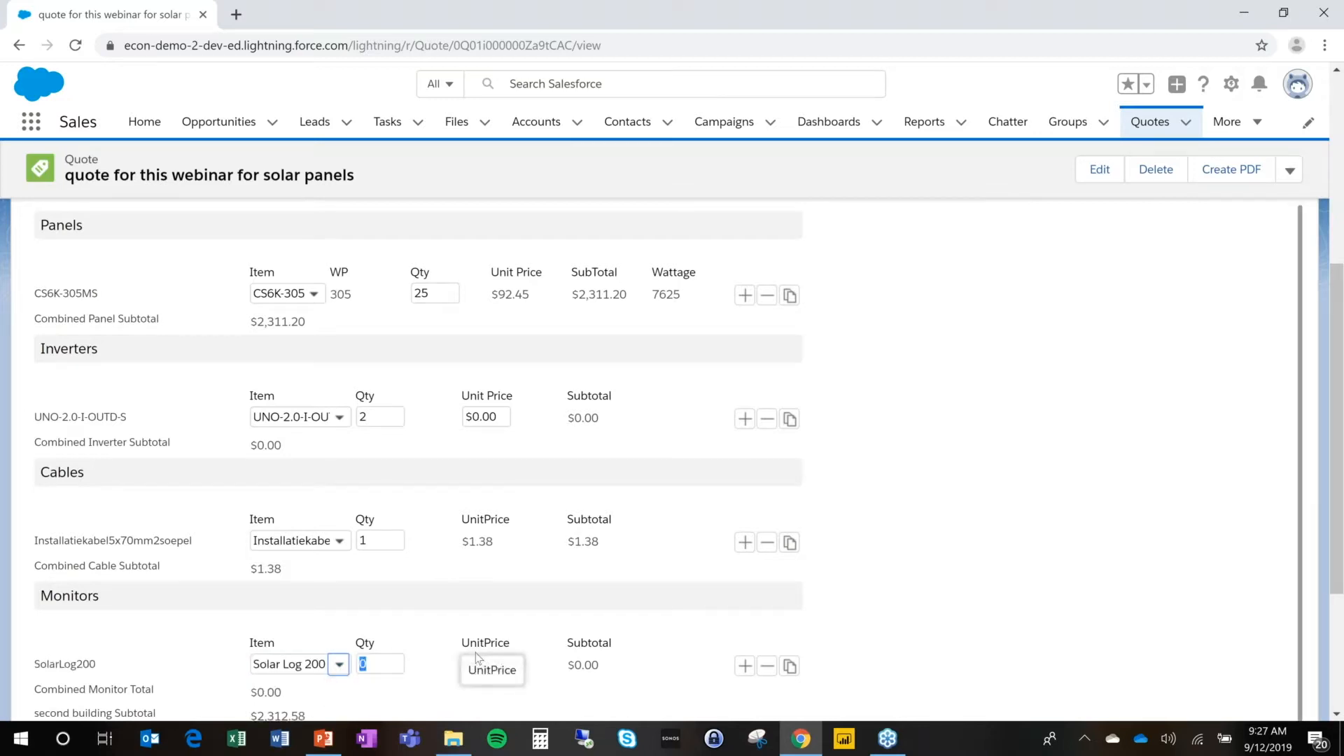
click(379, 664)
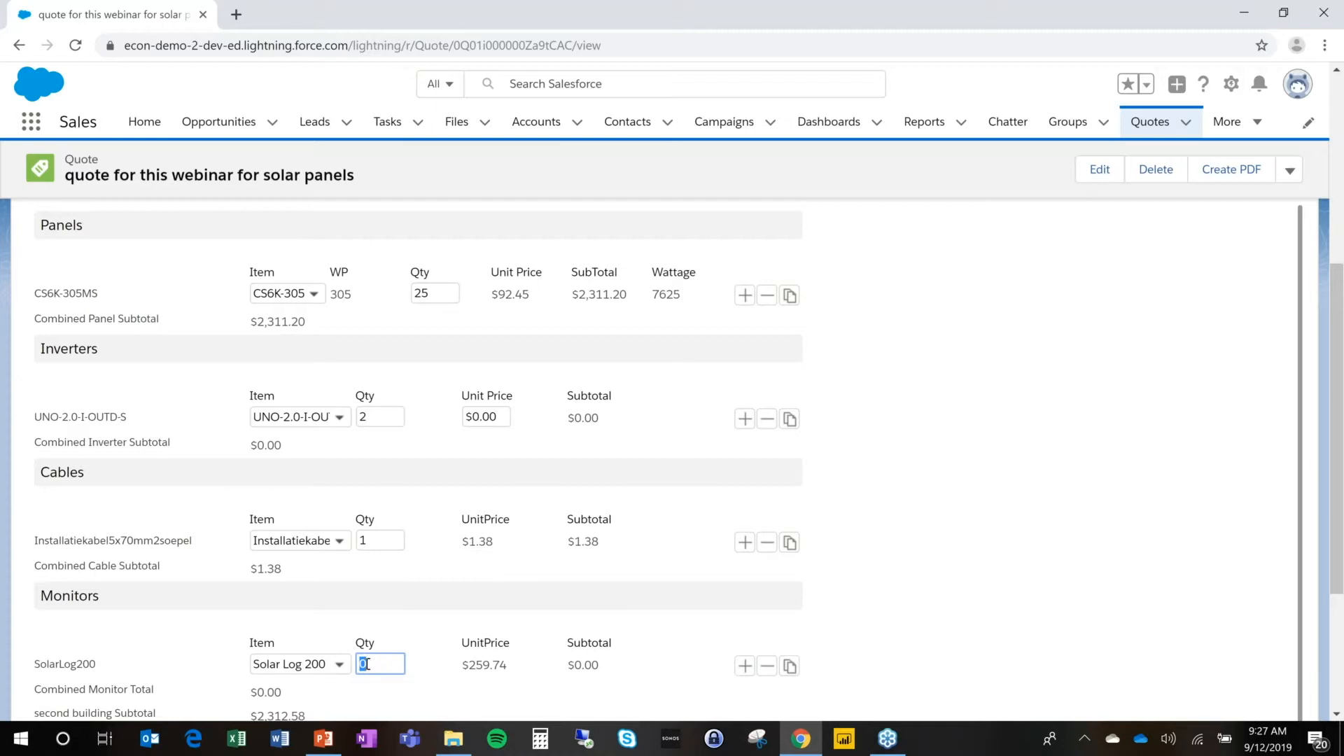
click(294, 664)
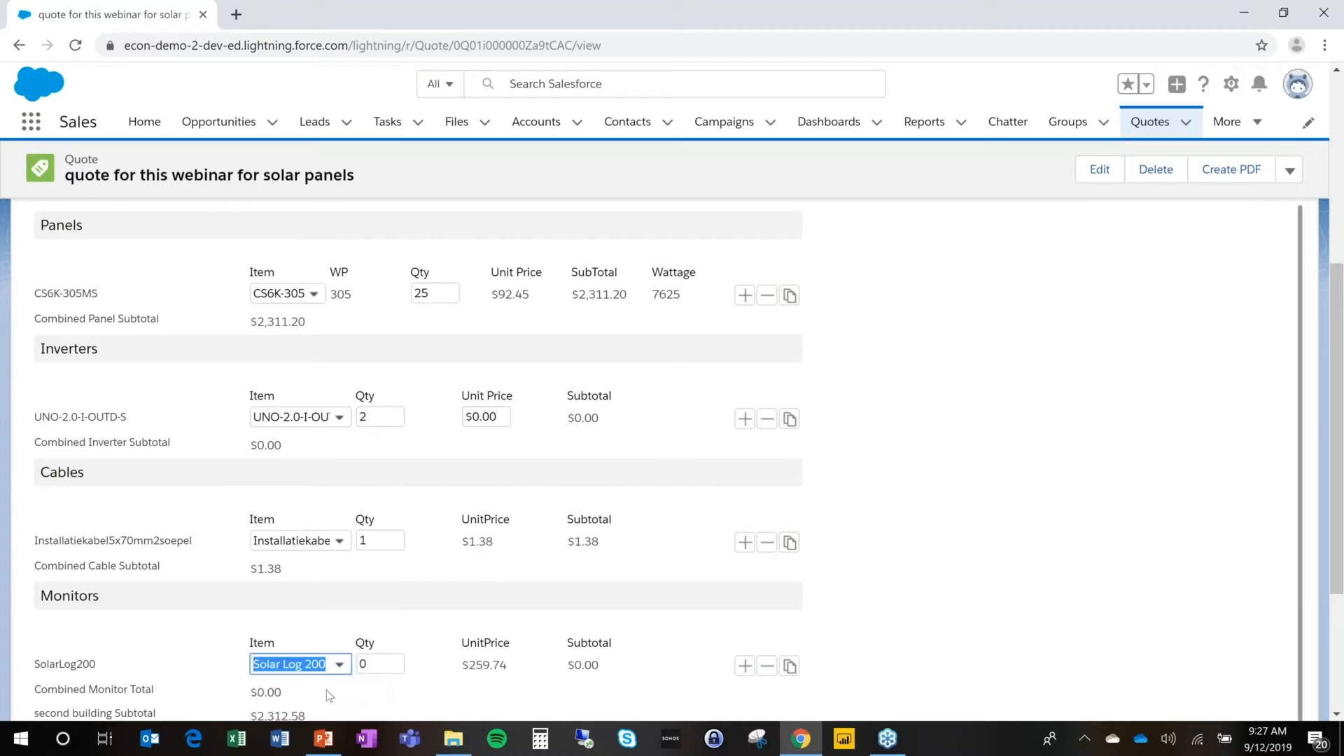
Step: Add one monitor to the second building and confirm the $9,022.70 total including VAT
click(744, 665)
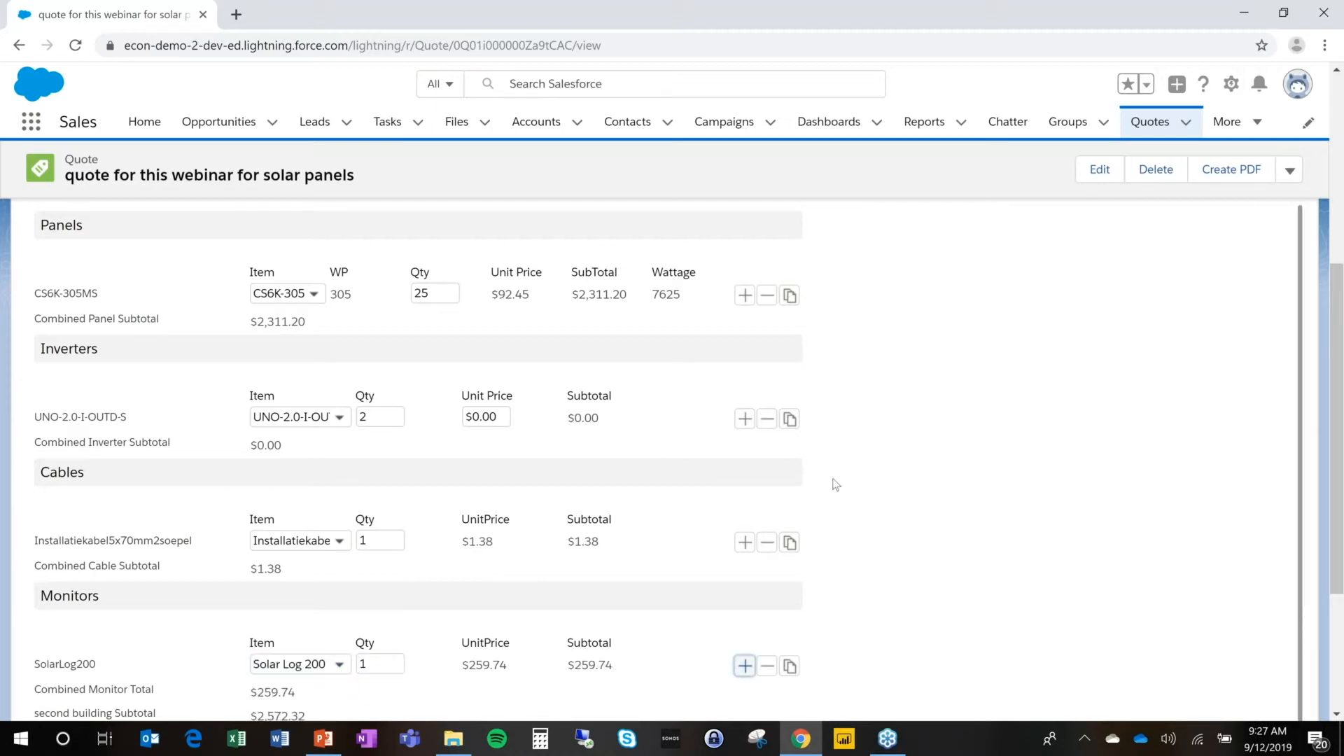
scroll(up, 3)
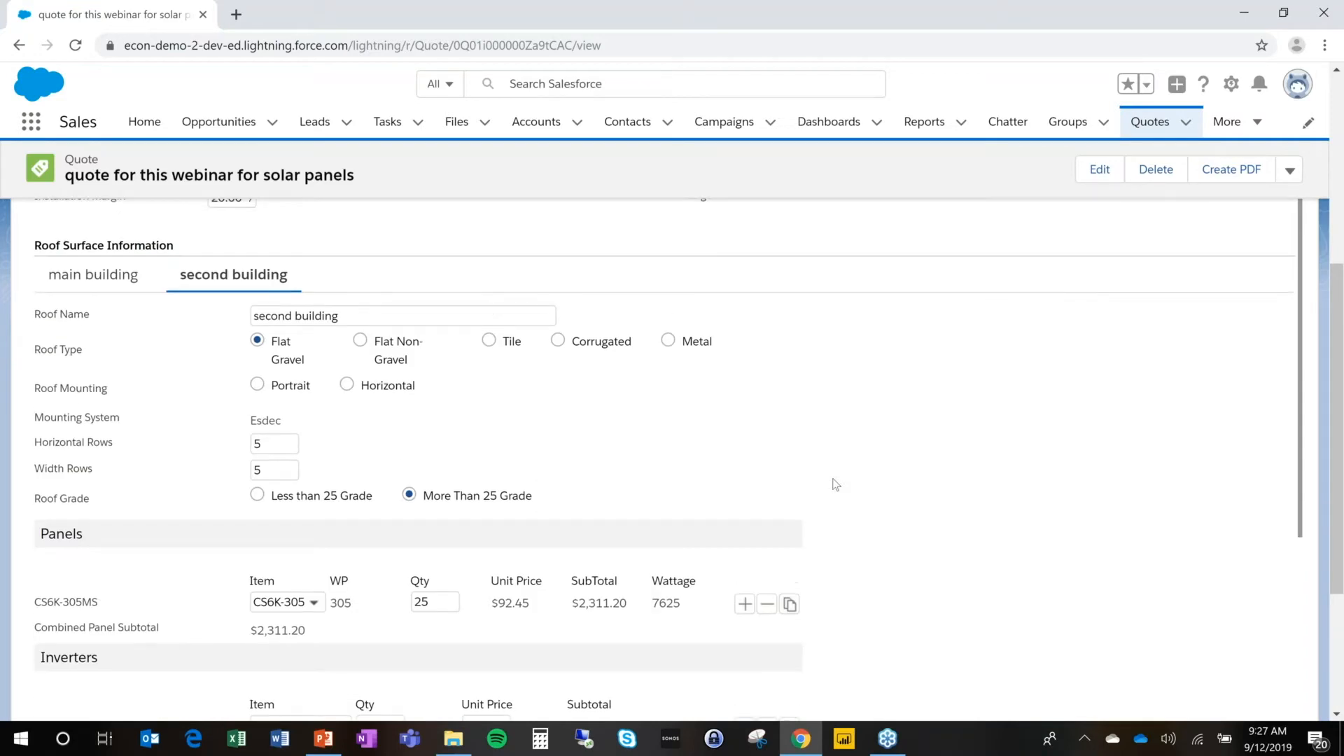
scroll(up, 3)
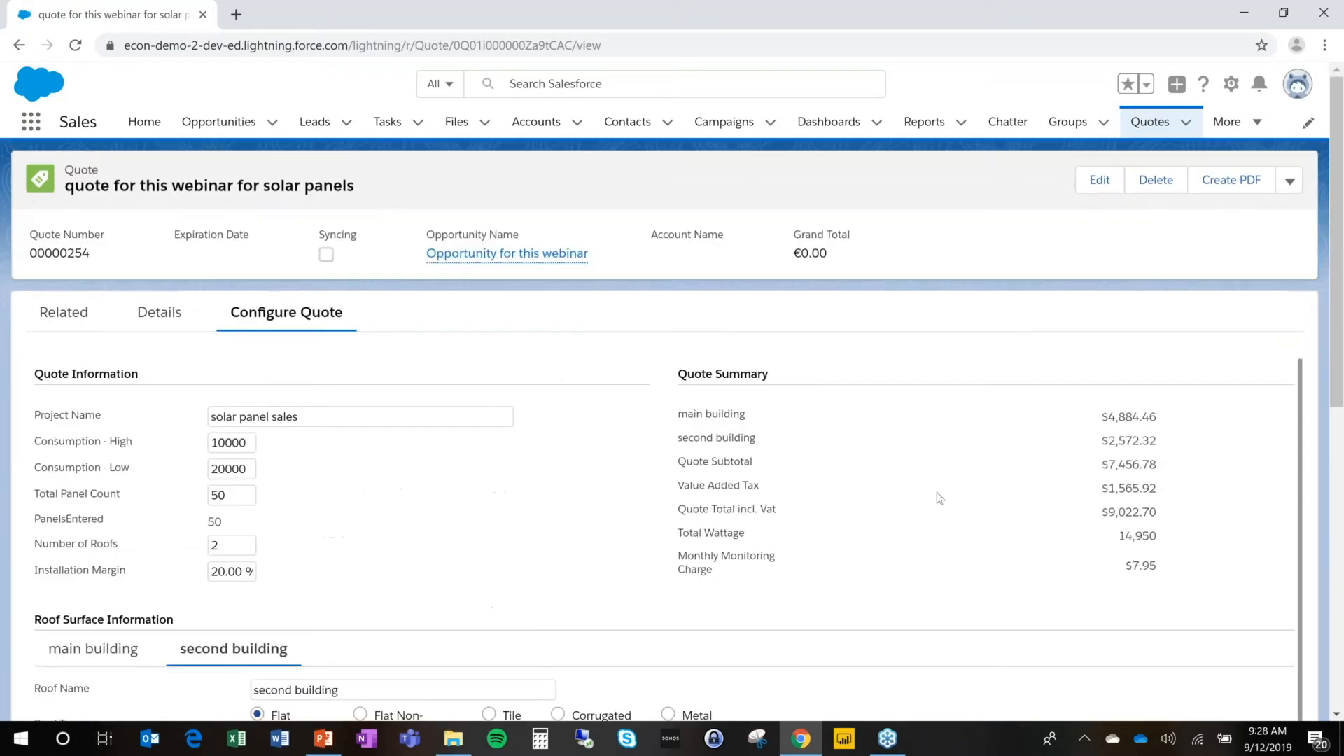
mouse_move(742, 575)
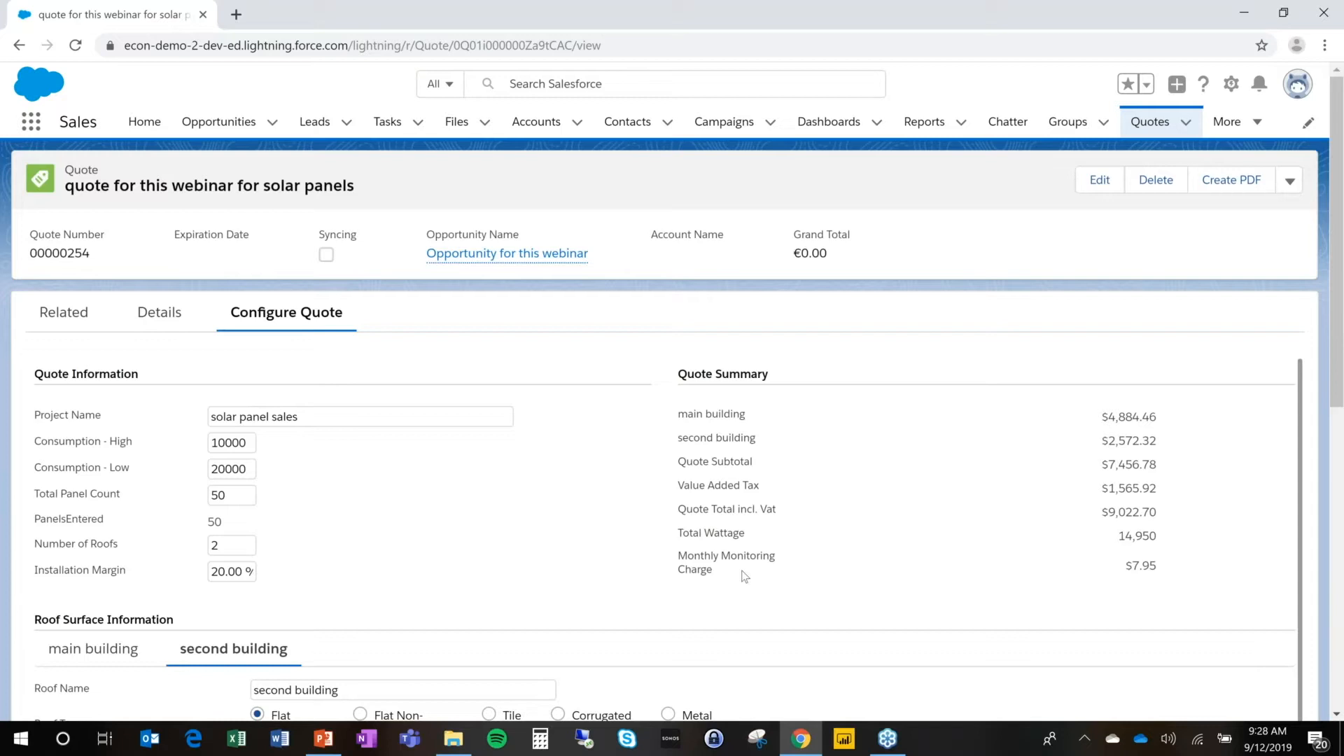
mouse_move(718, 547)
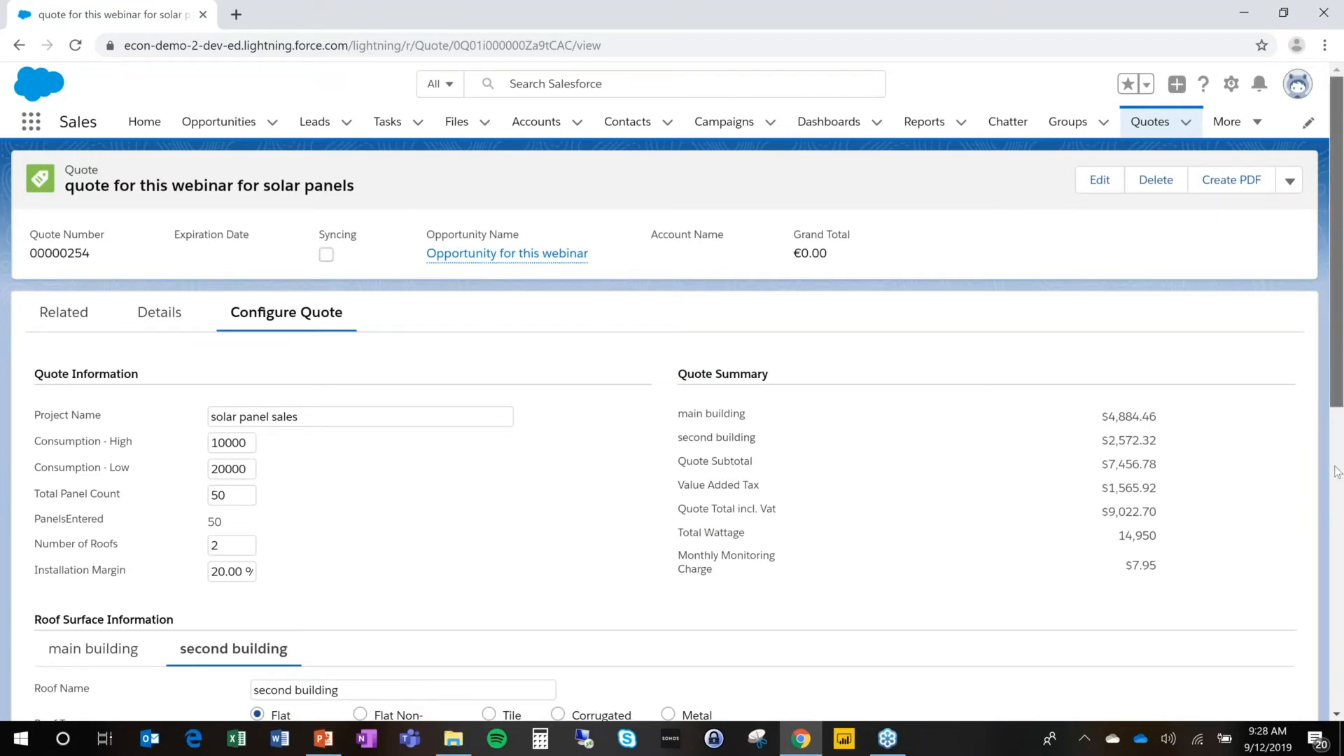
scroll(down, 3)
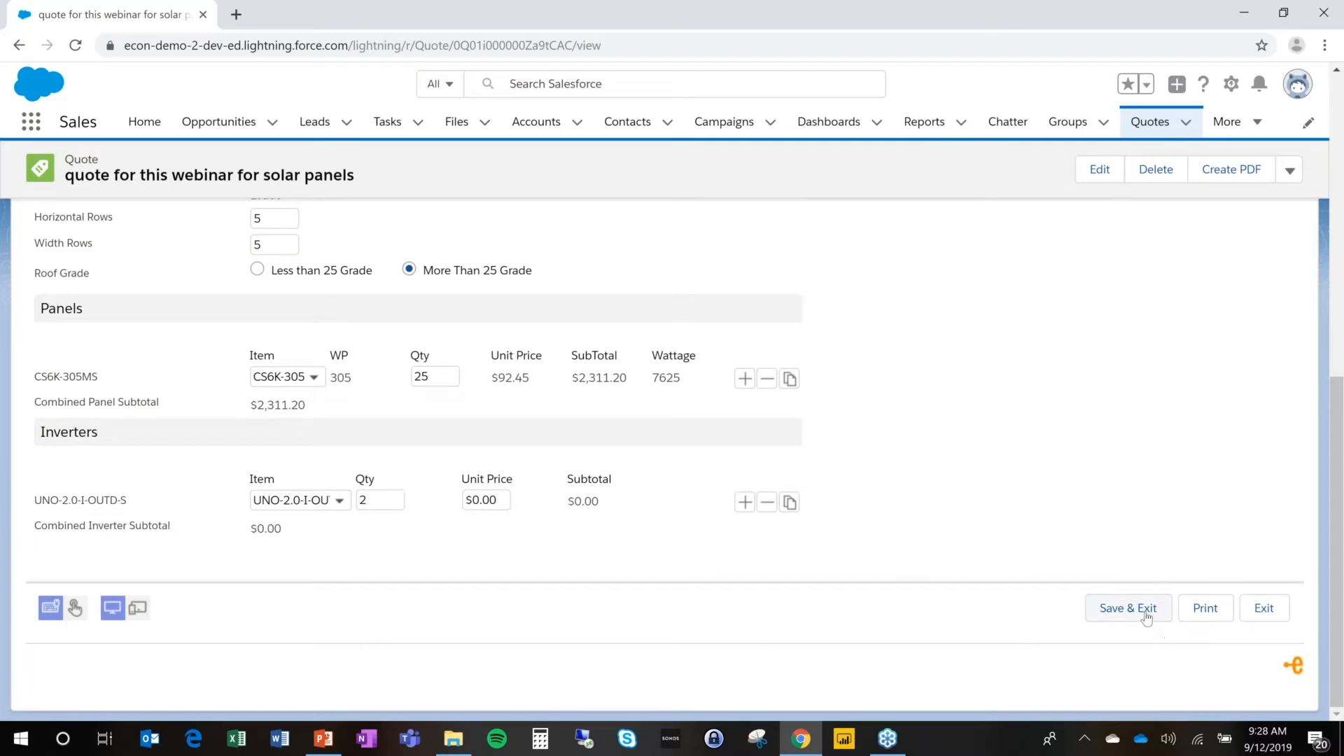
Step: Save & Exit the configurator, saving the €9,022.70 quote
click(1127, 608)
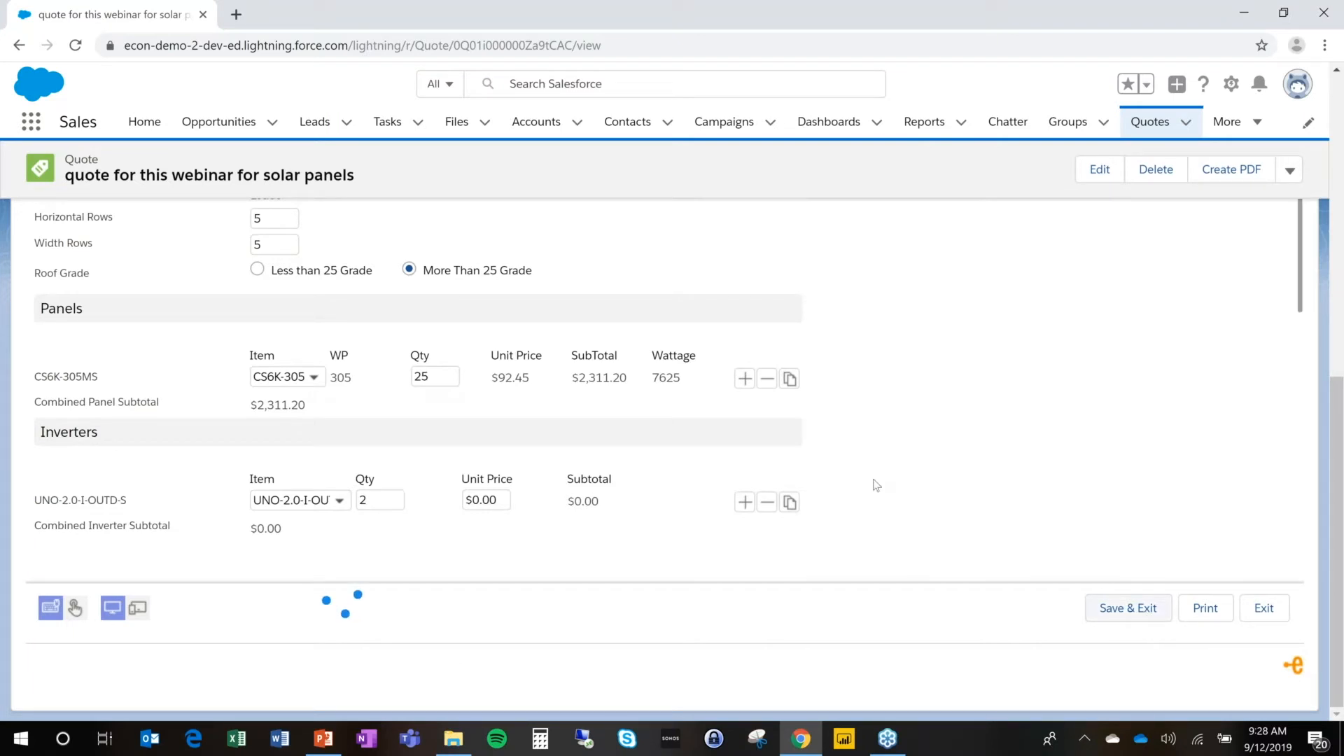
click(1127, 607)
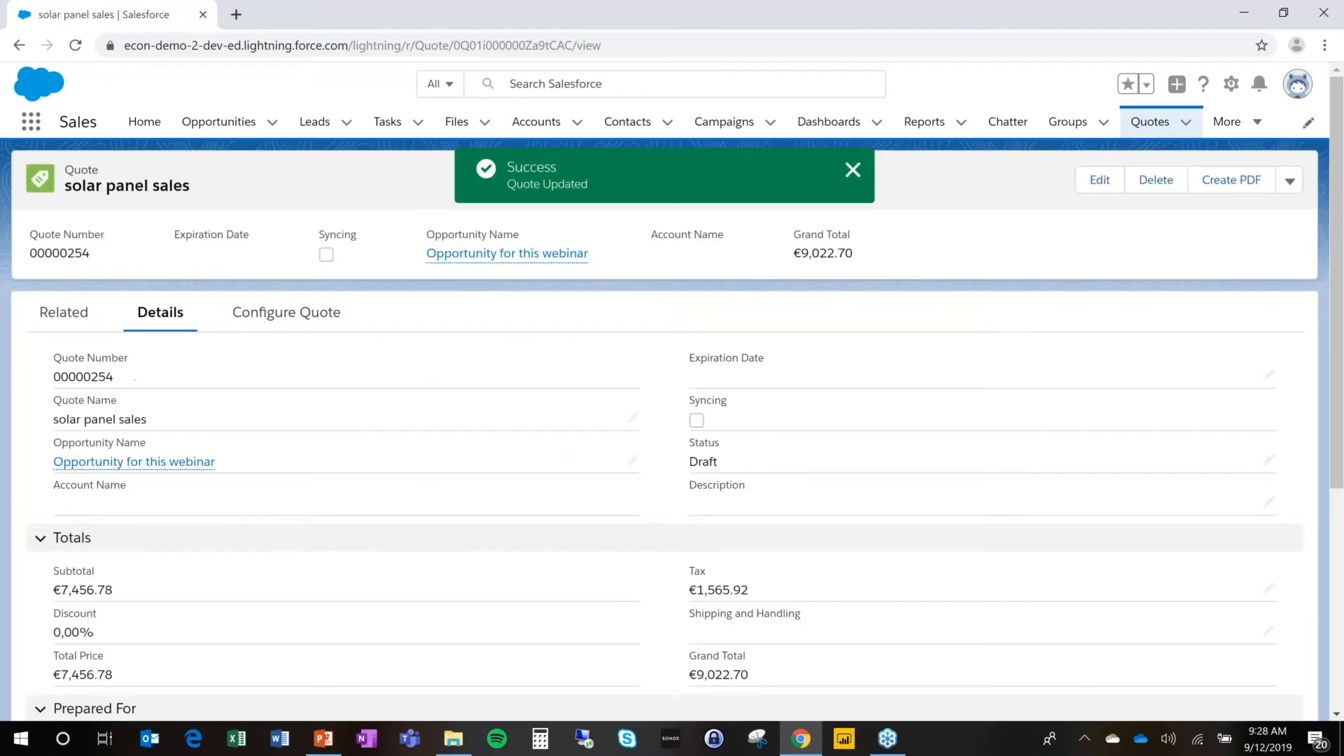
mouse_move(64, 312)
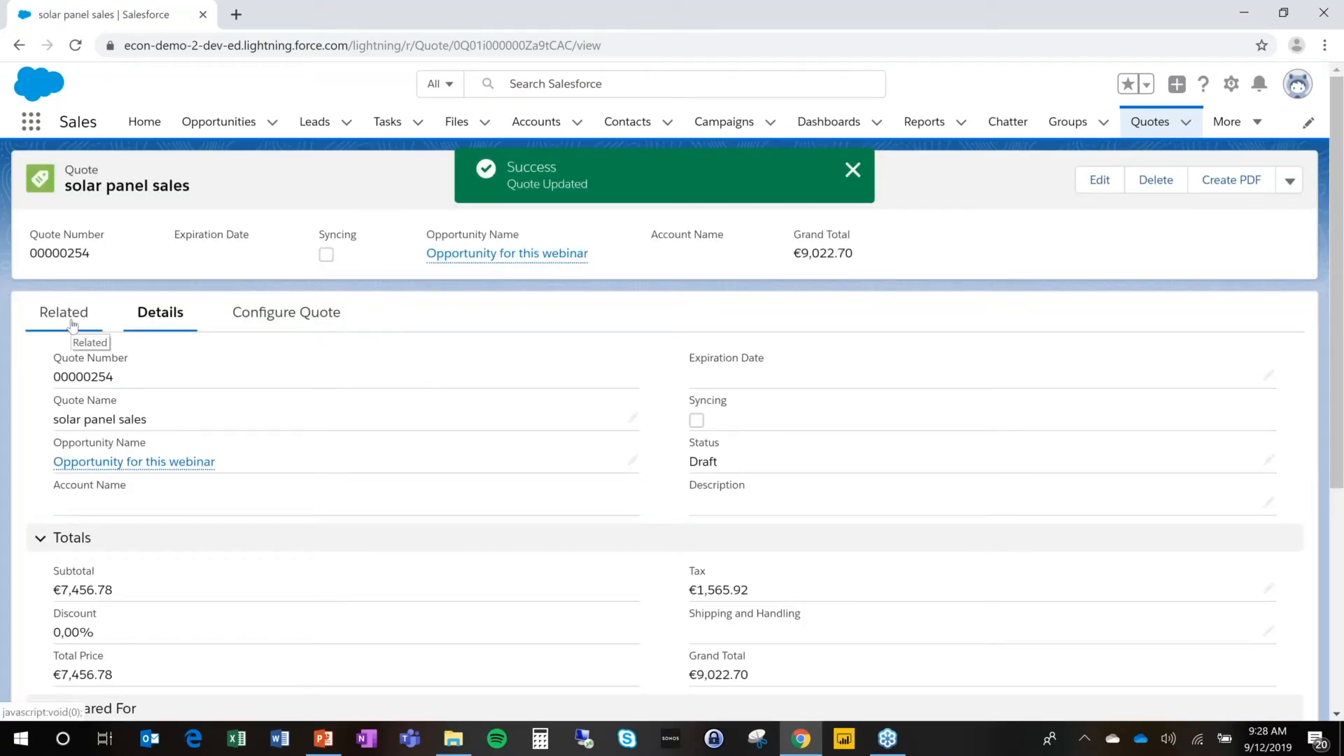
Step: Show all nine Quote Line Items from the quote's Related tab
click(65, 312)
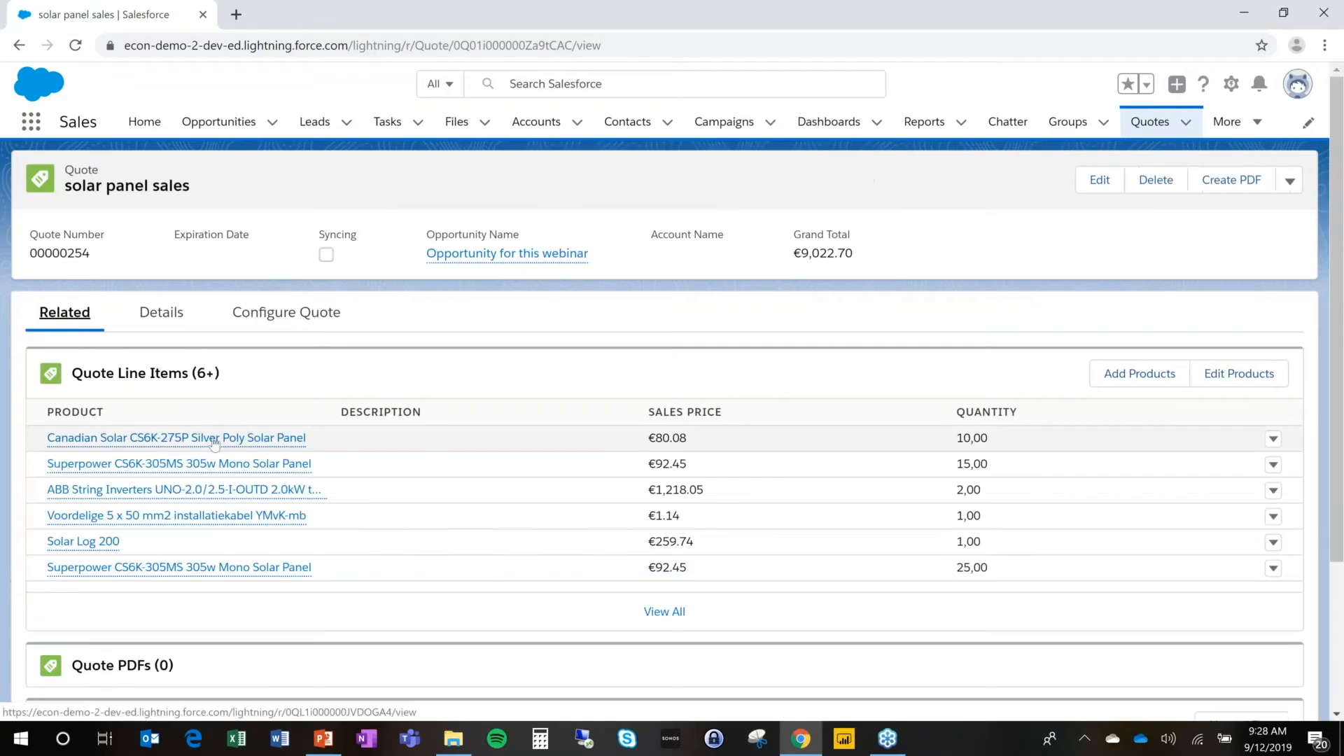
click(665, 612)
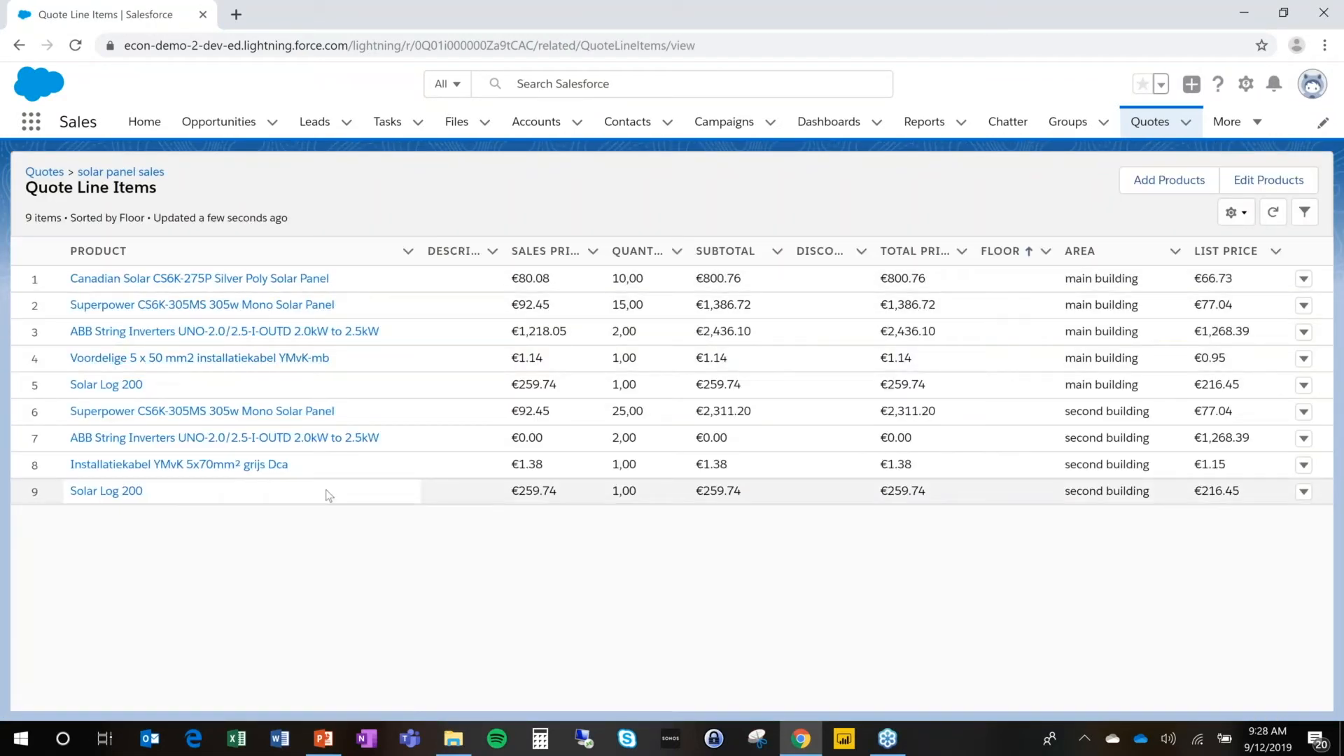
mouse_move(583, 404)
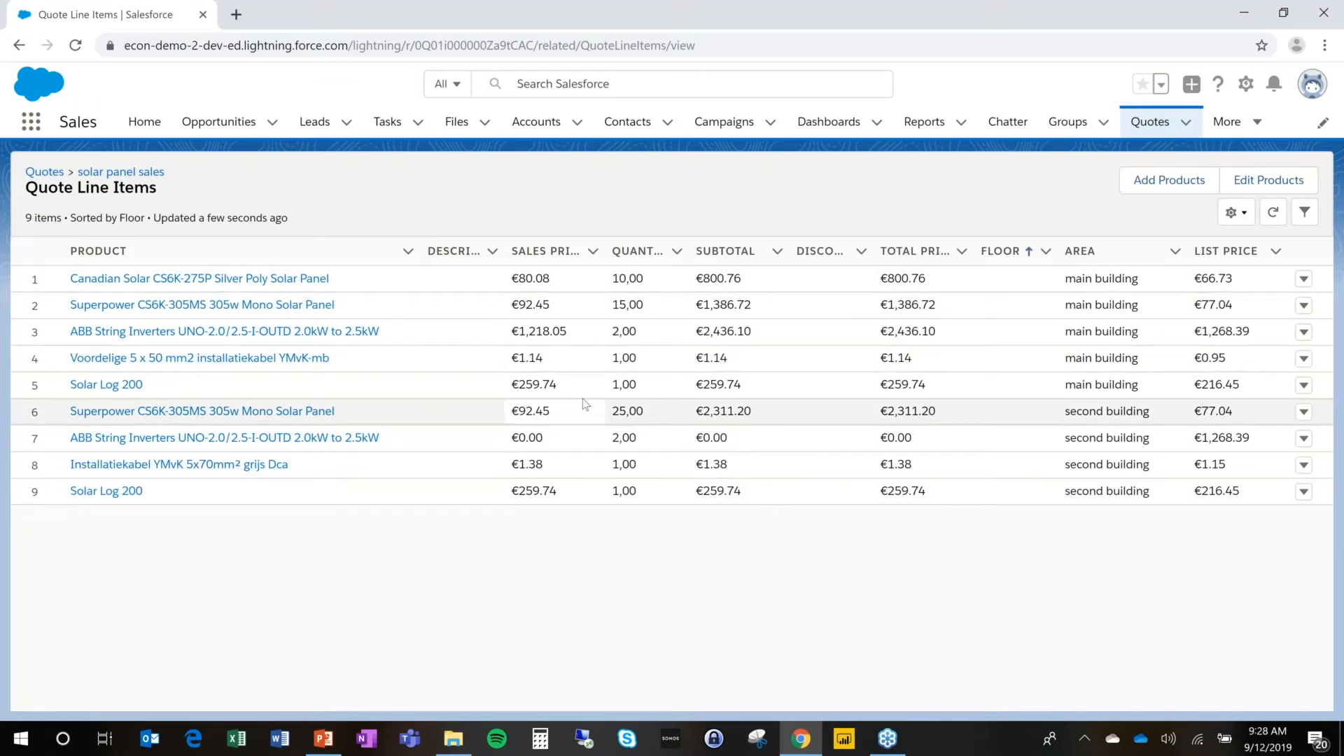
mouse_move(420, 298)
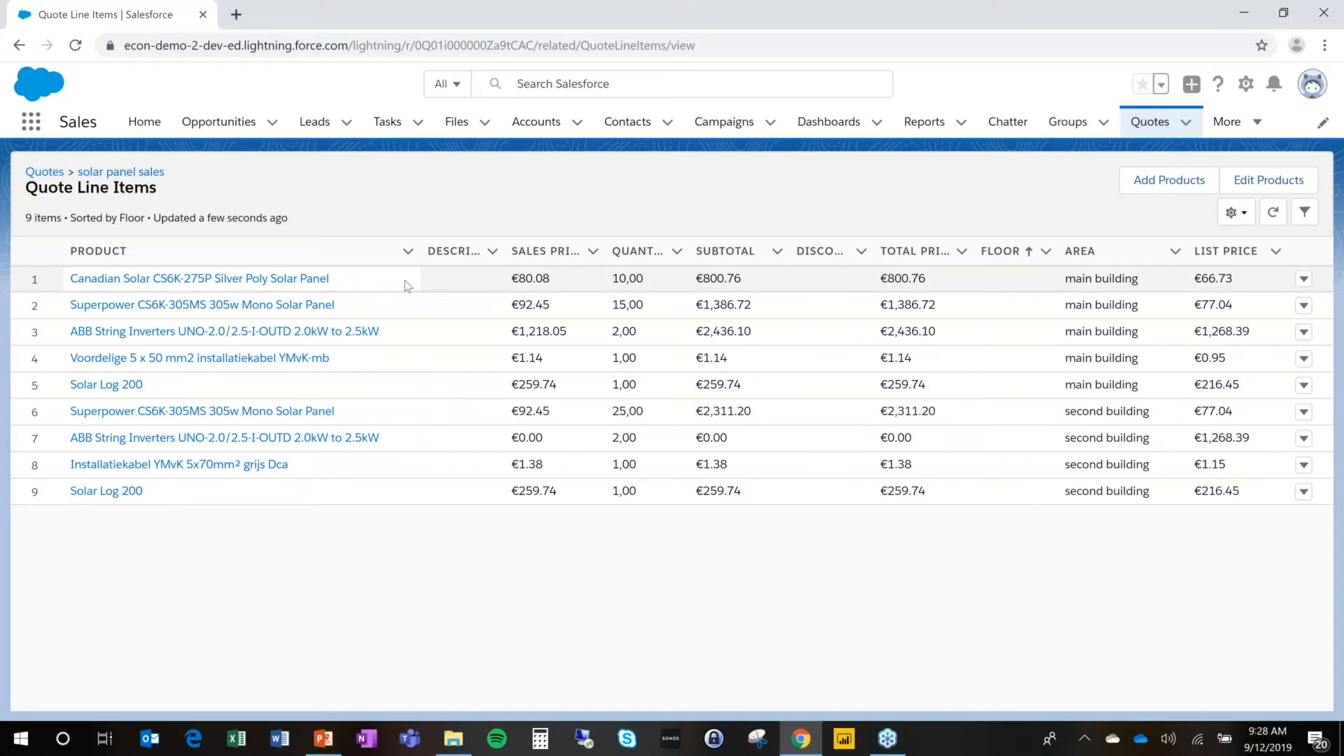
mouse_move(410, 304)
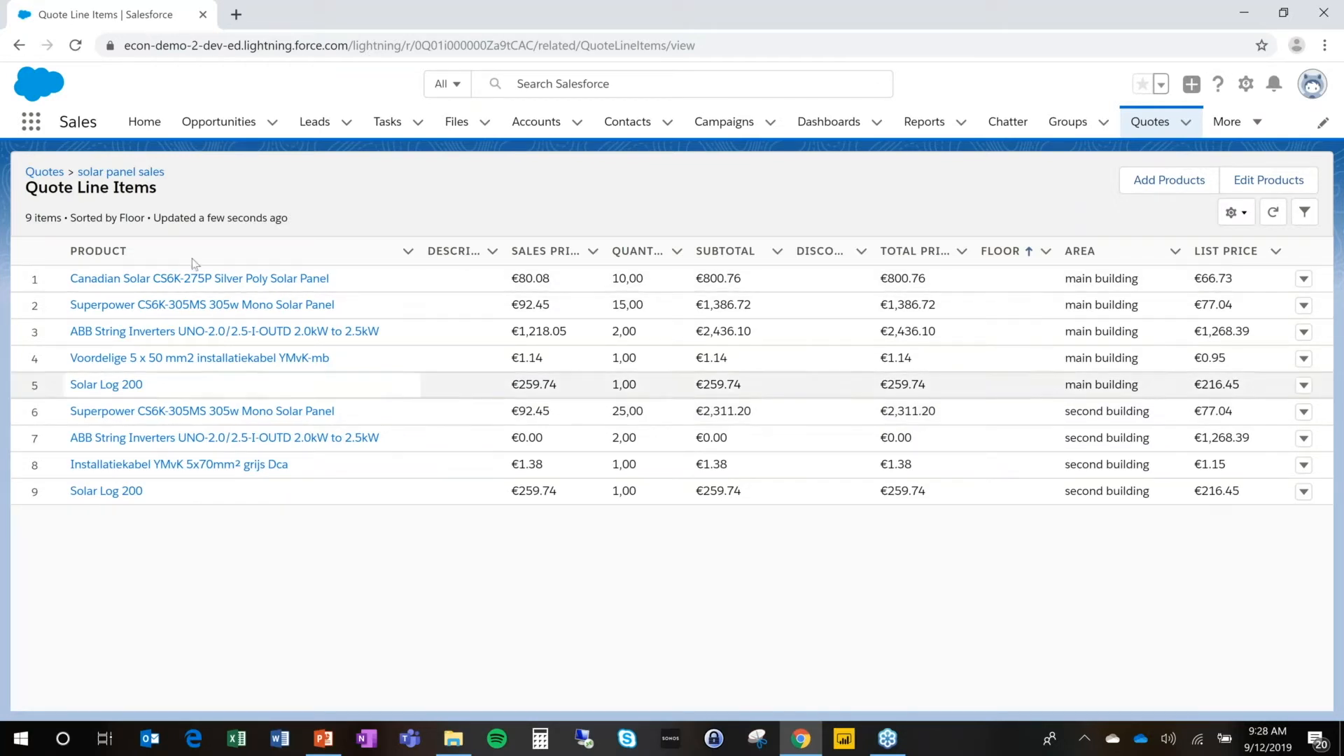
Step: Reopen the solar panel sales configurator and name Roof Surface 3 'SHED'
click(121, 172)
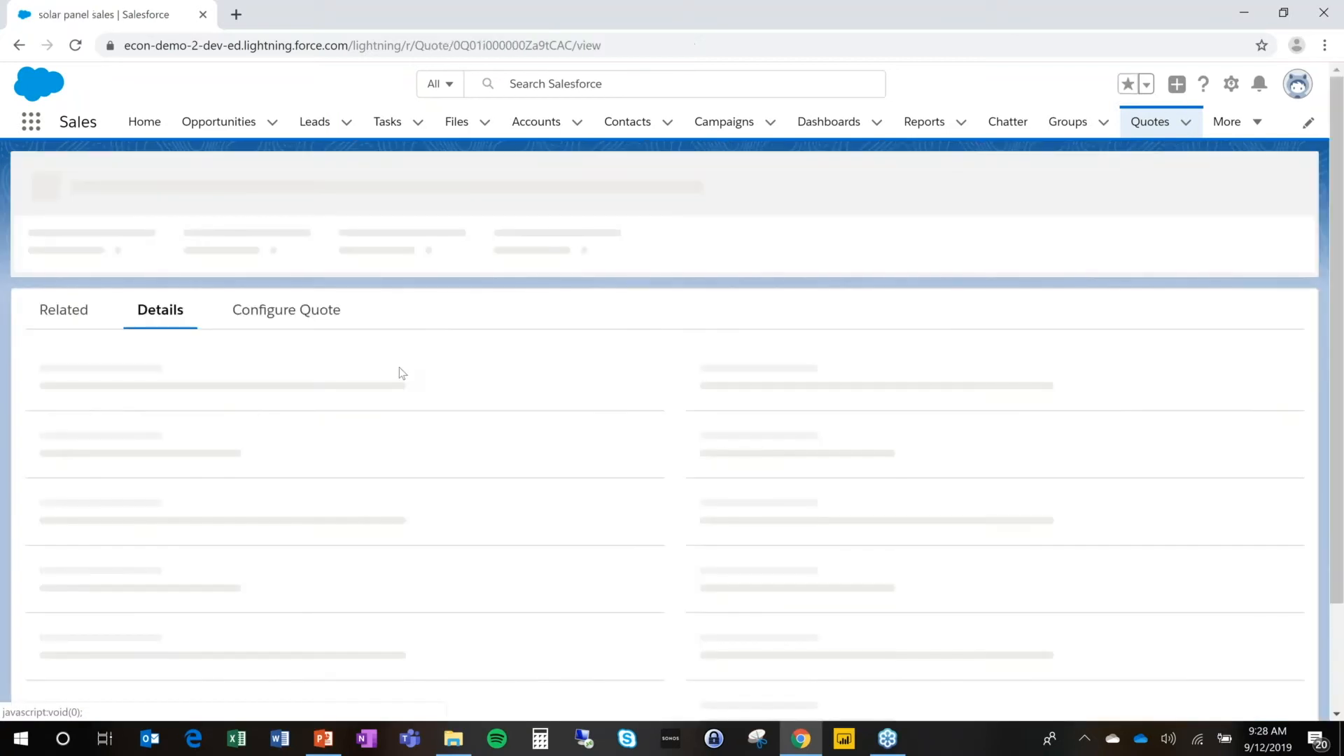
click(285, 309)
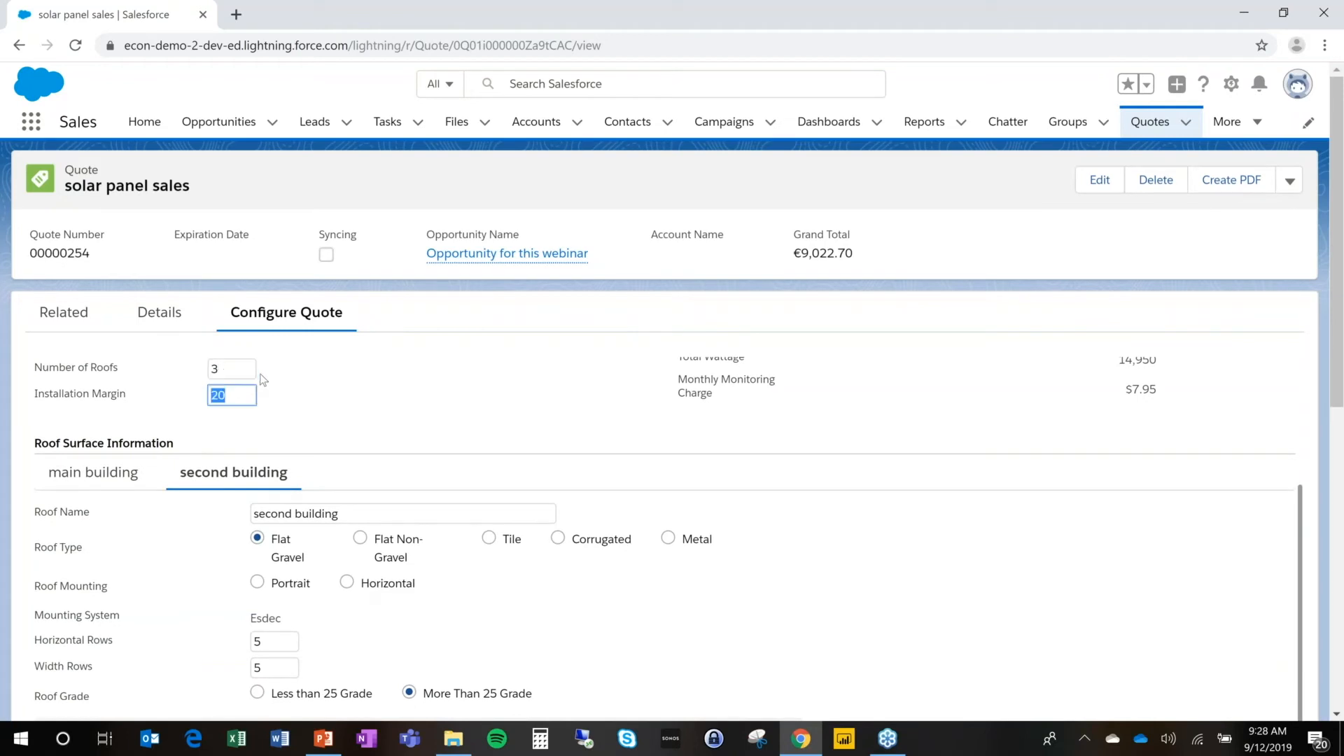
scroll(up, 3)
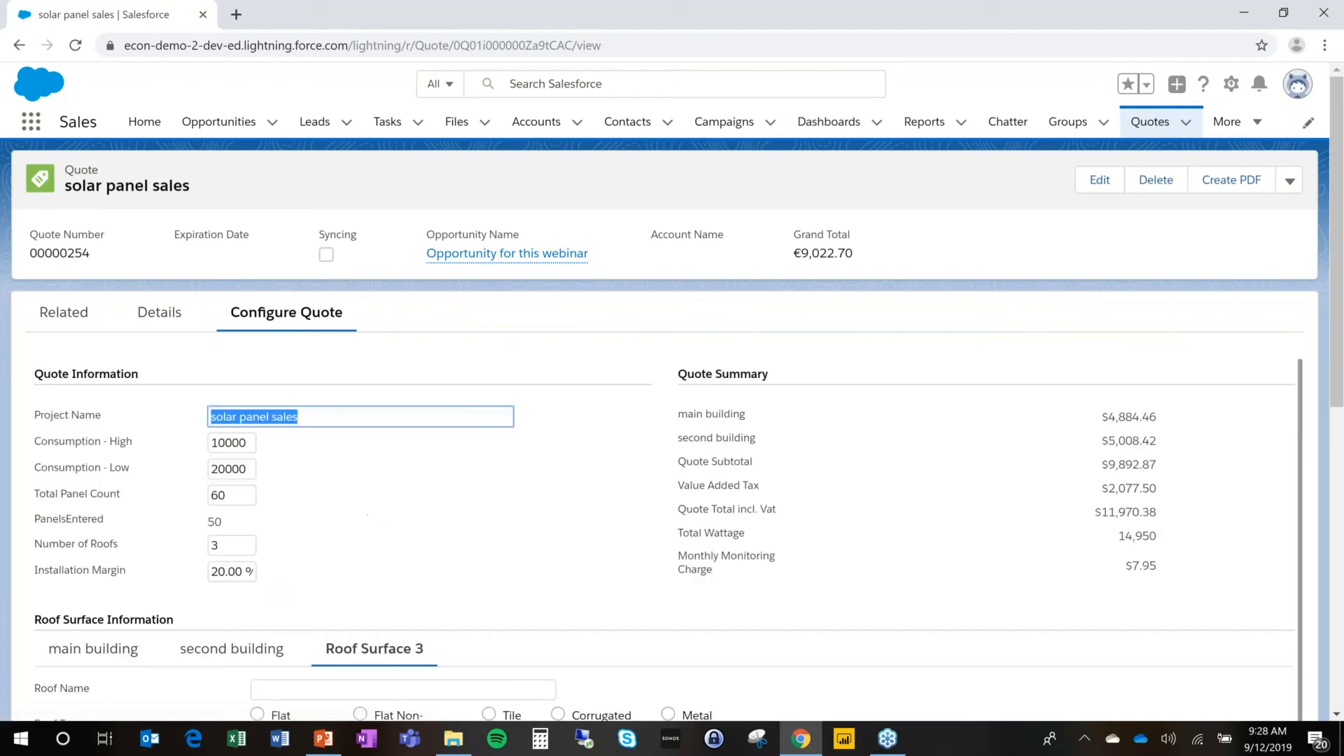
right_click(402, 534)
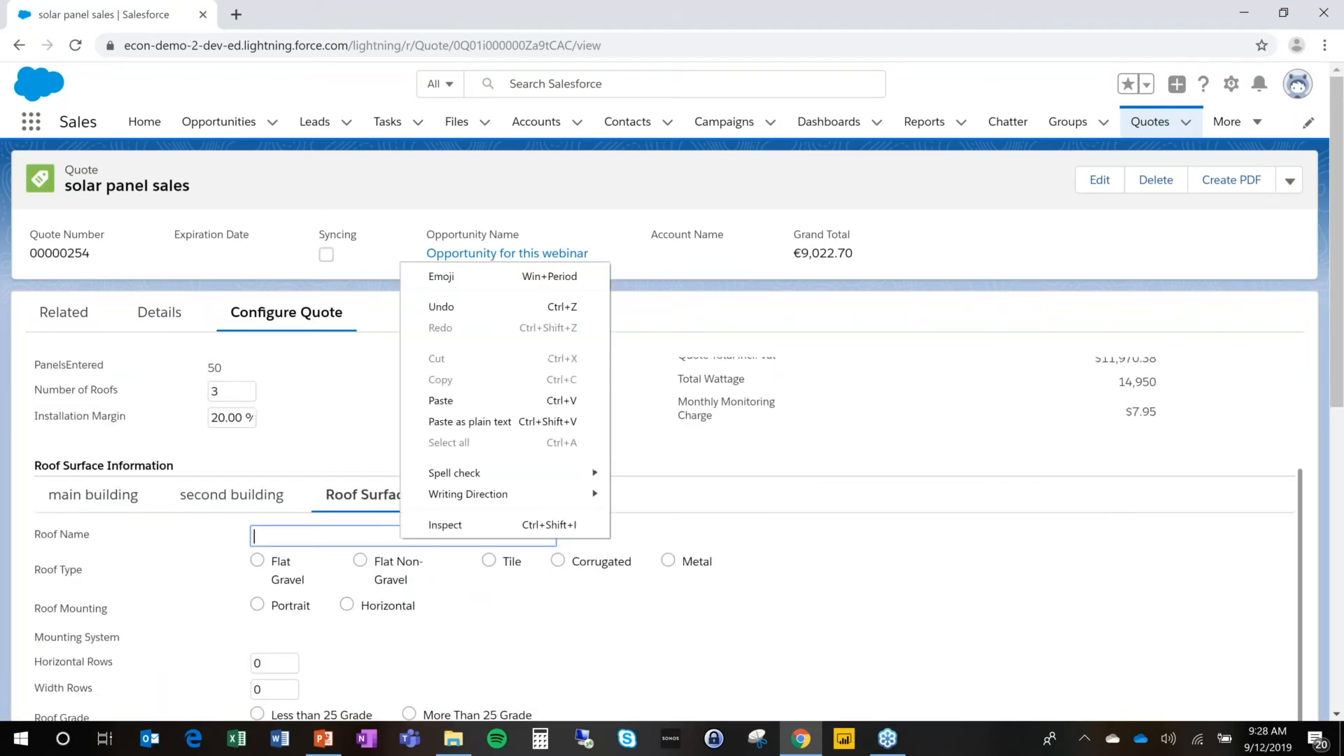
text(D)
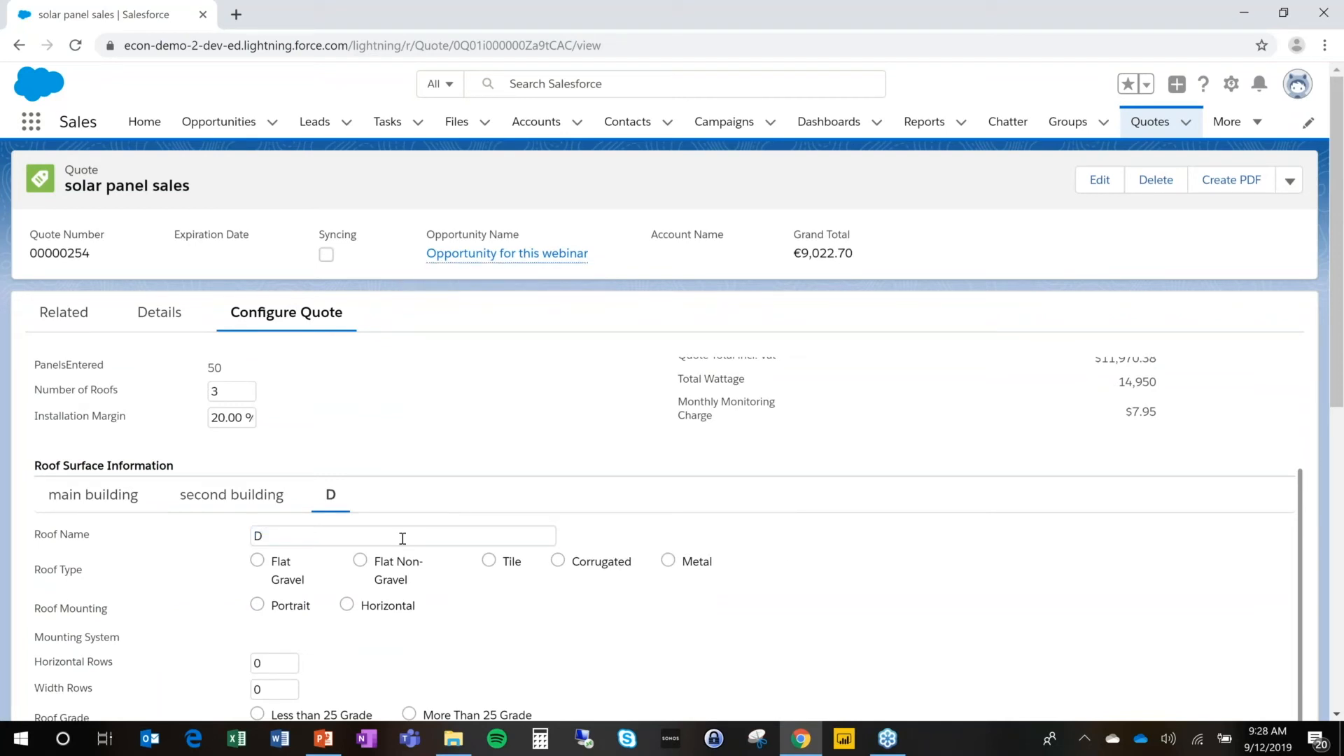
text(SH)
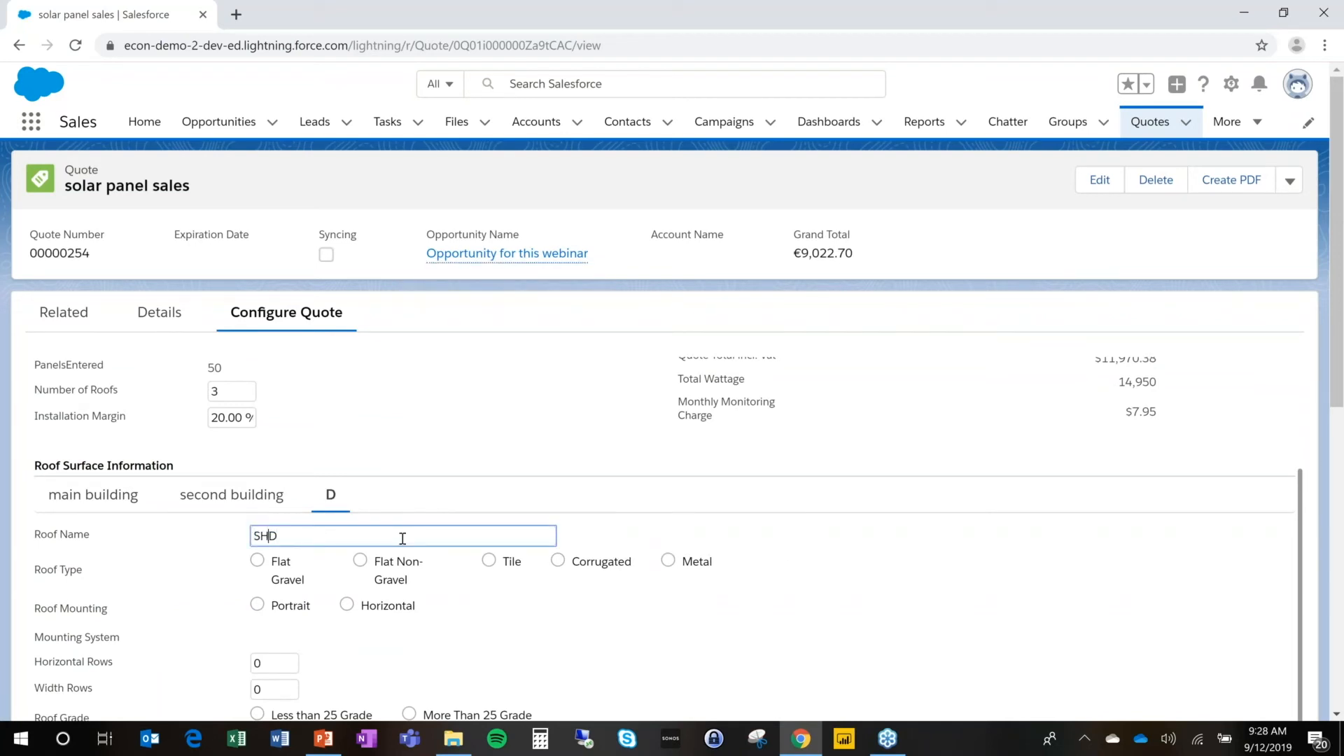
text(E)
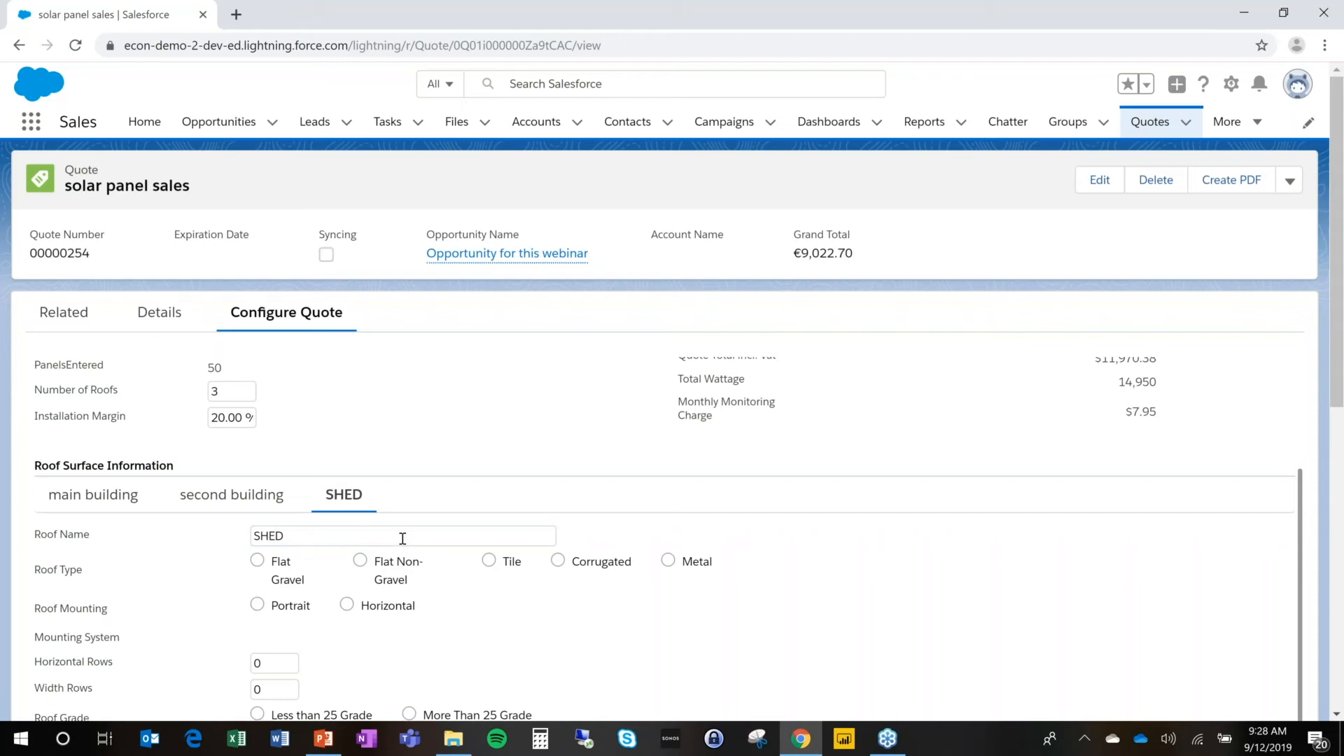
Step: Configure SHED as flat gravel, portrait, 5 by 2, under 25 grade, 10 CS6K-275P panels
click(257, 604)
text(5)
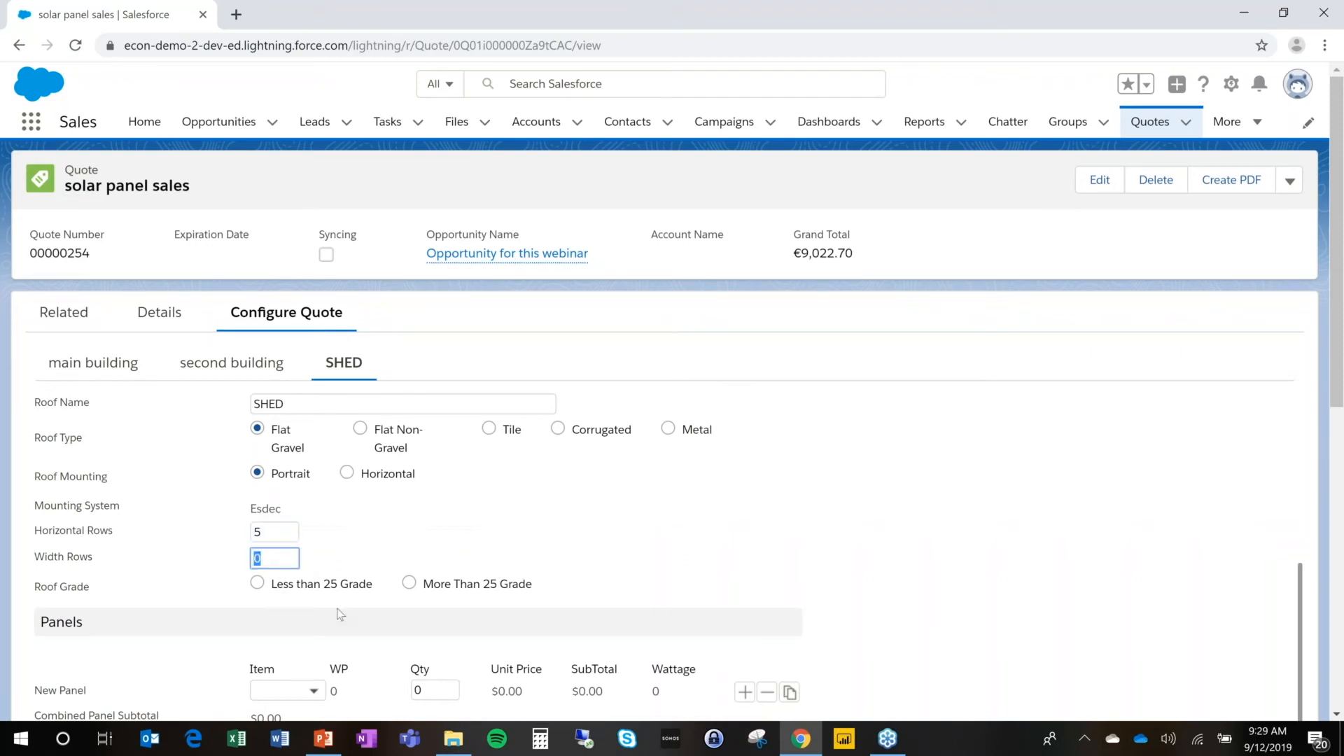
text(2)
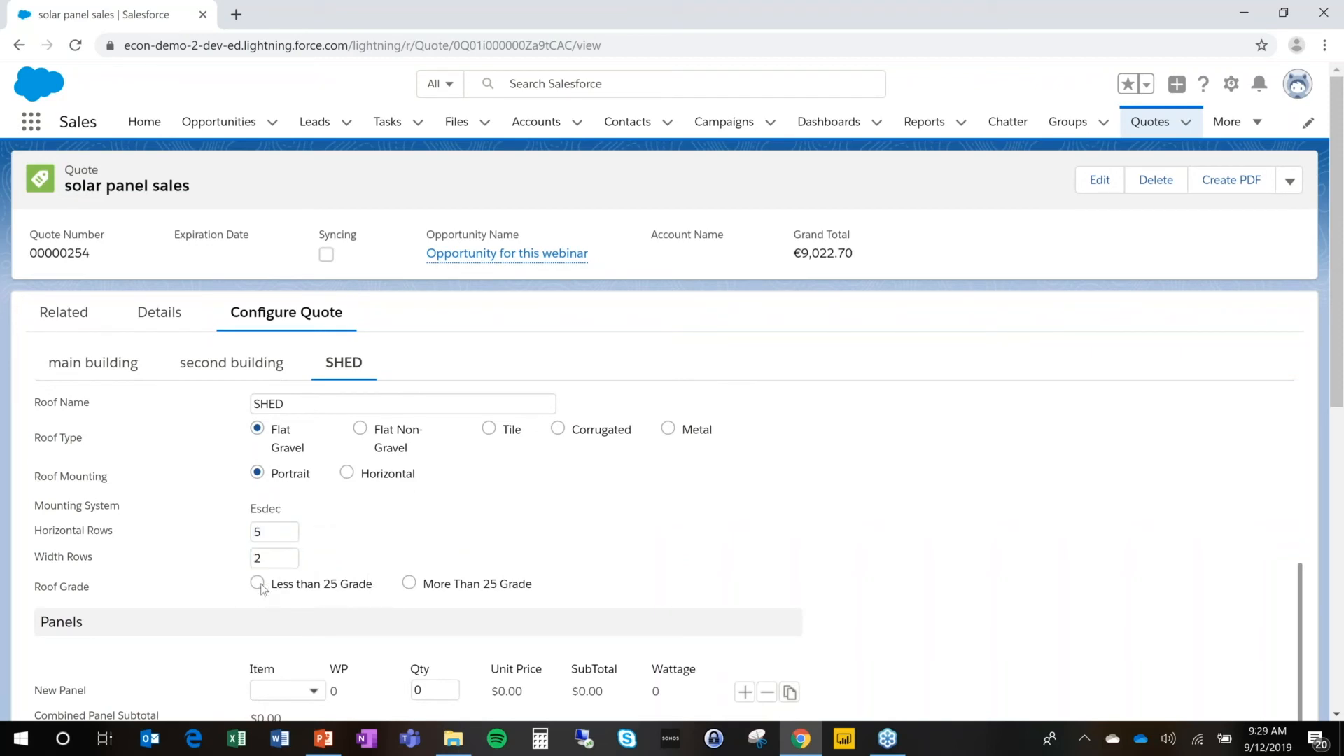
click(257, 584)
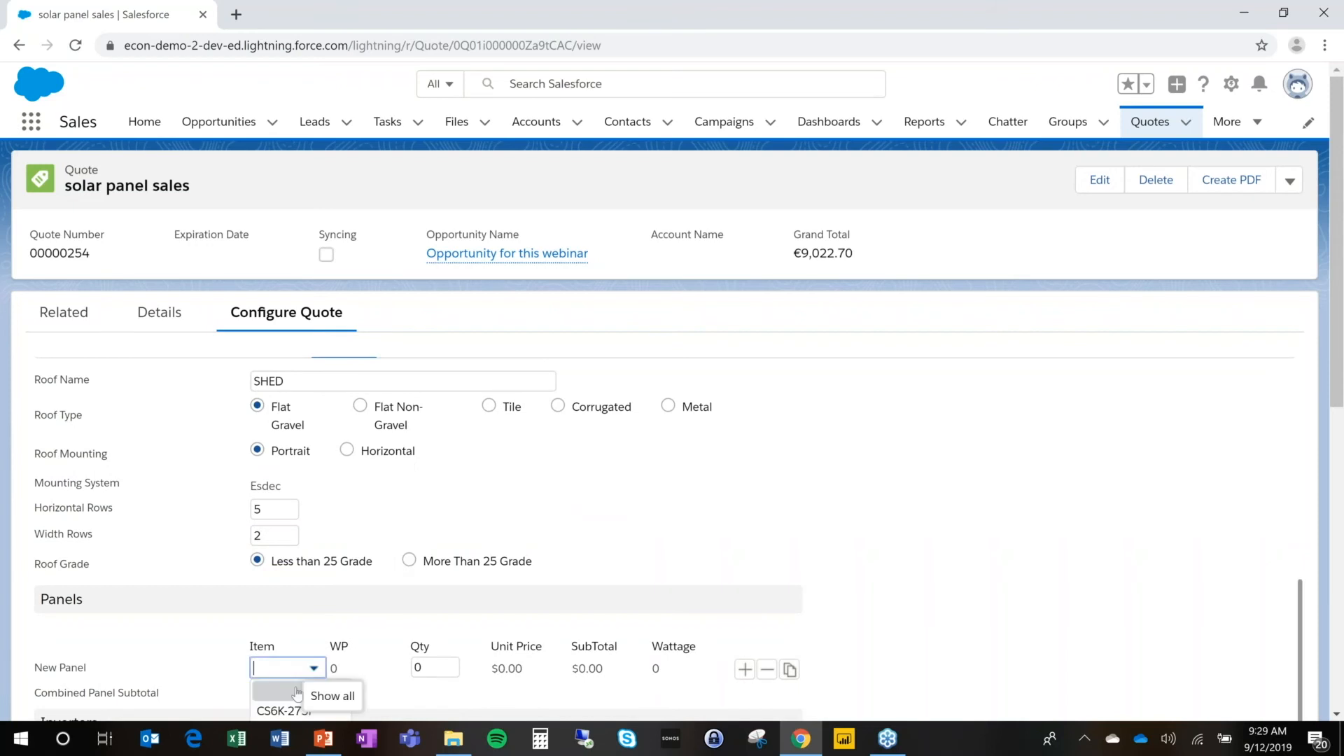
click(282, 711)
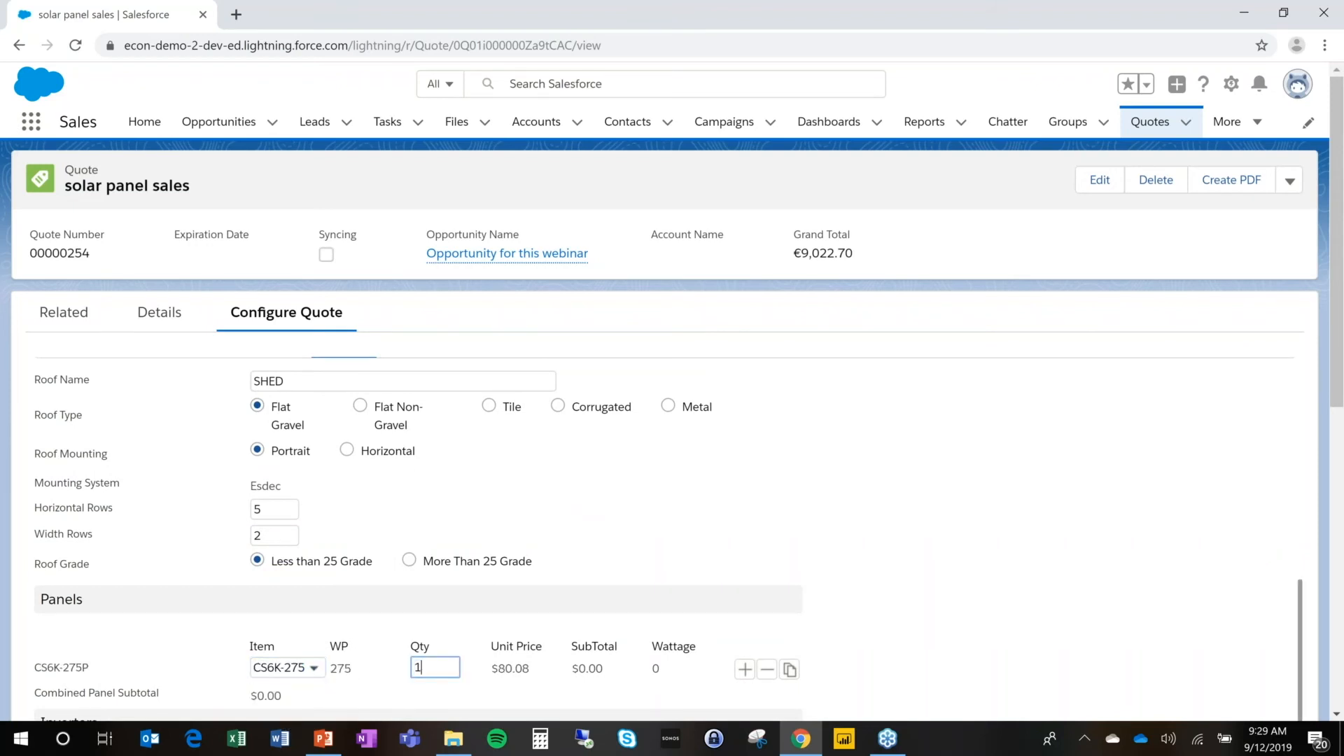
text(0)
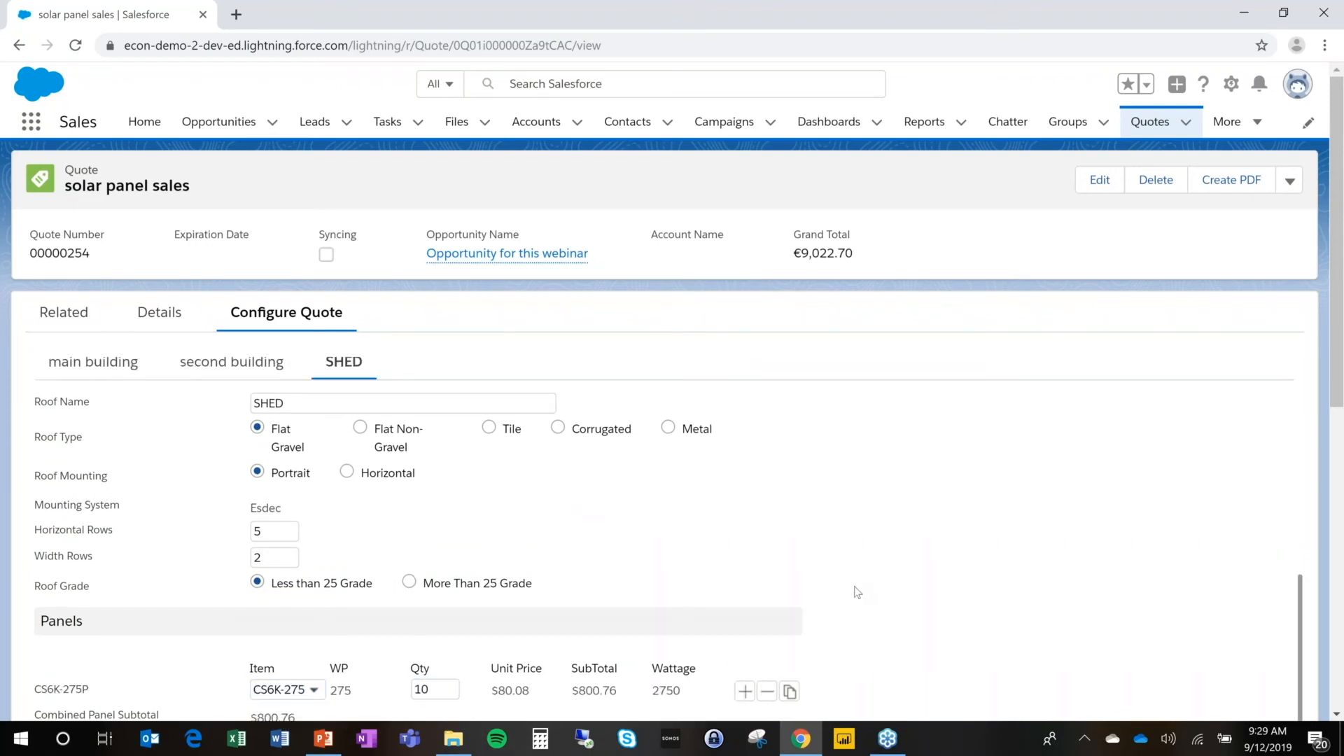
scroll(down, 3)
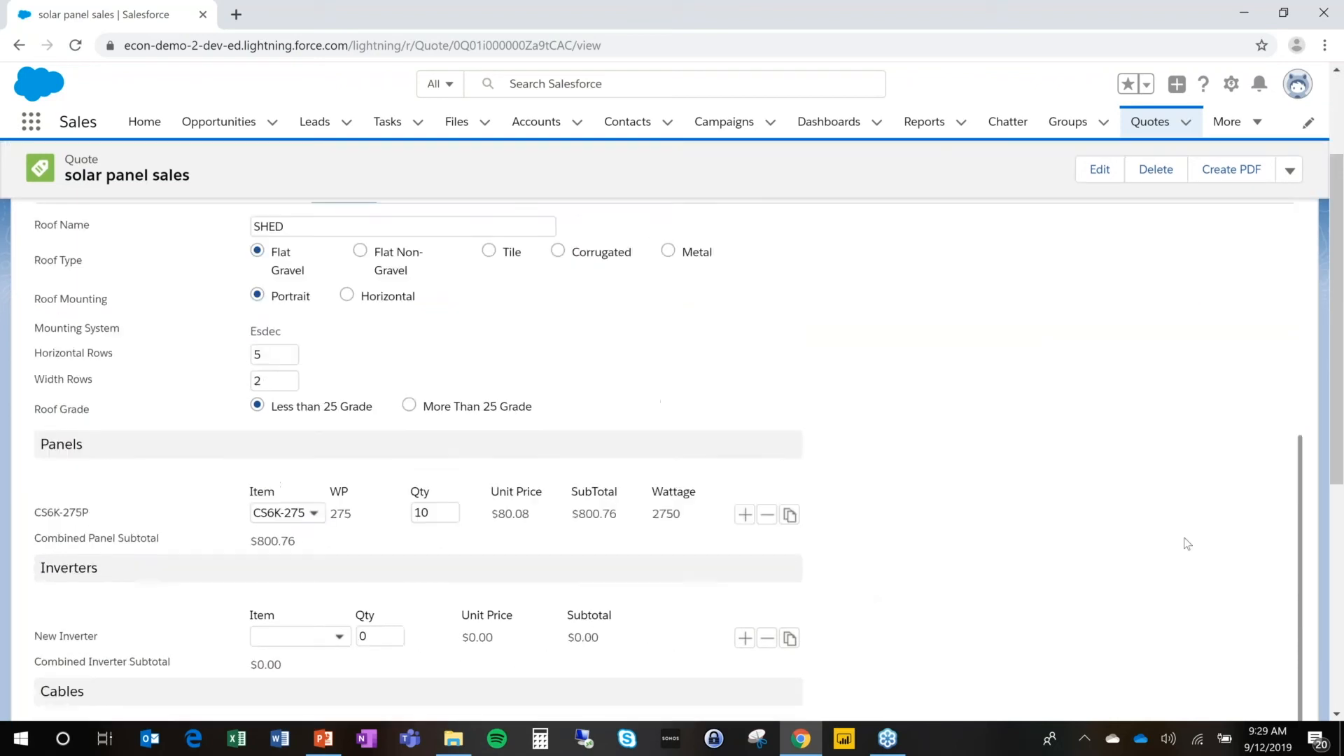
Step: Save the SHED quote, check the ten line items, and return to the quote record
scroll(down, 3)
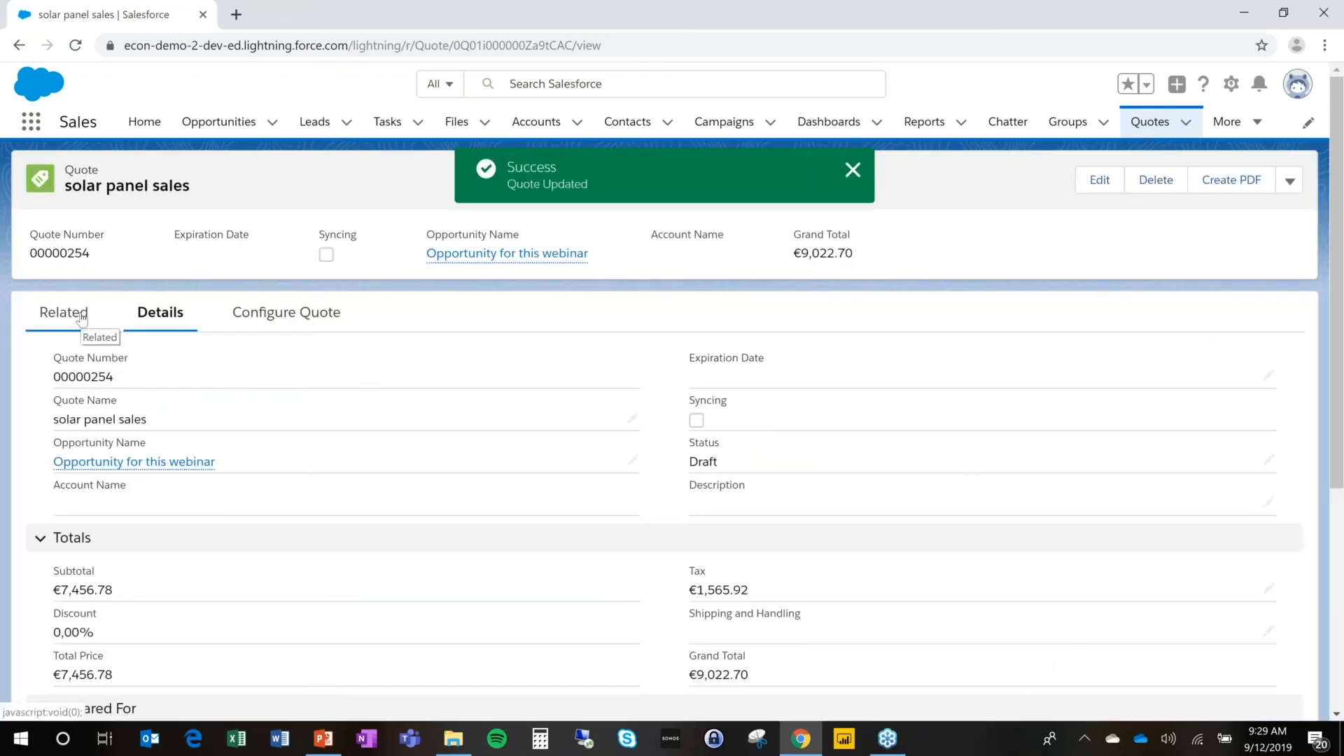
click(62, 312)
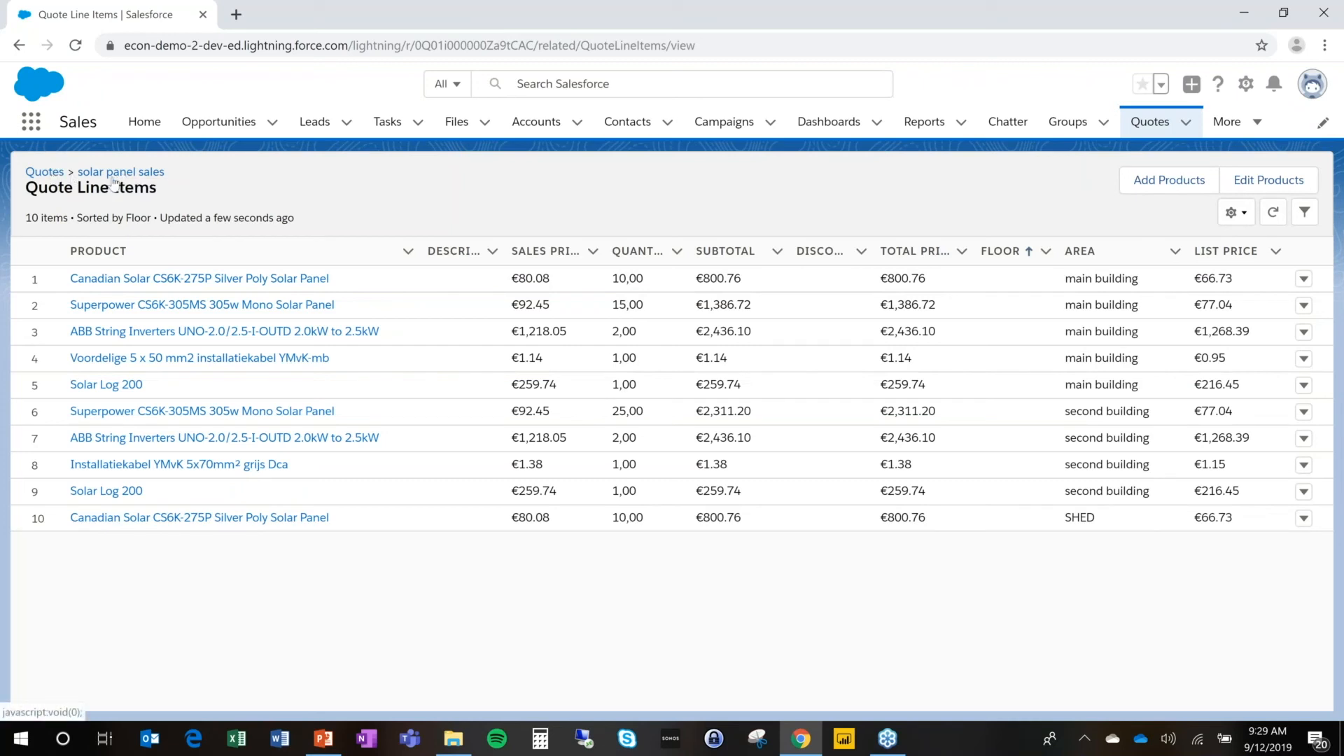
click(120, 172)
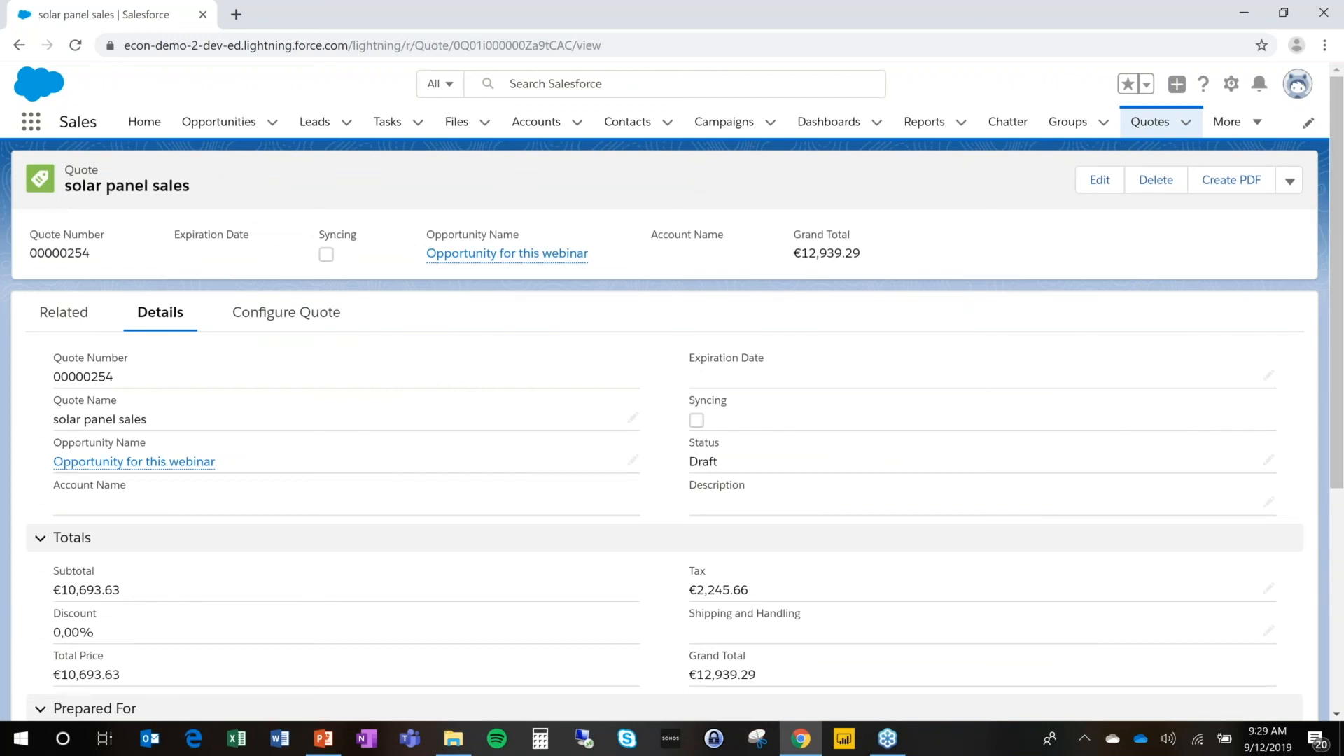
click(1231, 180)
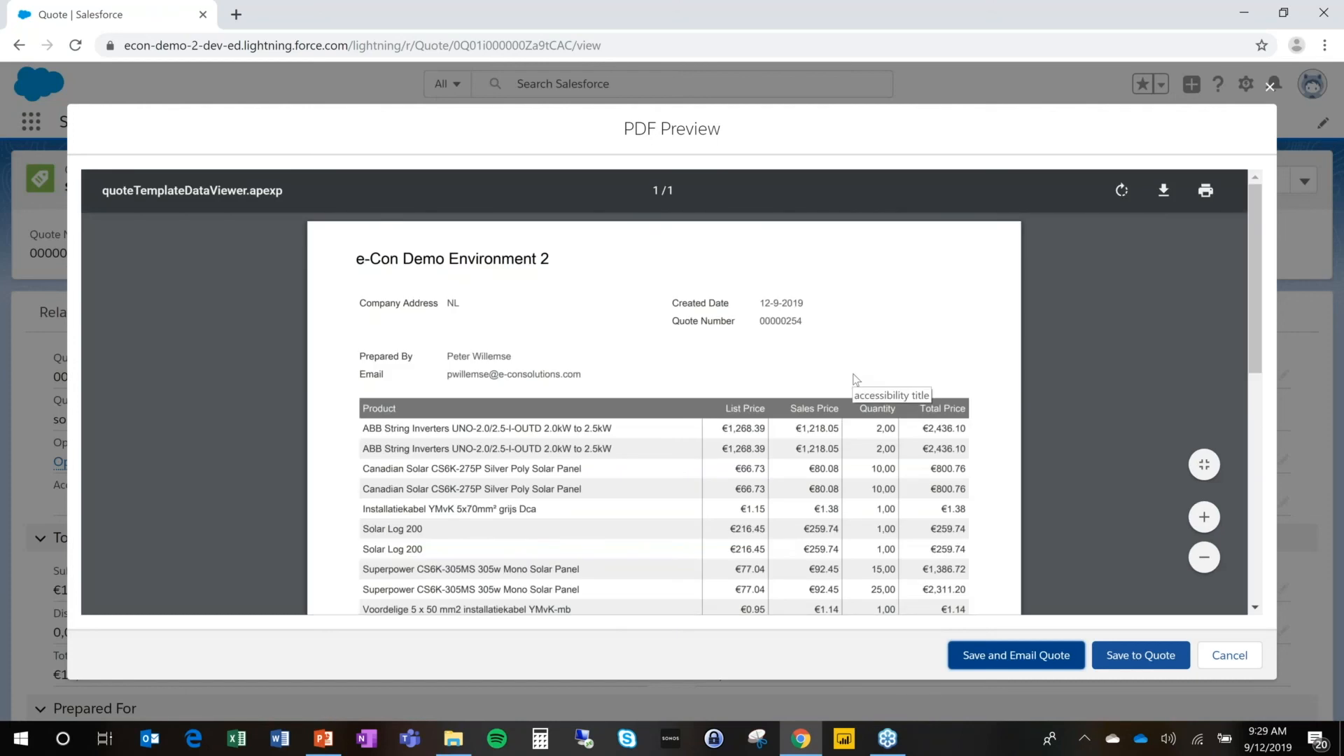
mouse_move(1042, 490)
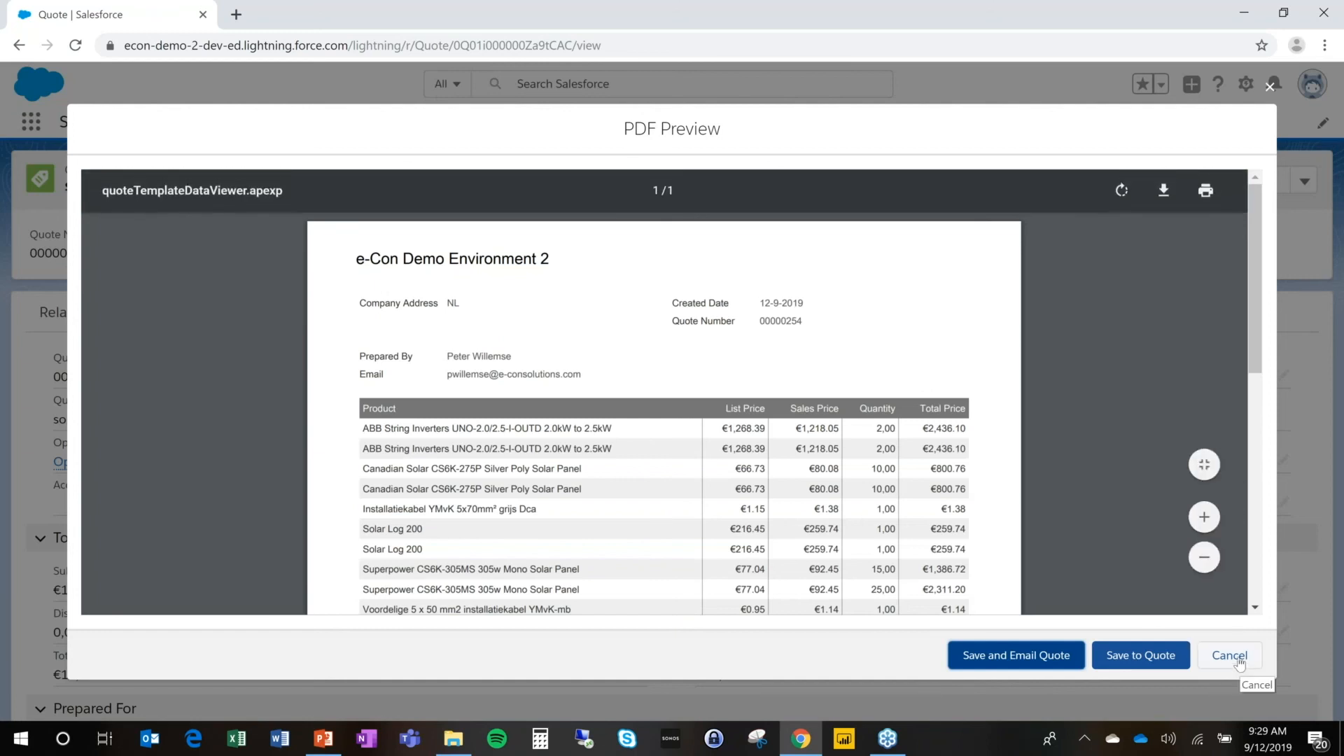
click(1230, 655)
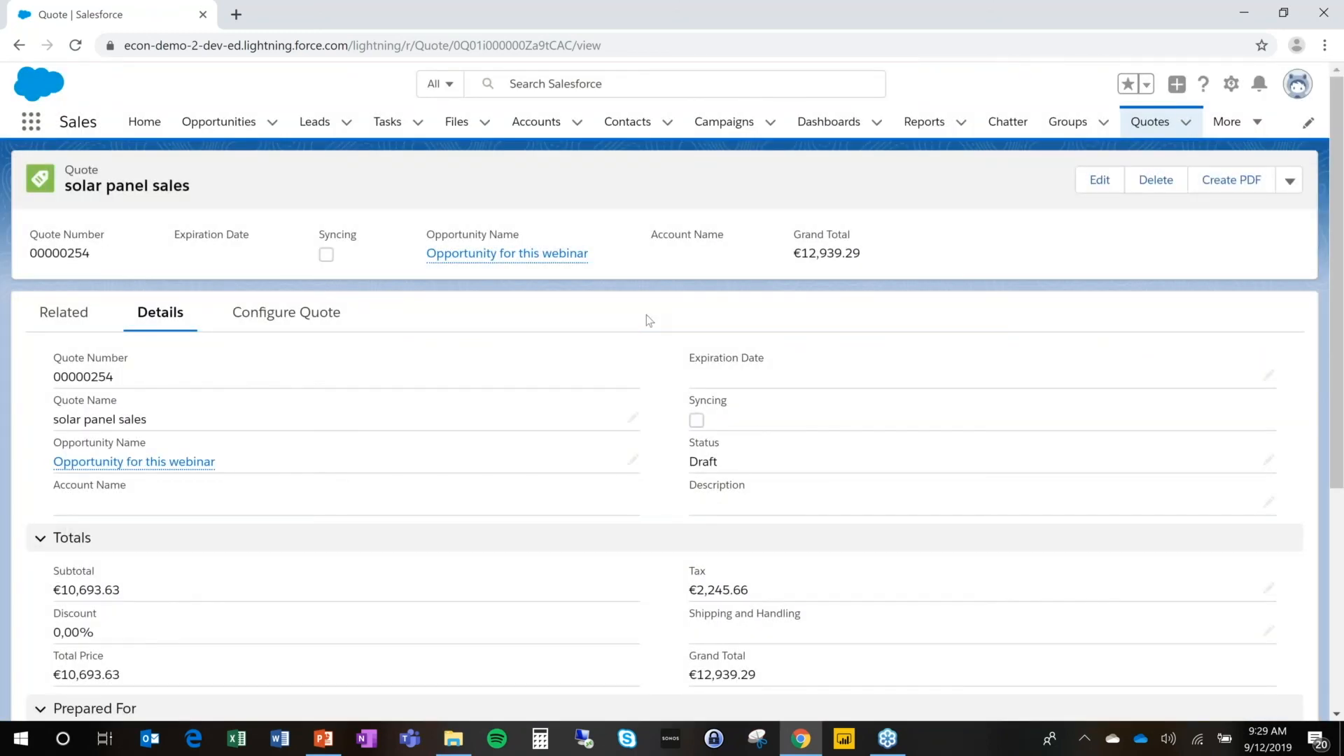